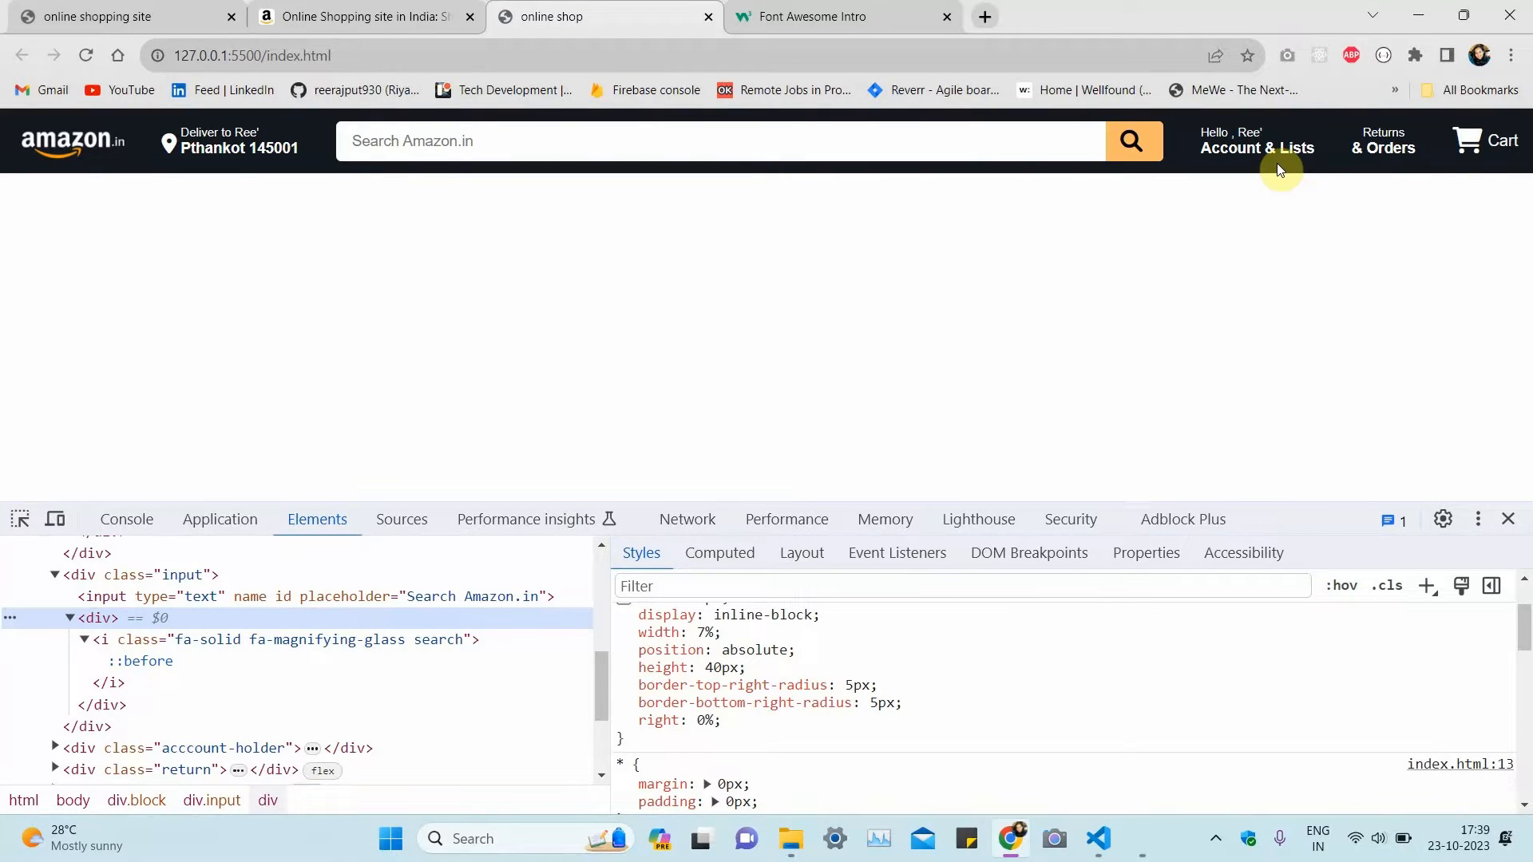
Step: Search Google for amazon and open the Amazon.in homepage as the design reference
{"action": "left_click", "coordinate": [362, 16]}
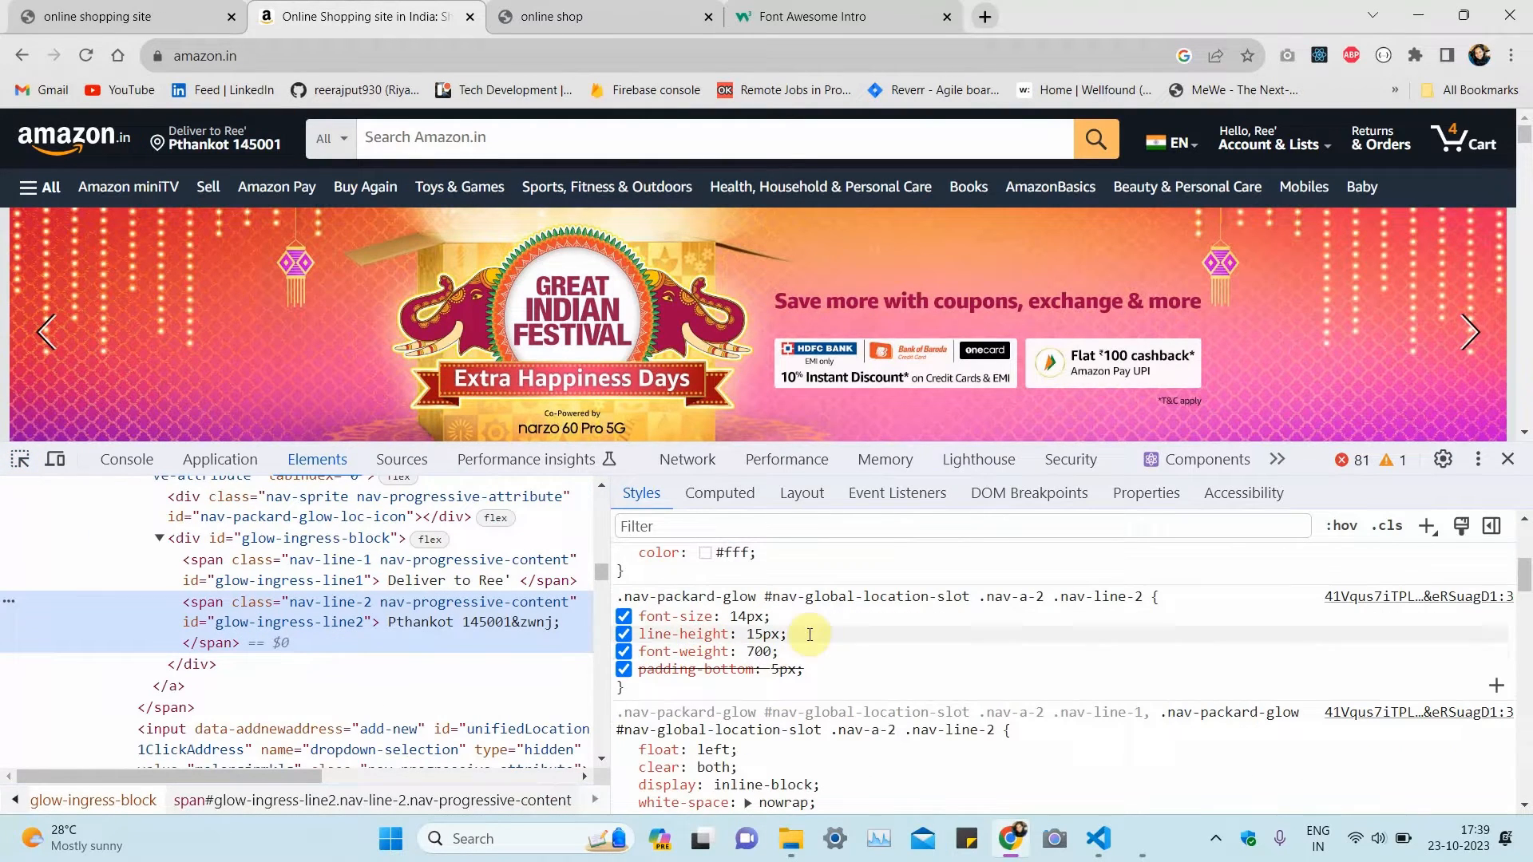
{"action": "mouse_move", "coordinate": [846, 665]}
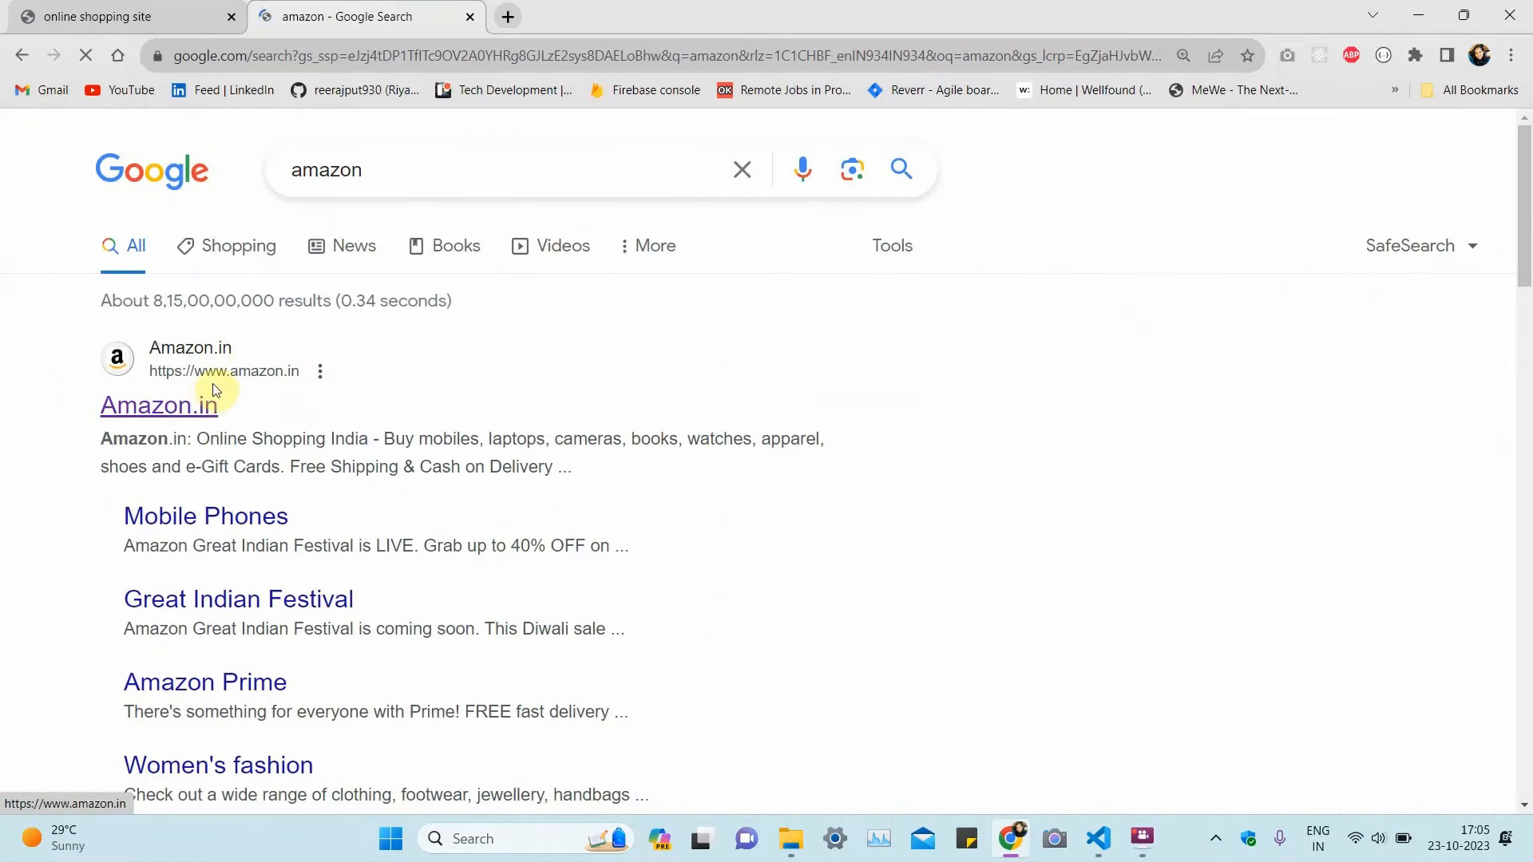
{"action": "left_click", "coordinate": [158, 404]}
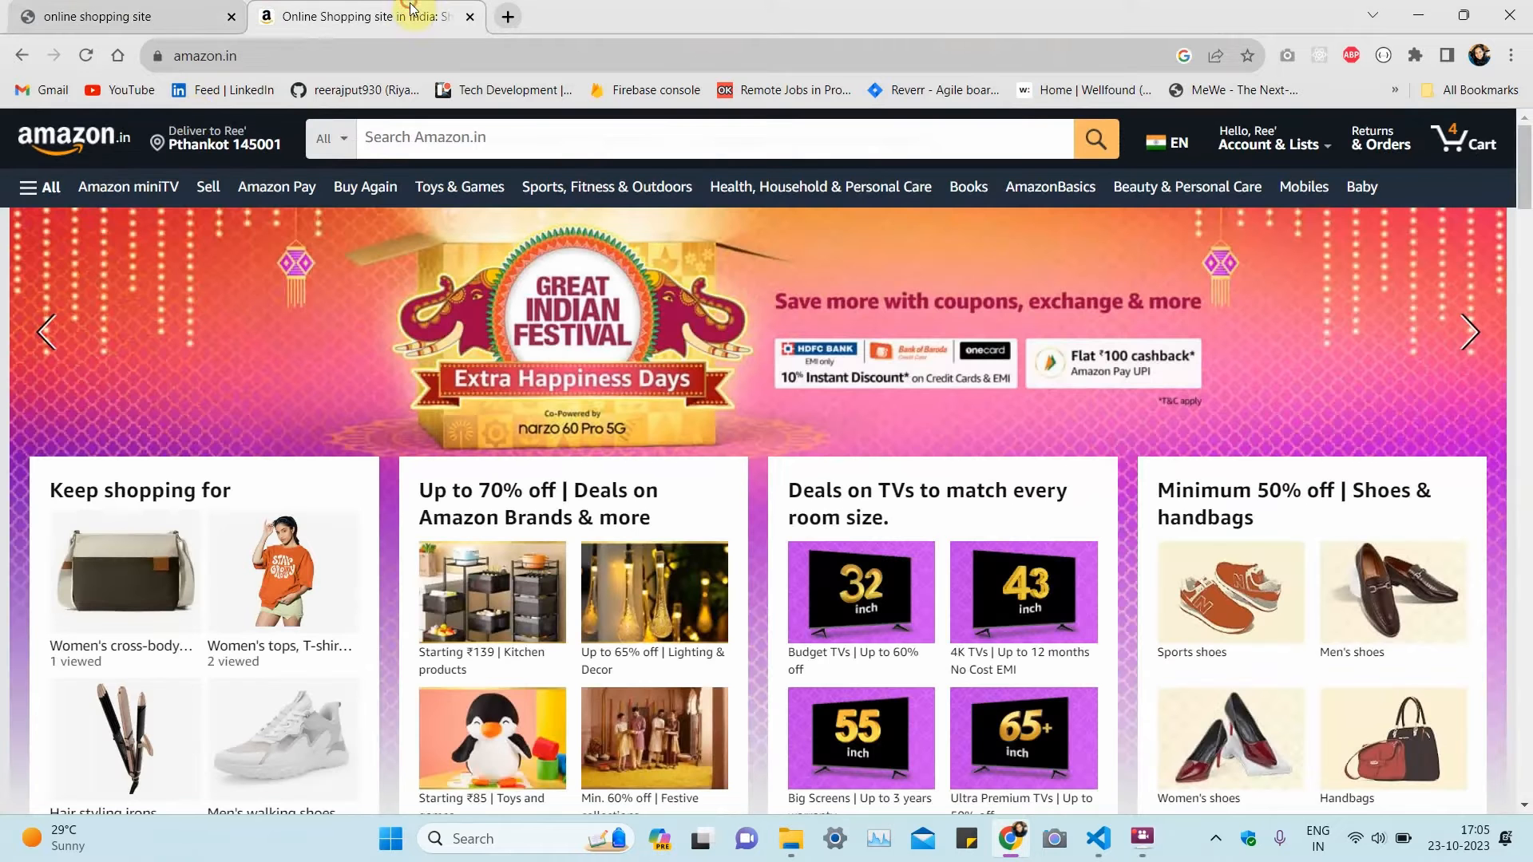
{"action": "left_click", "coordinate": [1097, 839]}
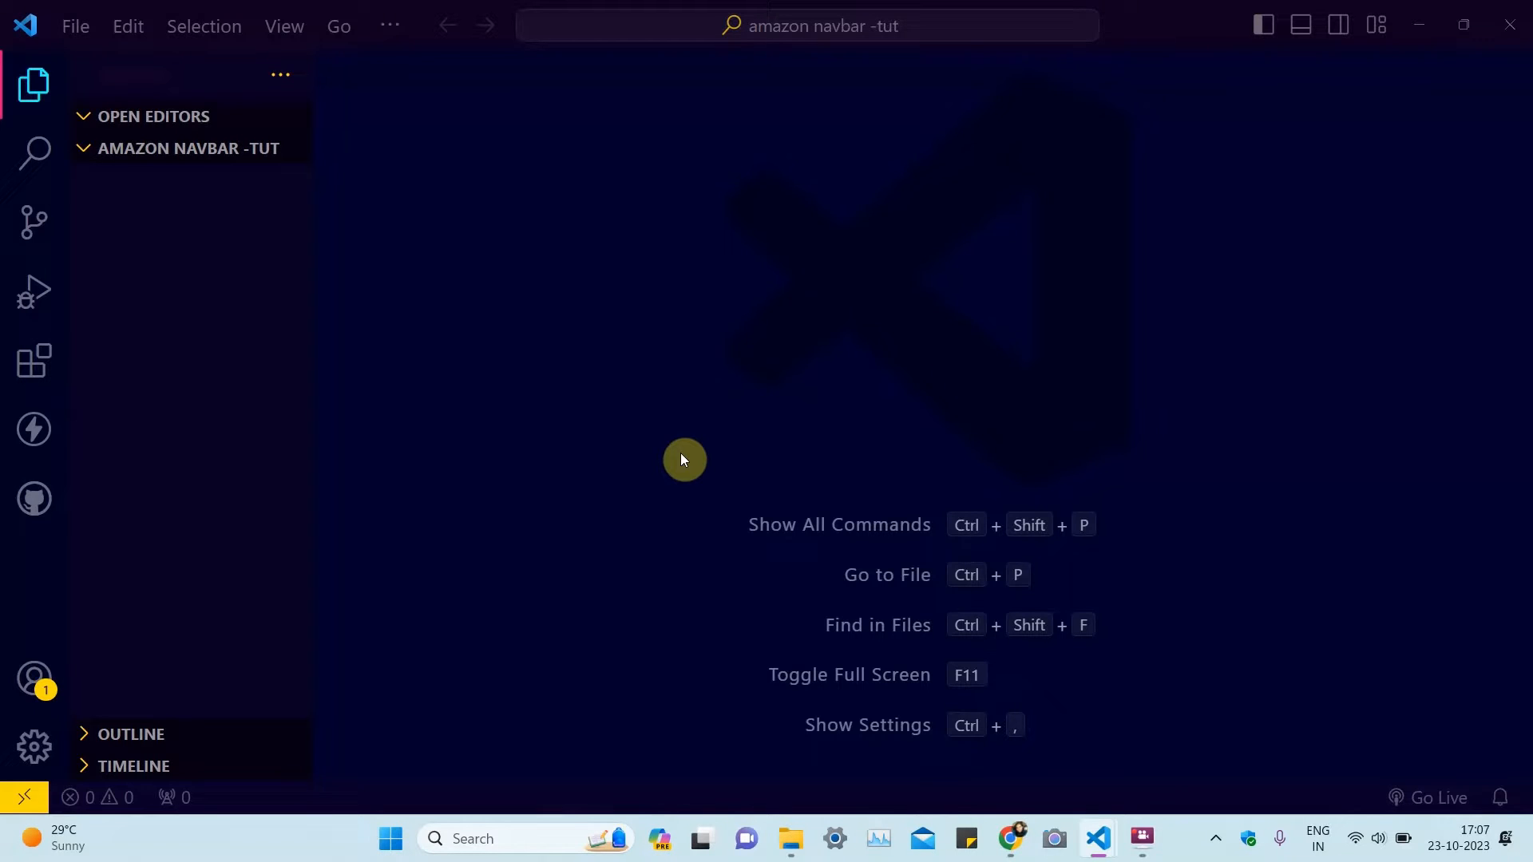
{"action": "mouse_move", "coordinate": [616, 369]}
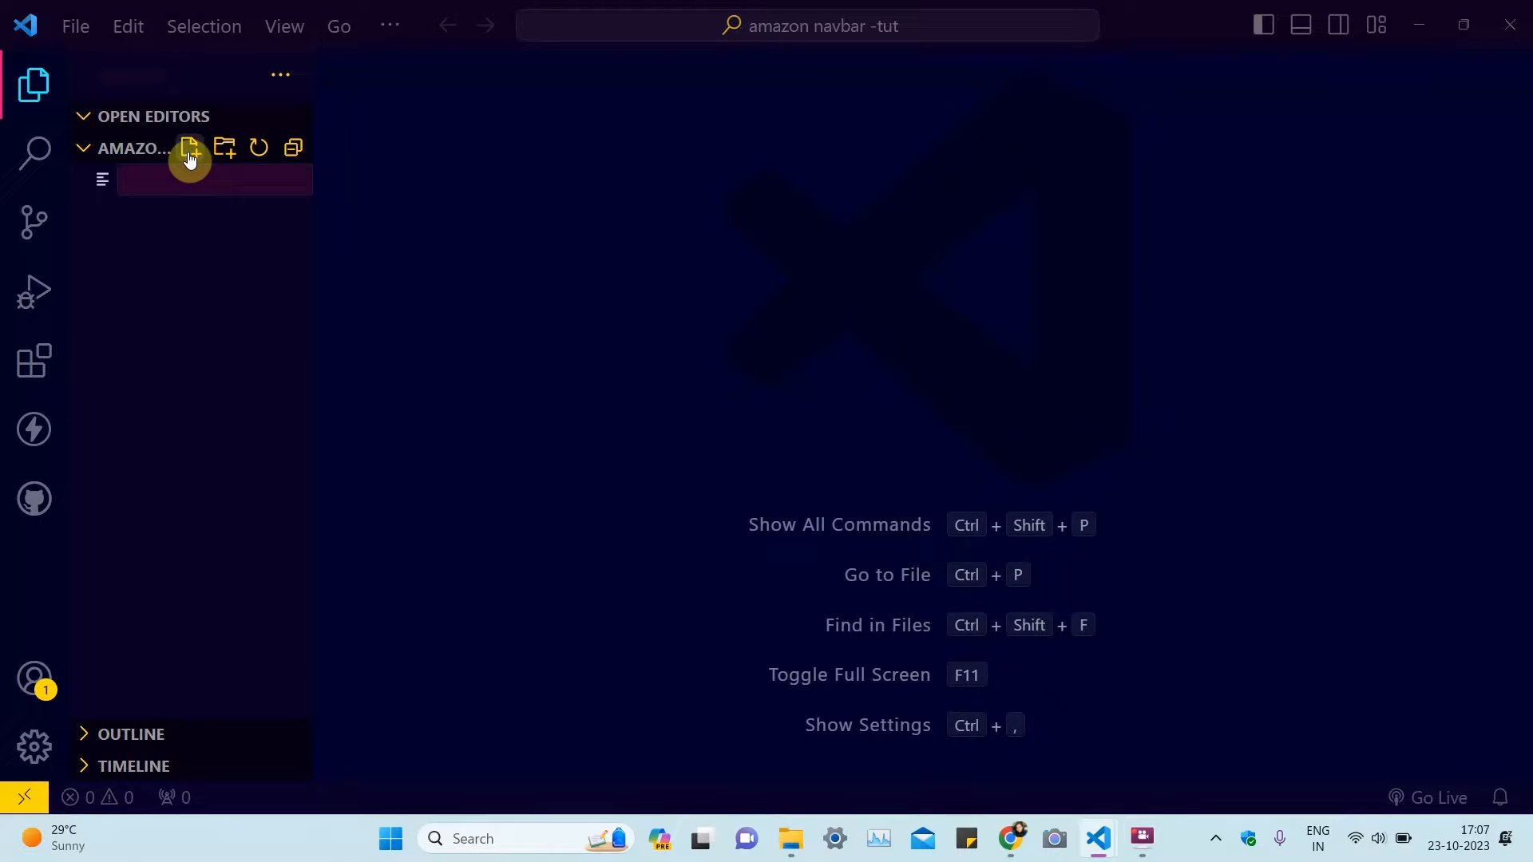
Step: Create index.html with the HTML boilerplate and title 'online shoping'
{"action": "left_click", "coordinate": [188, 147]}
{"action": "type", "text": "index.html"}
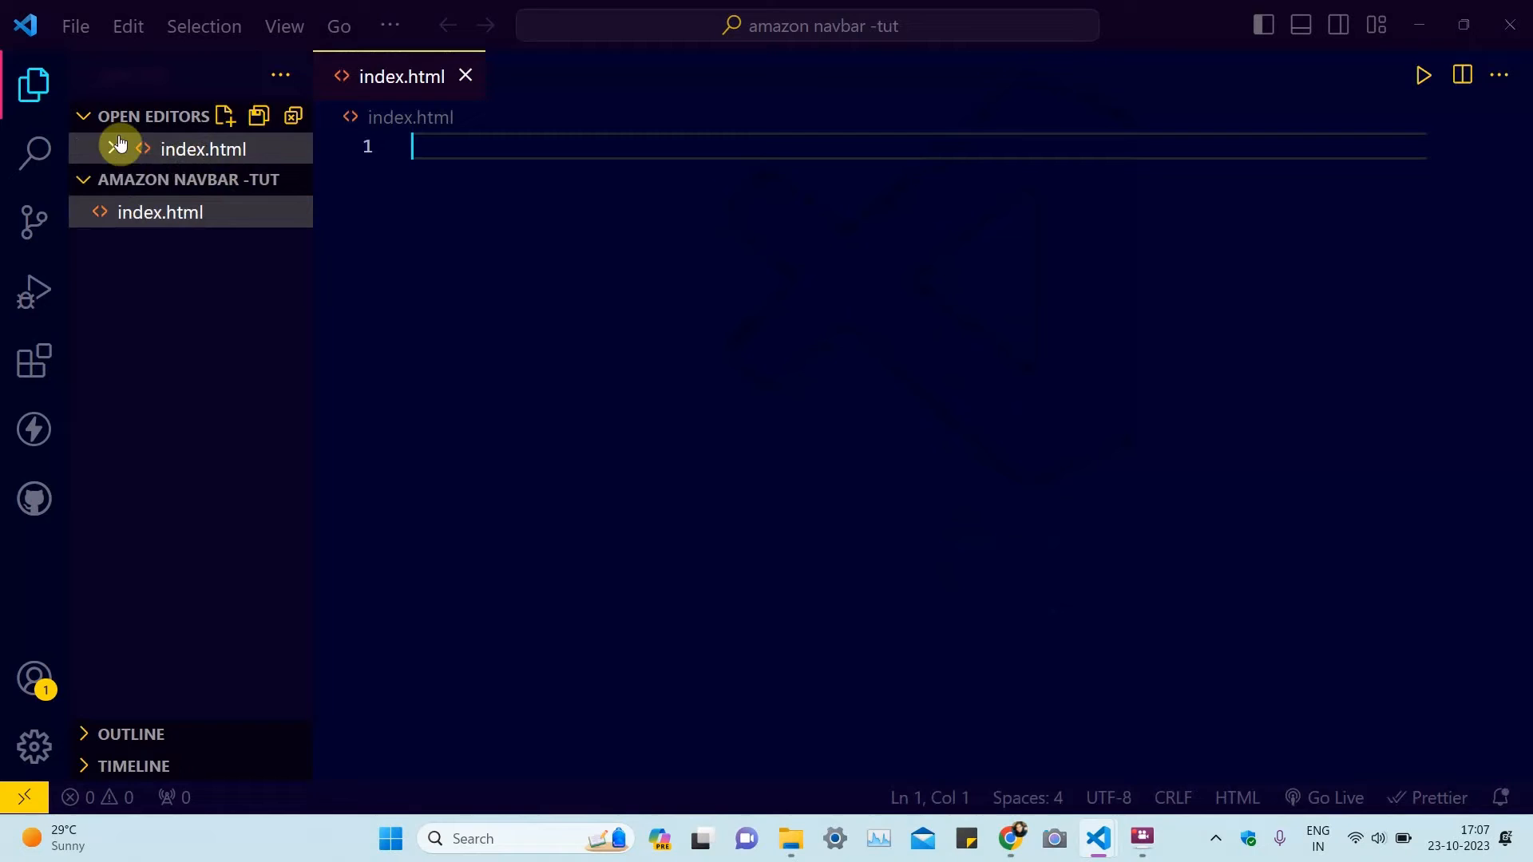
{"action": "left_click", "coordinate": [33, 84]}
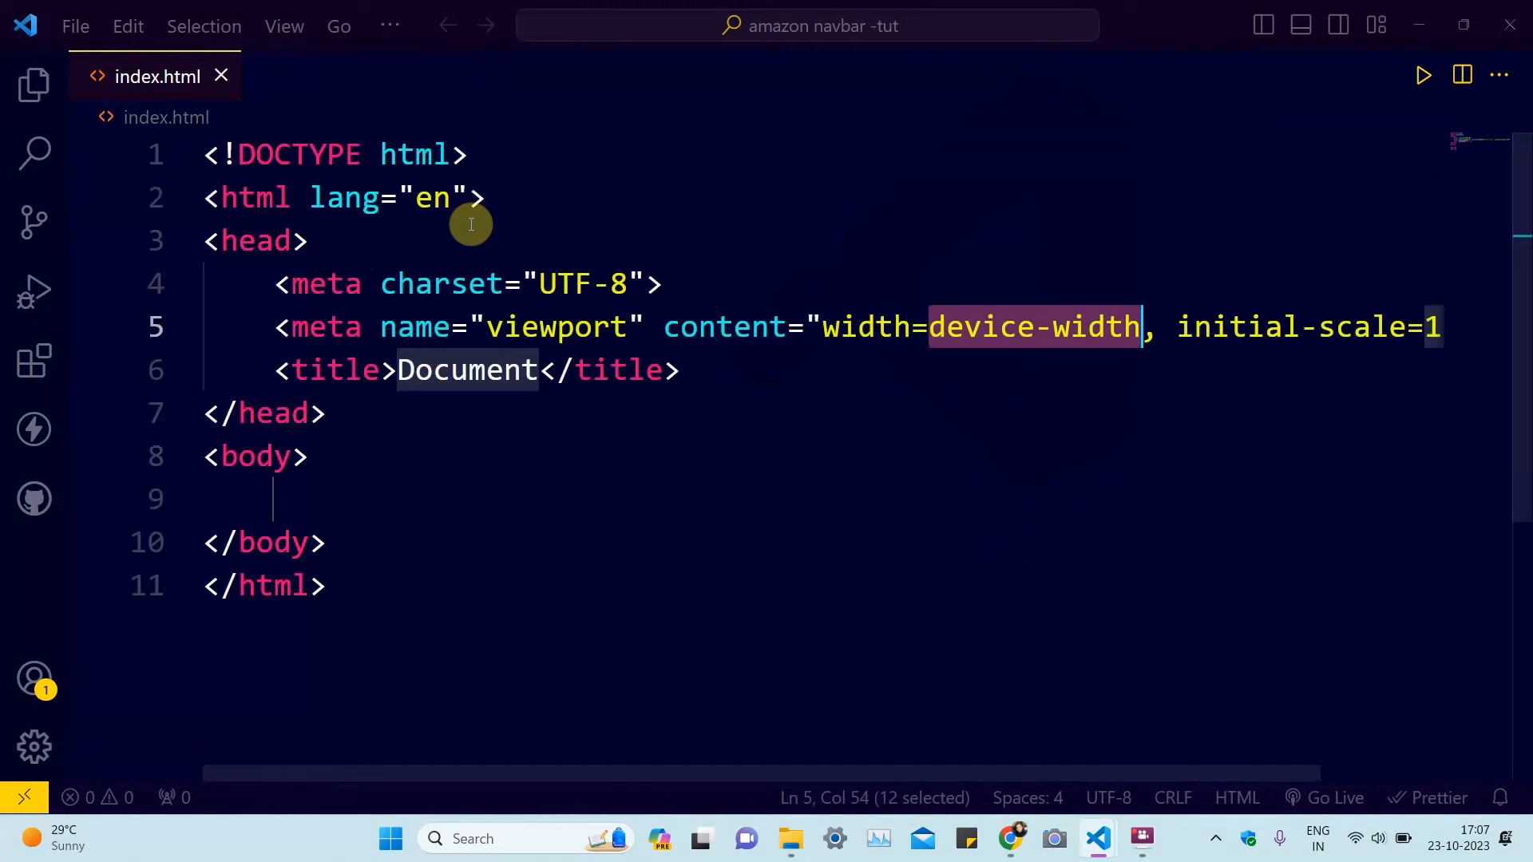
{"action": "key", "text": "Delete"}
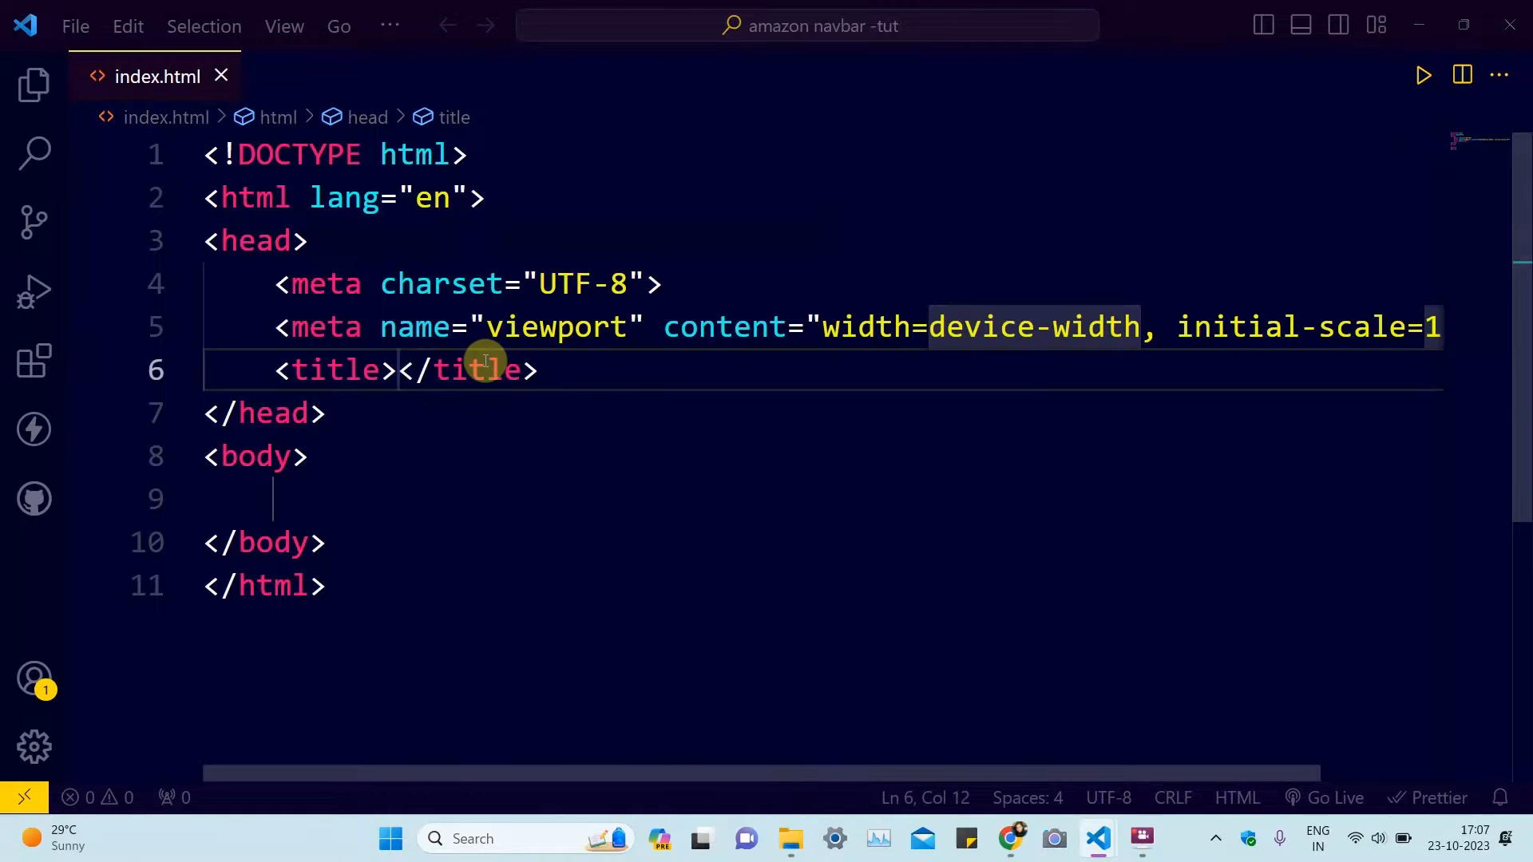
{"action": "type", "text": "online shoping"}
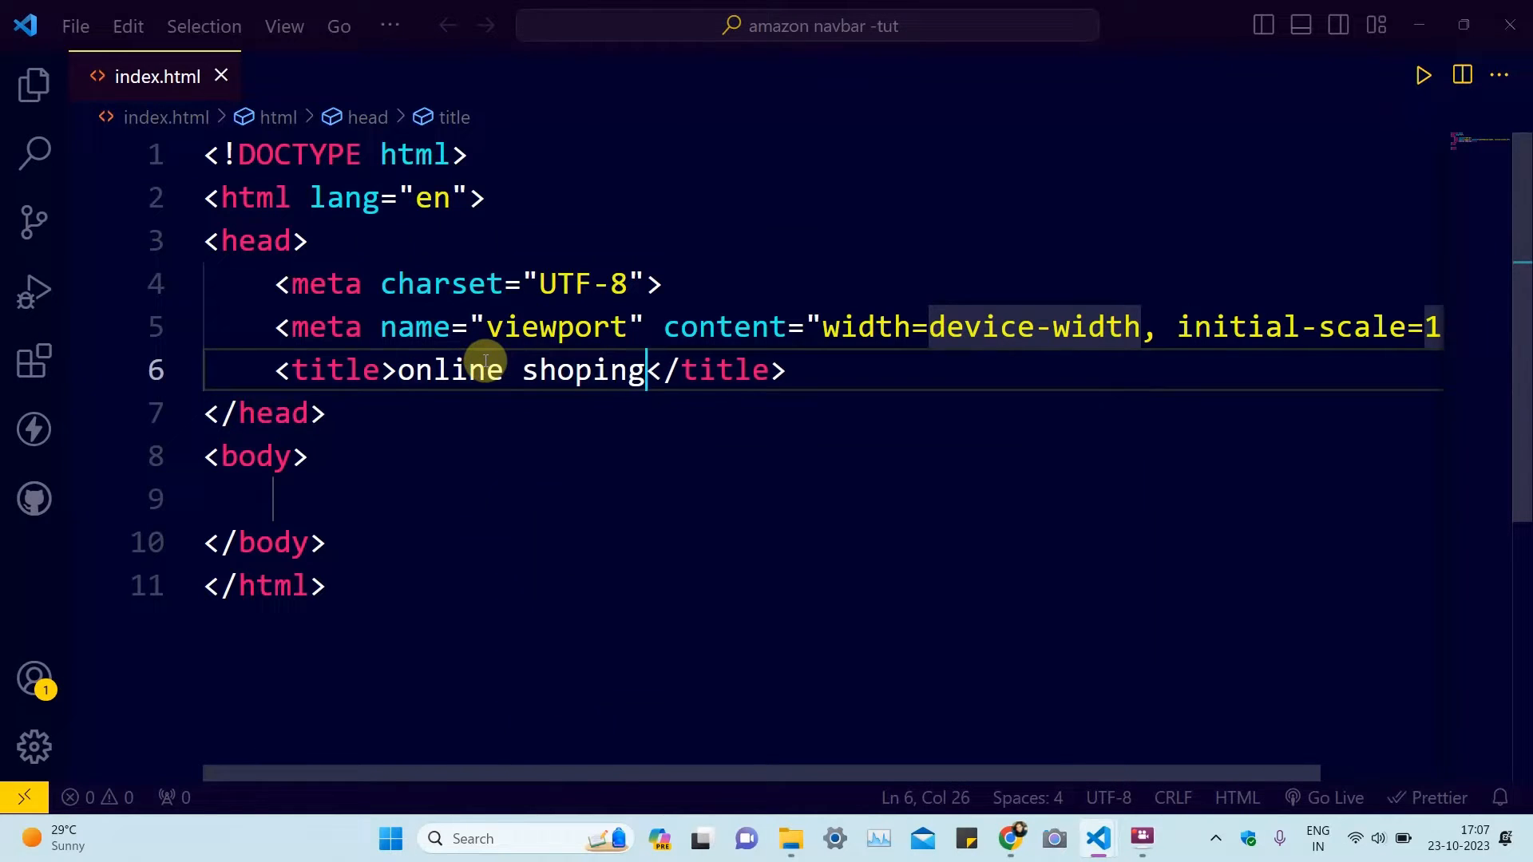
{"action": "left_click", "coordinate": [328, 543]}
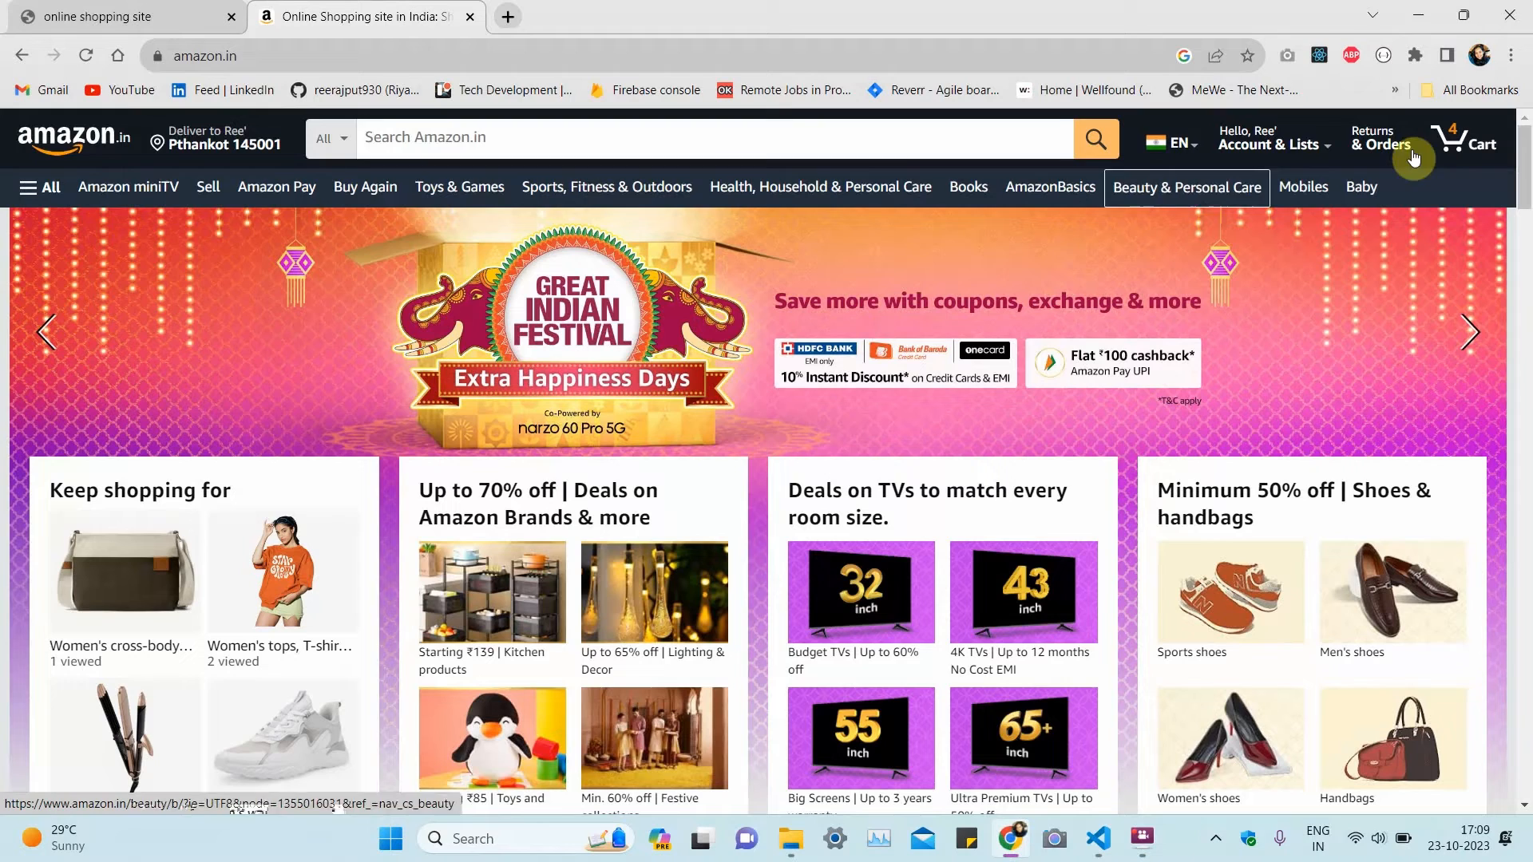
{"action": "mouse_move", "coordinate": [74, 137]}
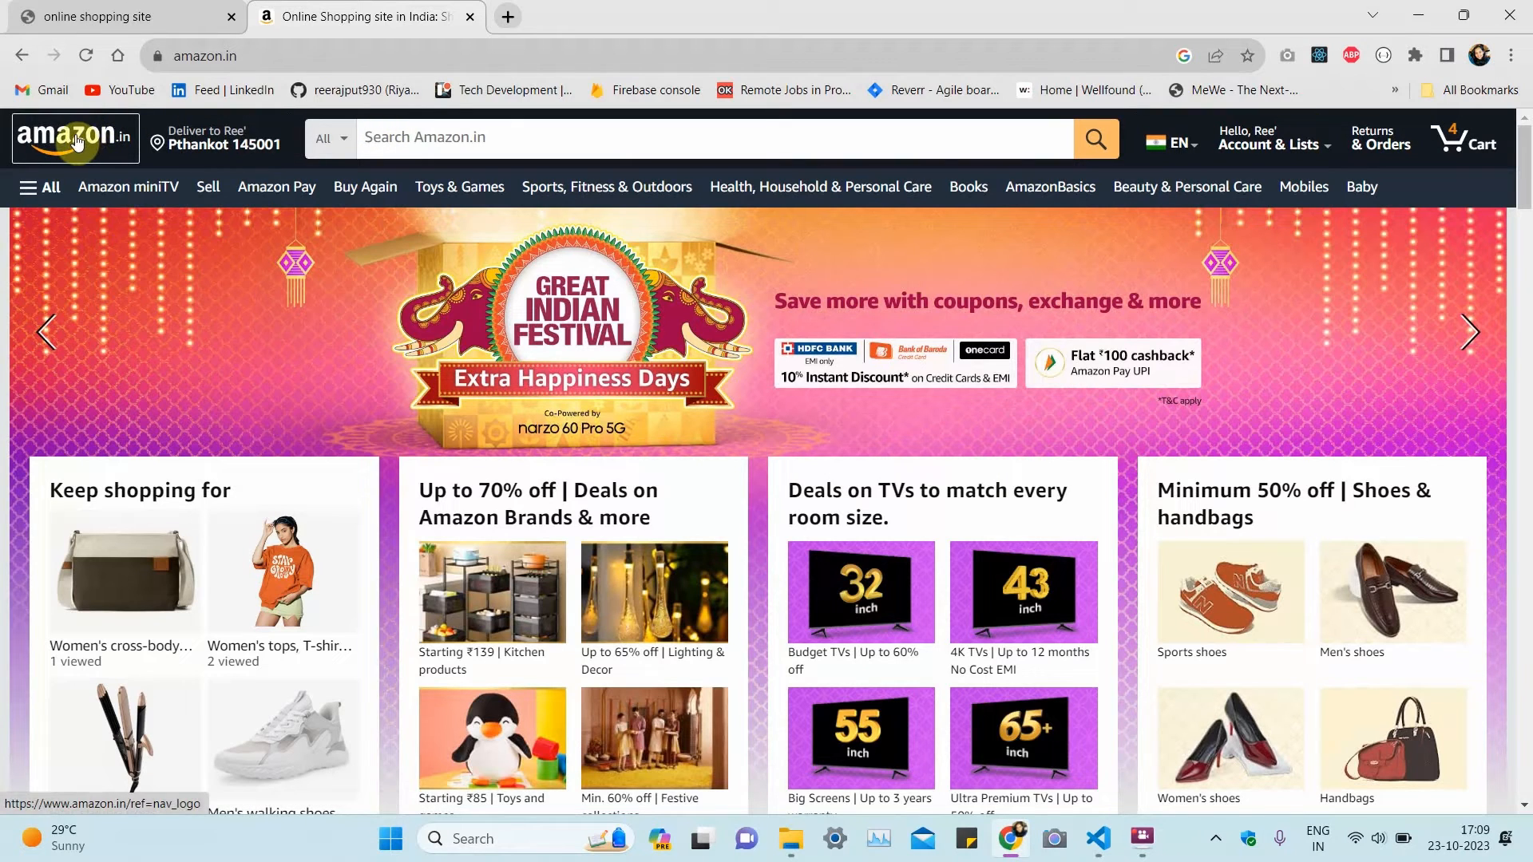
{"action": "mouse_move", "coordinate": [195, 145]}
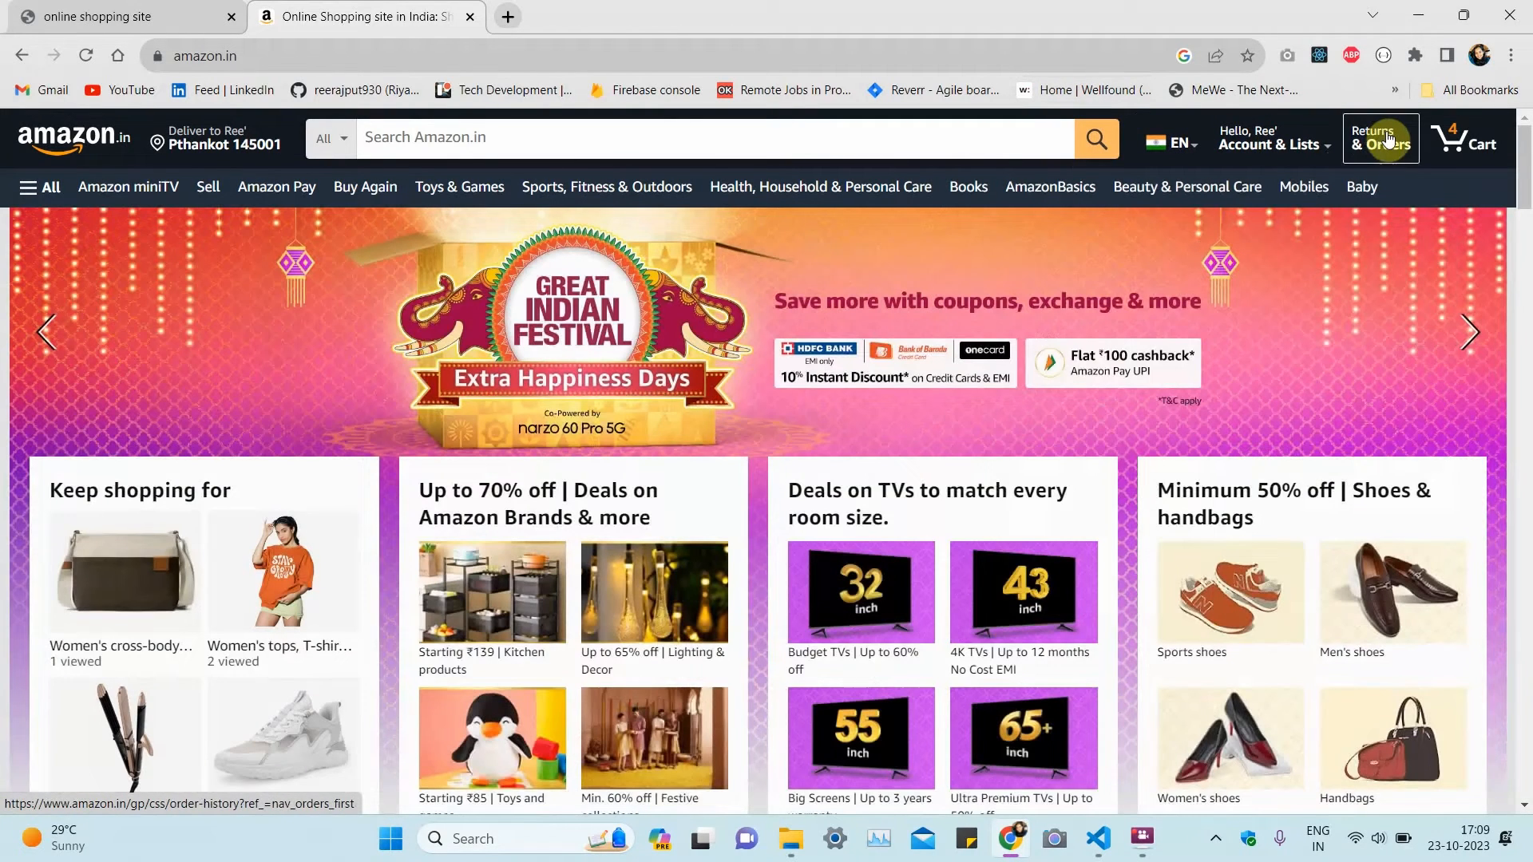
{"action": "mouse_move", "coordinate": [1465, 144]}
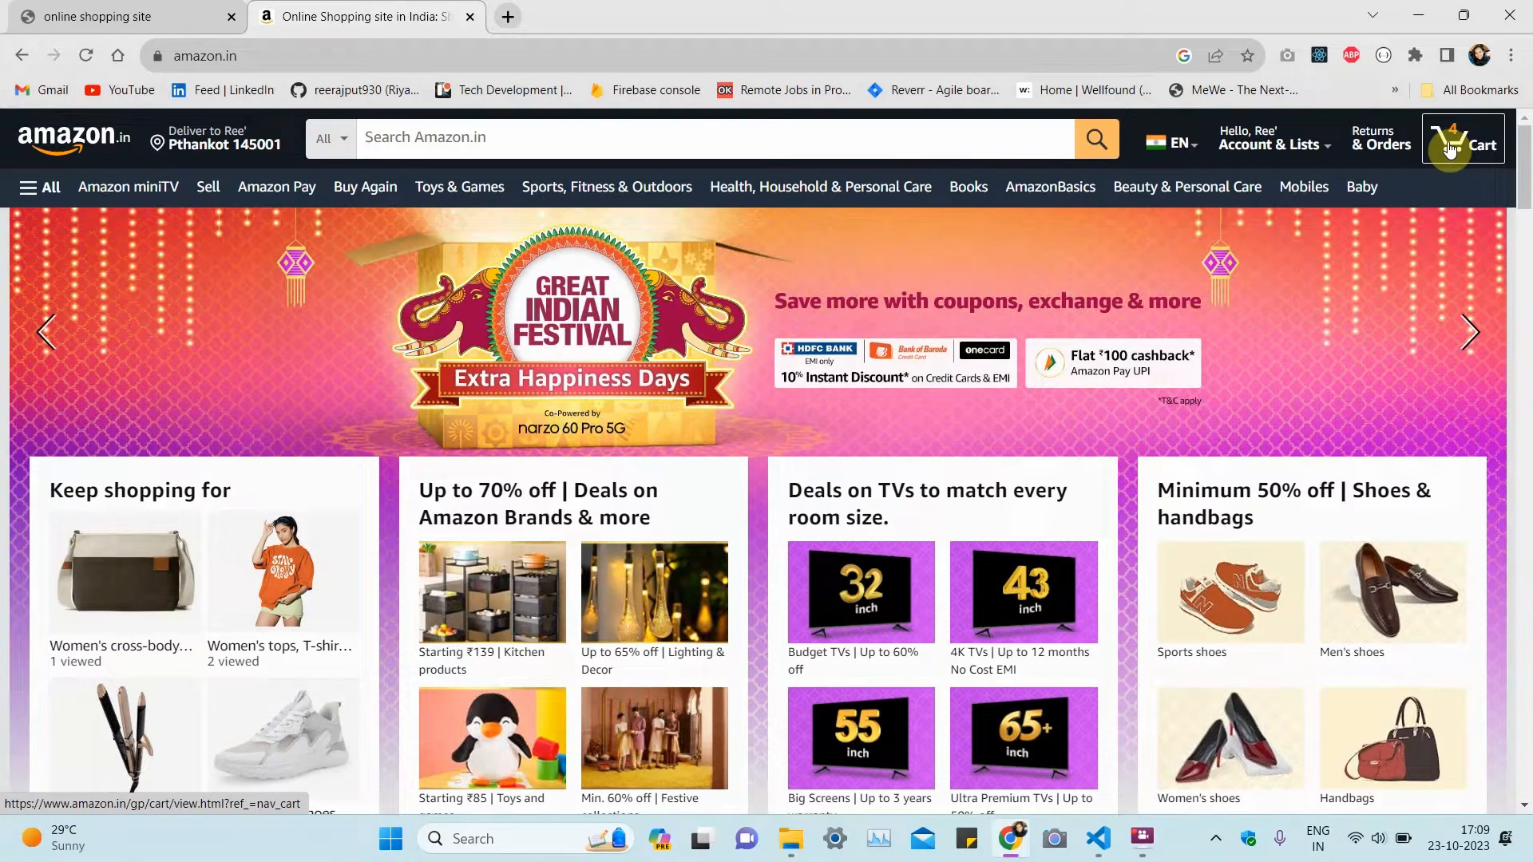
{"action": "left_click", "coordinate": [1099, 838]}
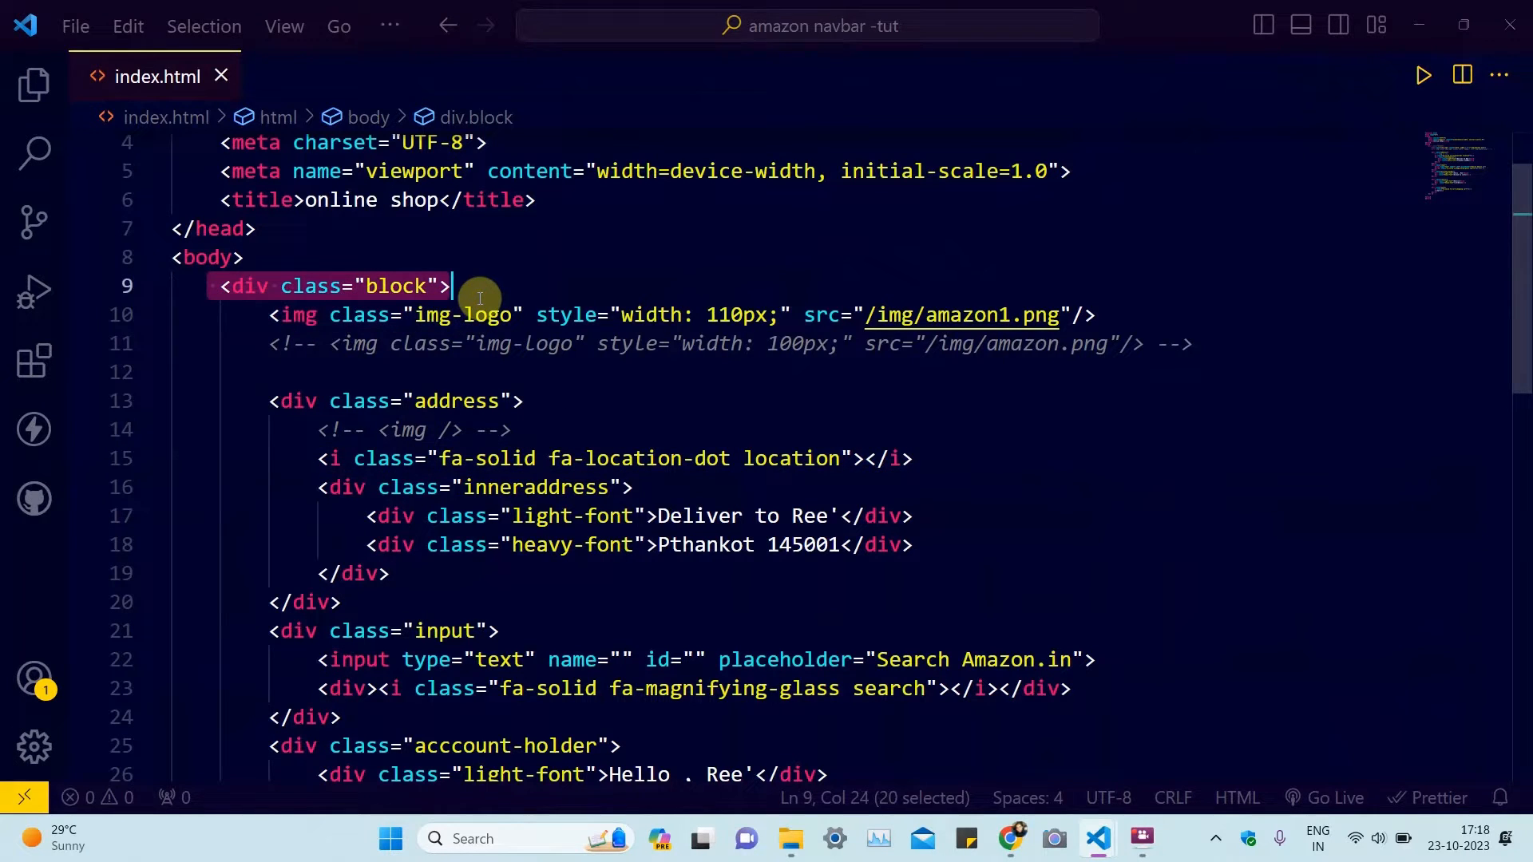
Step: Fold the address and account divs of the navbar markup in index.html
{"action": "scroll", "scroll_direction": "down", "scroll_amount": 3}
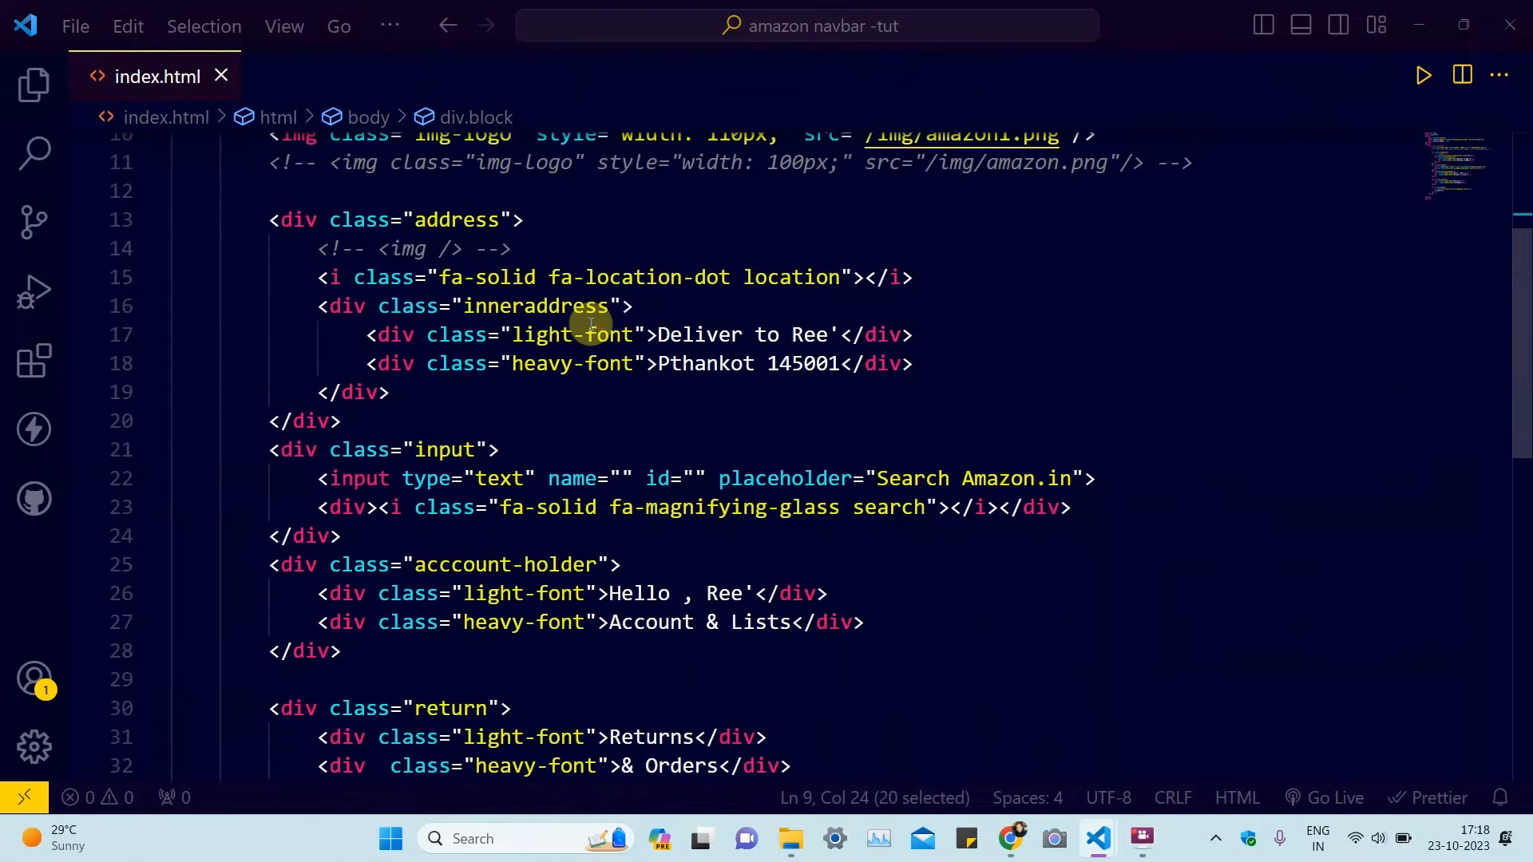
{"action": "mouse_move", "coordinate": [155, 228]}
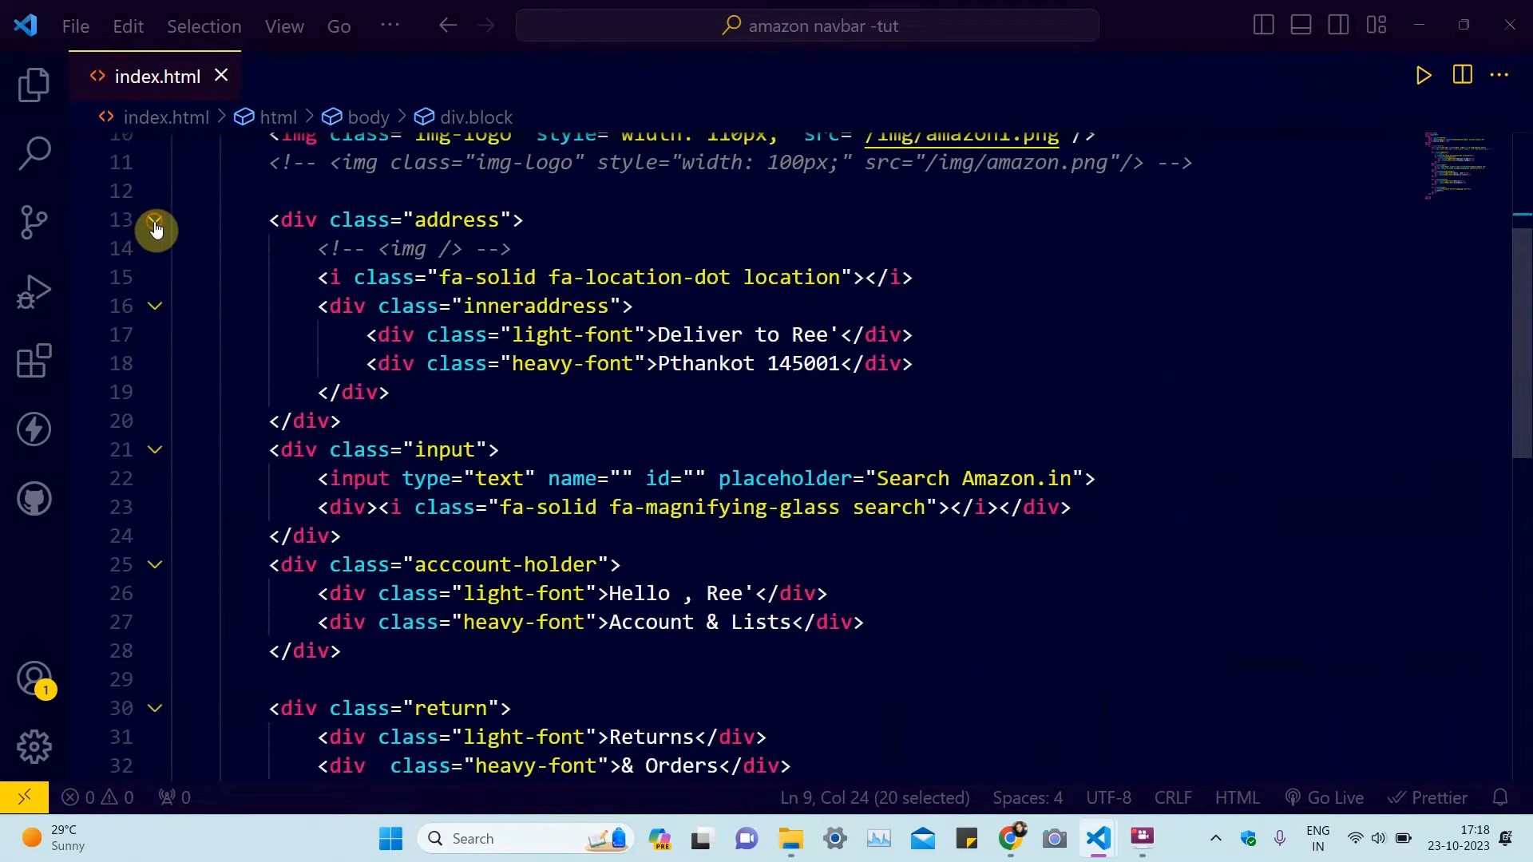
{"action": "left_click", "coordinate": [155, 219]}
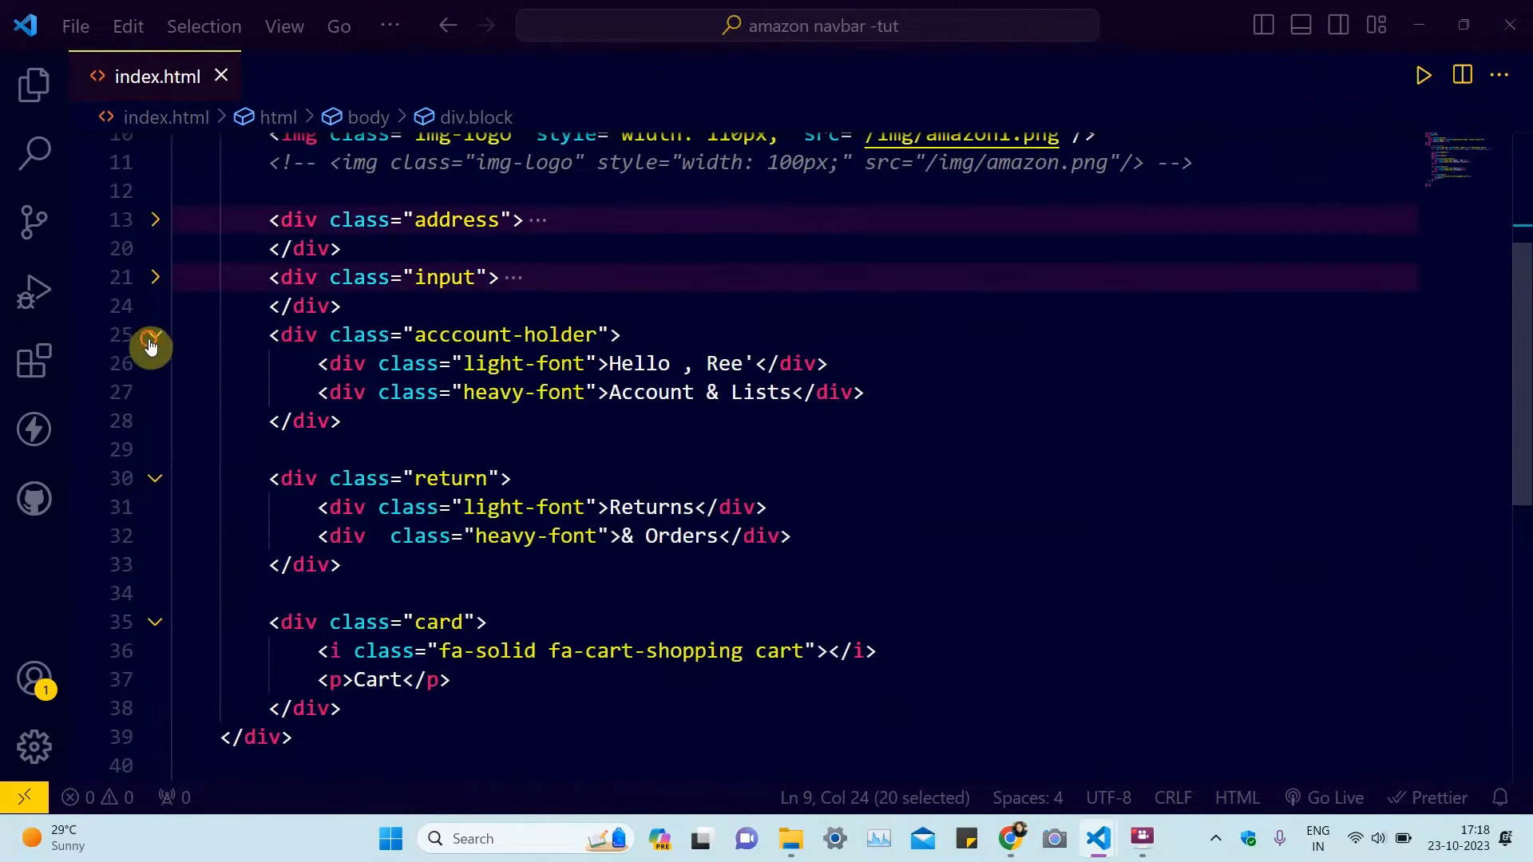
{"action": "left_click", "coordinate": [155, 333]}
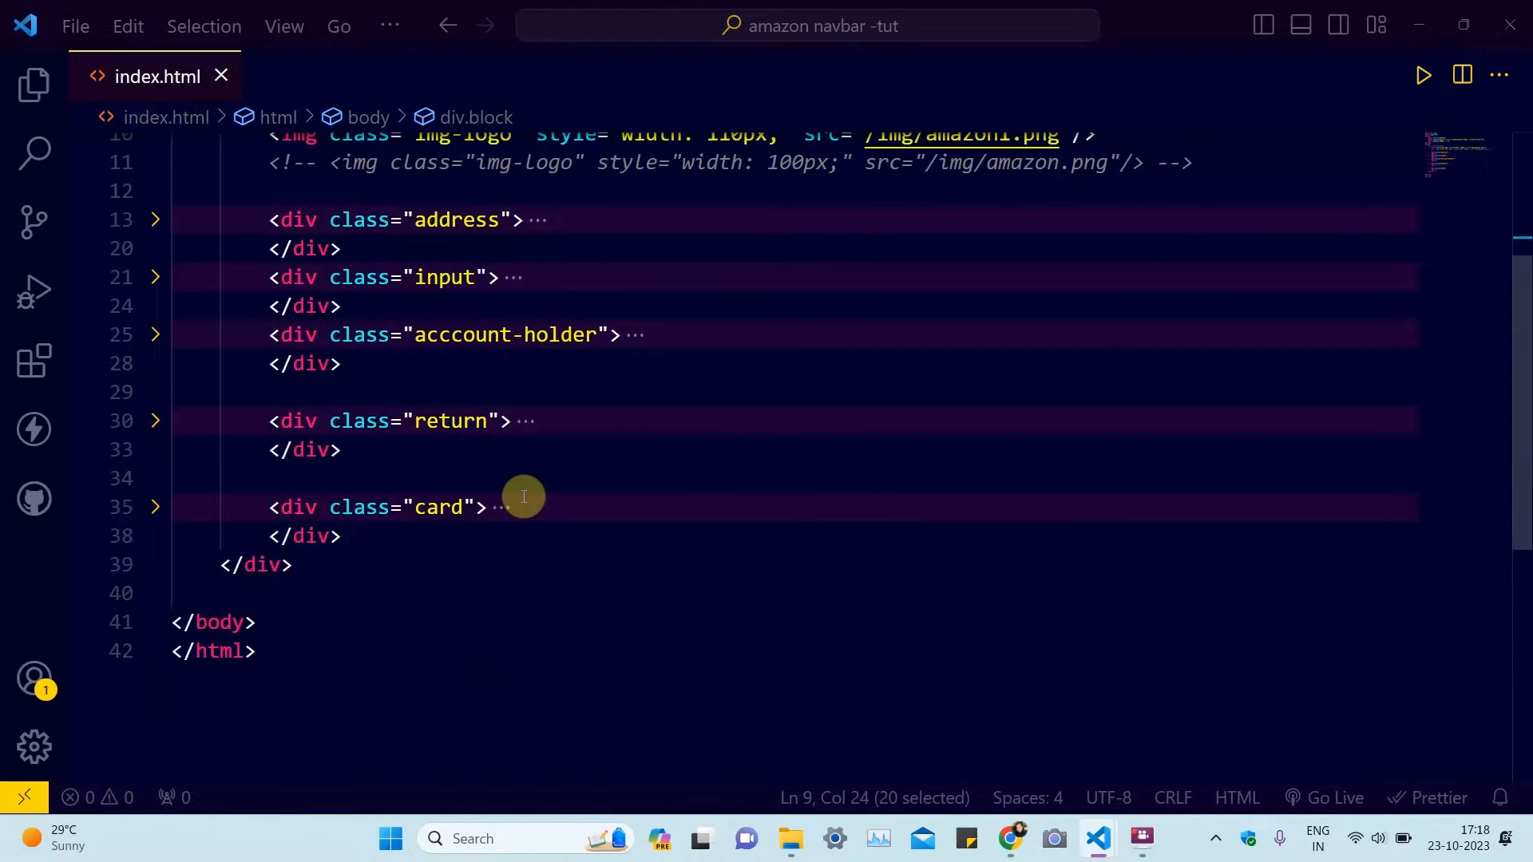
{"action": "left_click", "coordinate": [1013, 839]}
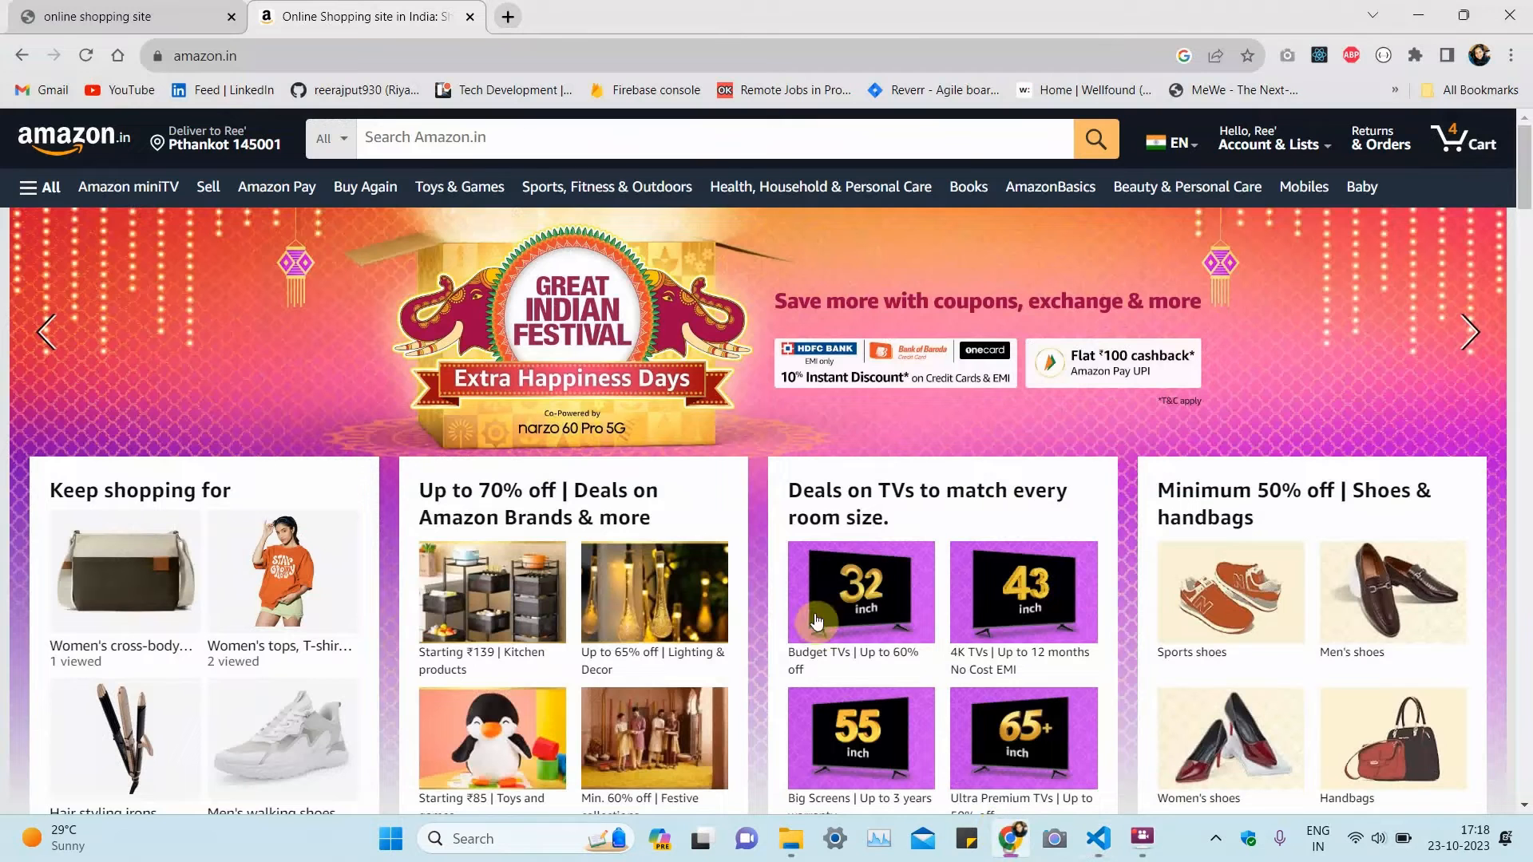
{"action": "mouse_move", "coordinate": [216, 137]}
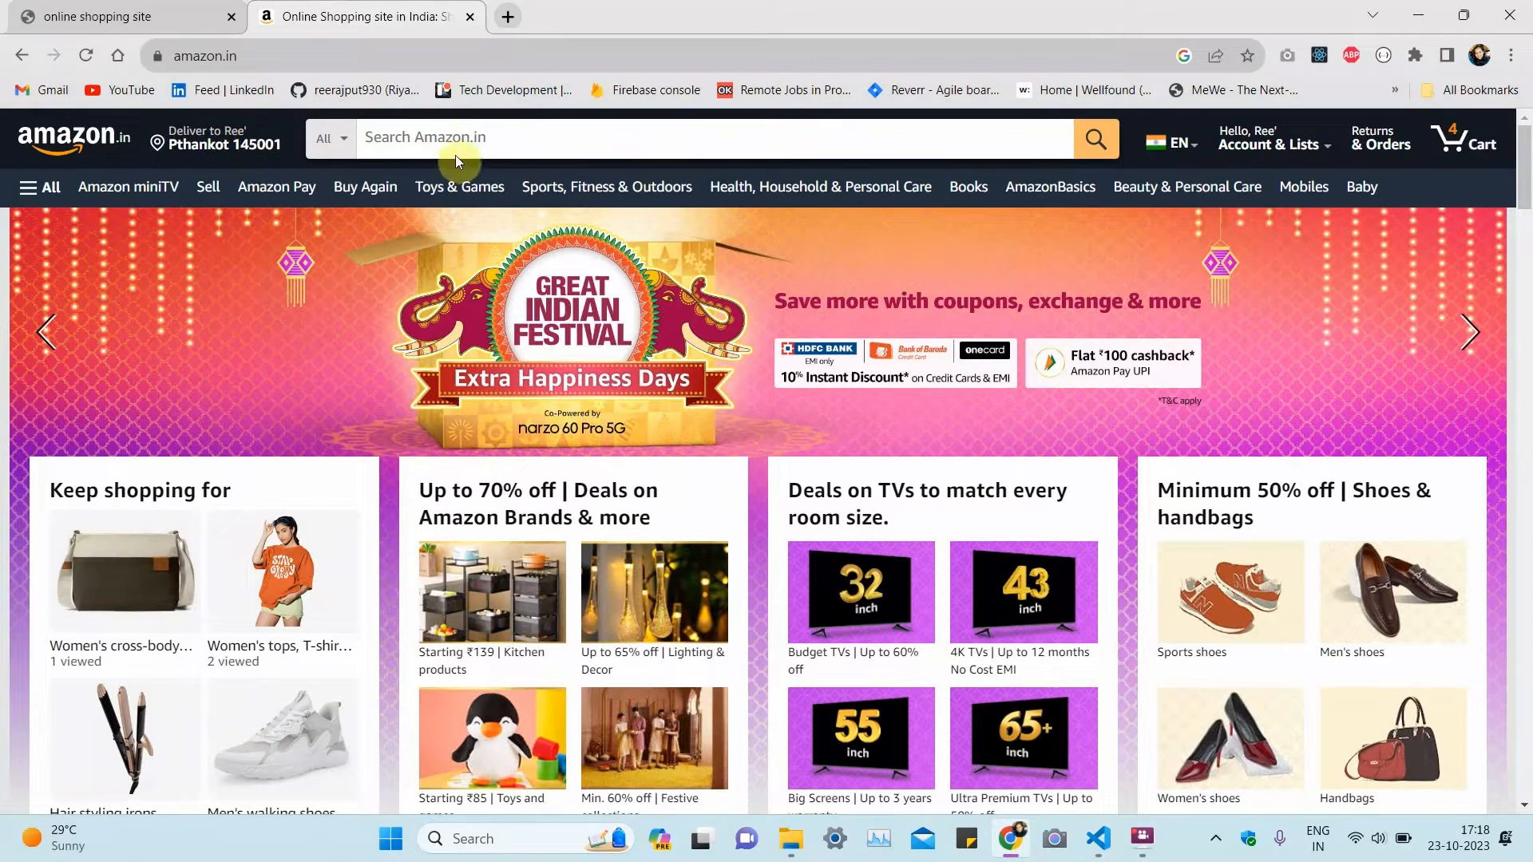
{"action": "left_click", "coordinate": [1272, 144]}
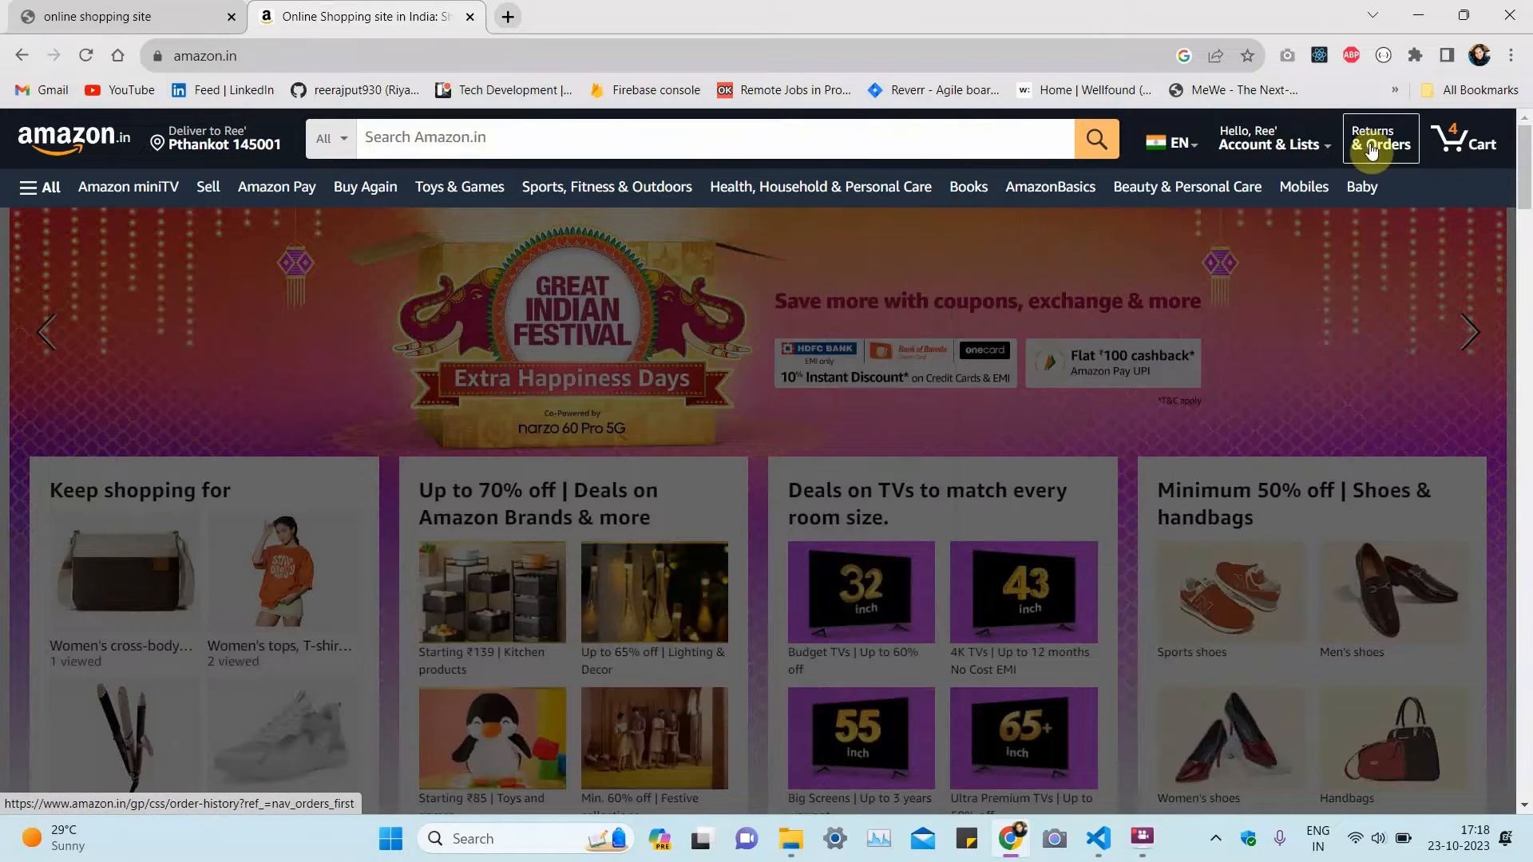
{"action": "mouse_move", "coordinate": [1099, 838]}
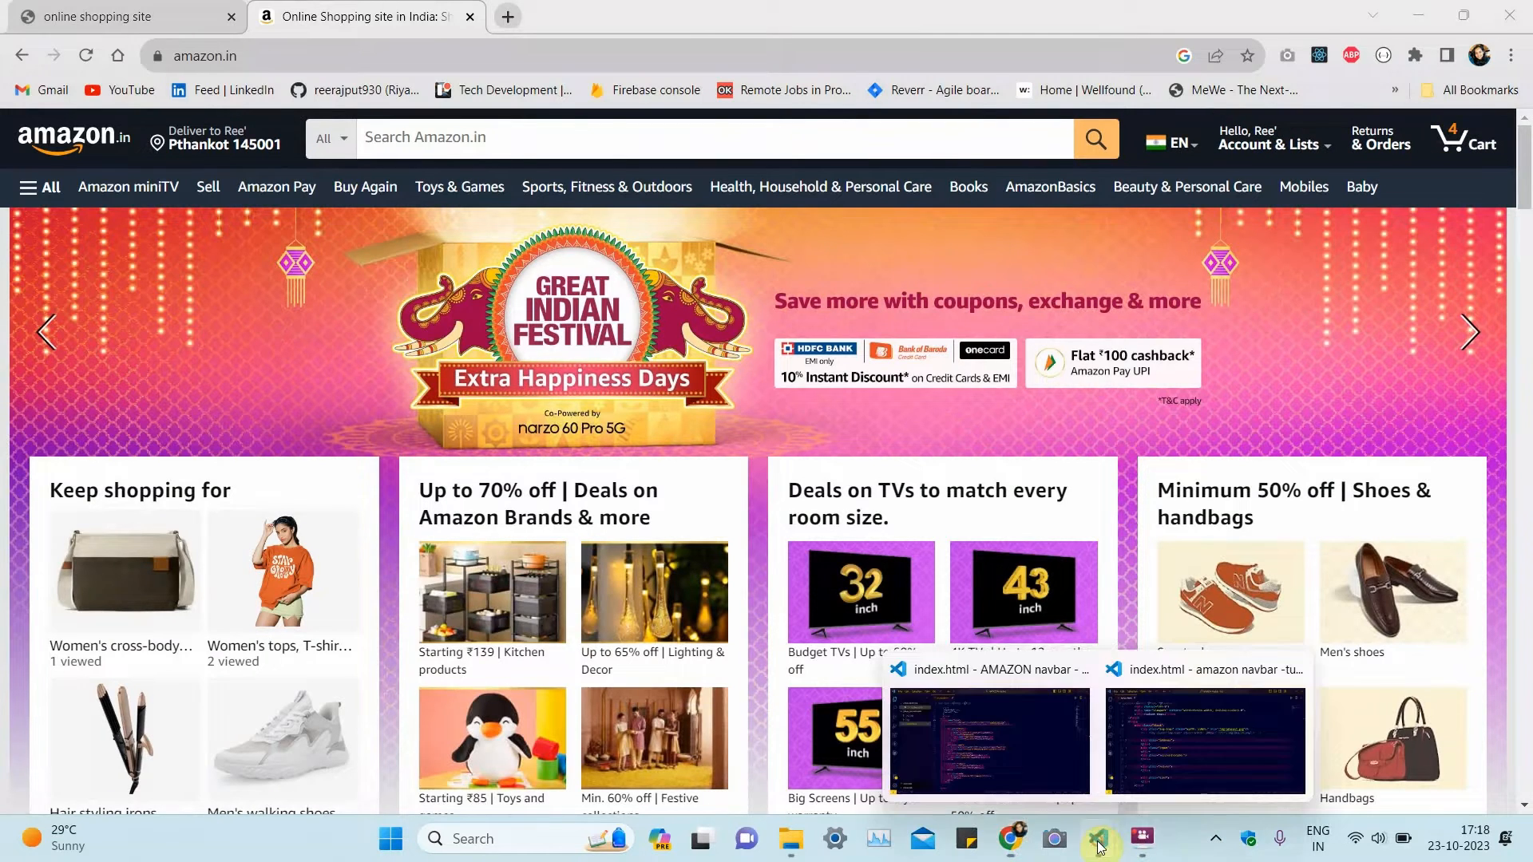
Step: Return to the amazon navbar -tut editor and unfold the address div, checking the logo image path
{"action": "left_click", "coordinate": [987, 739]}
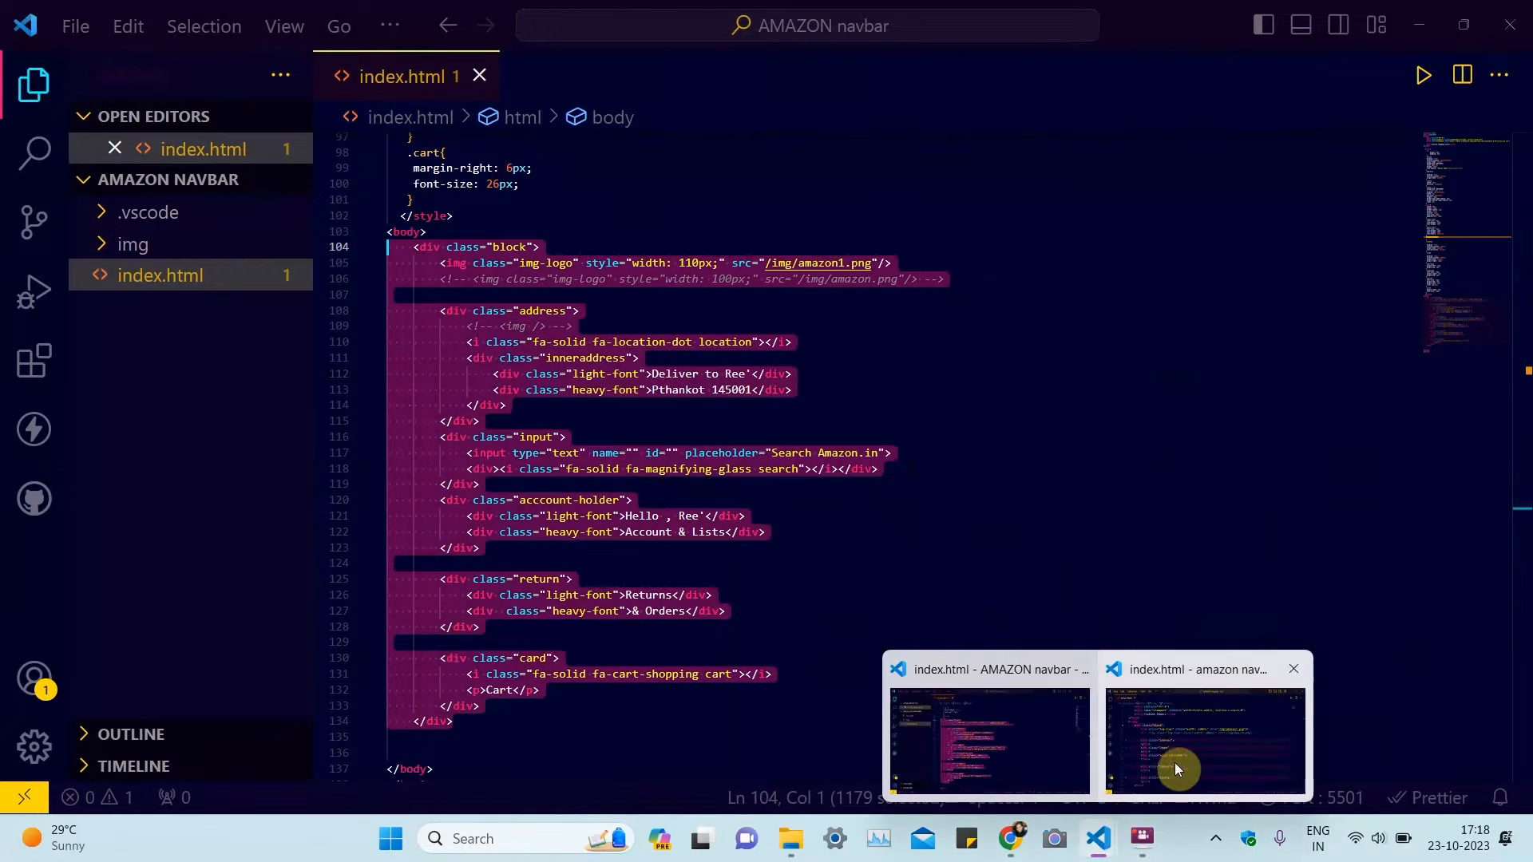
{"action": "left_click", "coordinate": [1204, 738]}
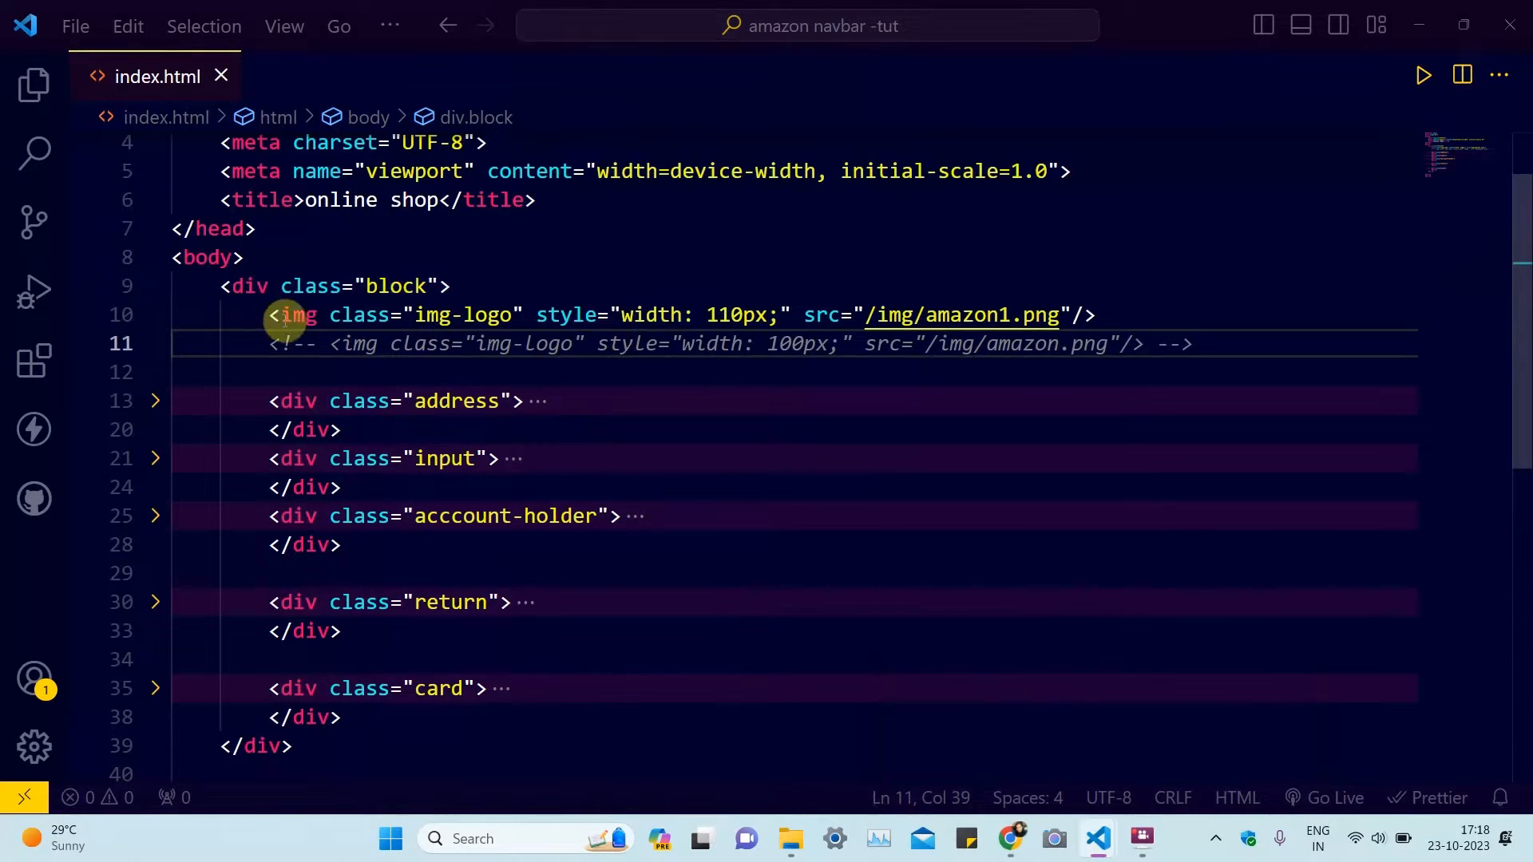
{"action": "double_click", "coordinate": [892, 315]}
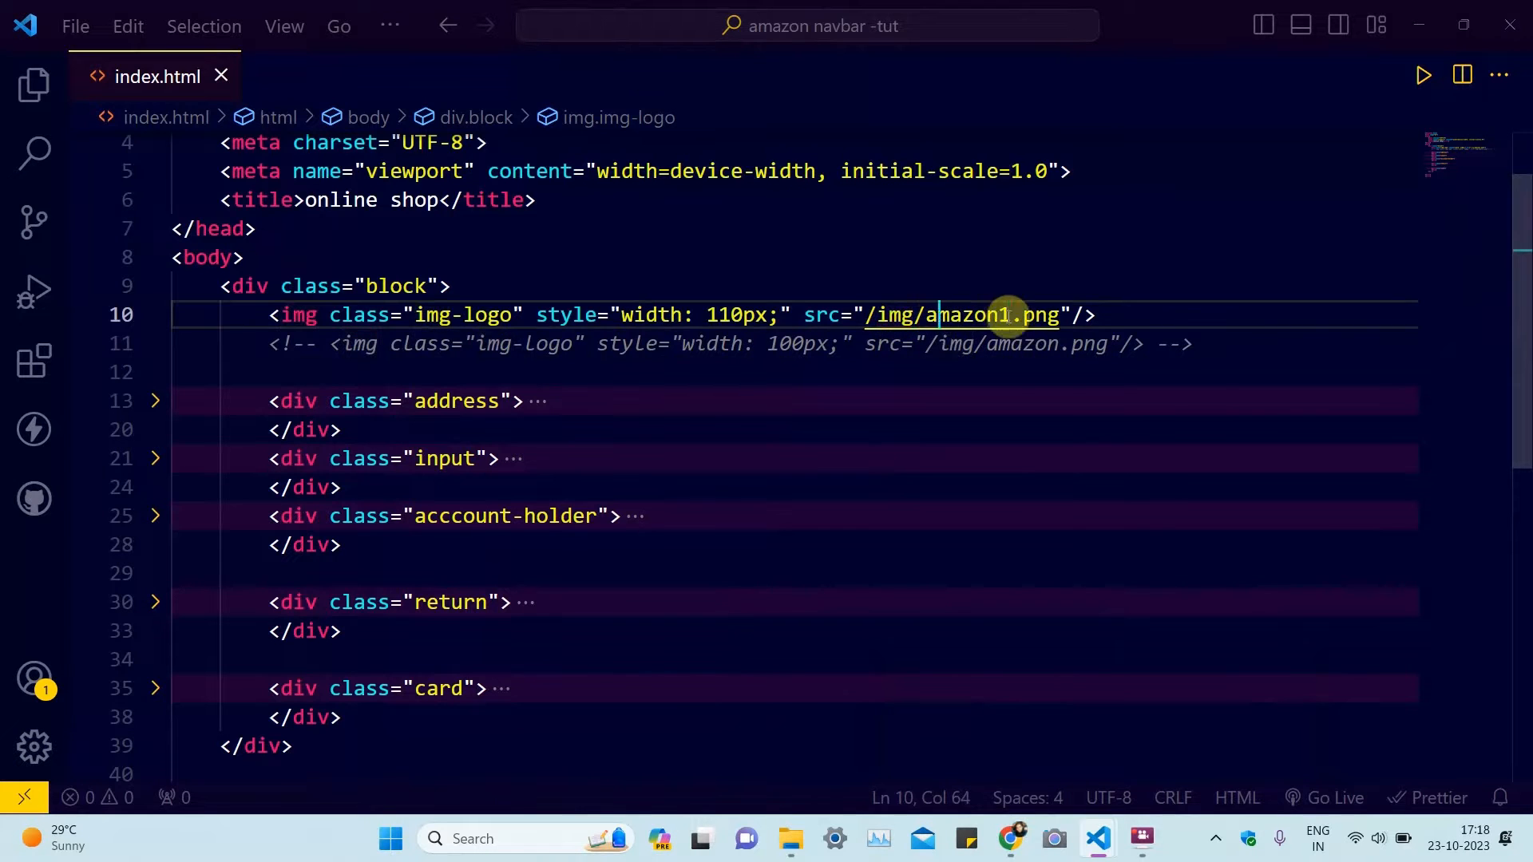
{"action": "left_click", "coordinate": [450, 286]}
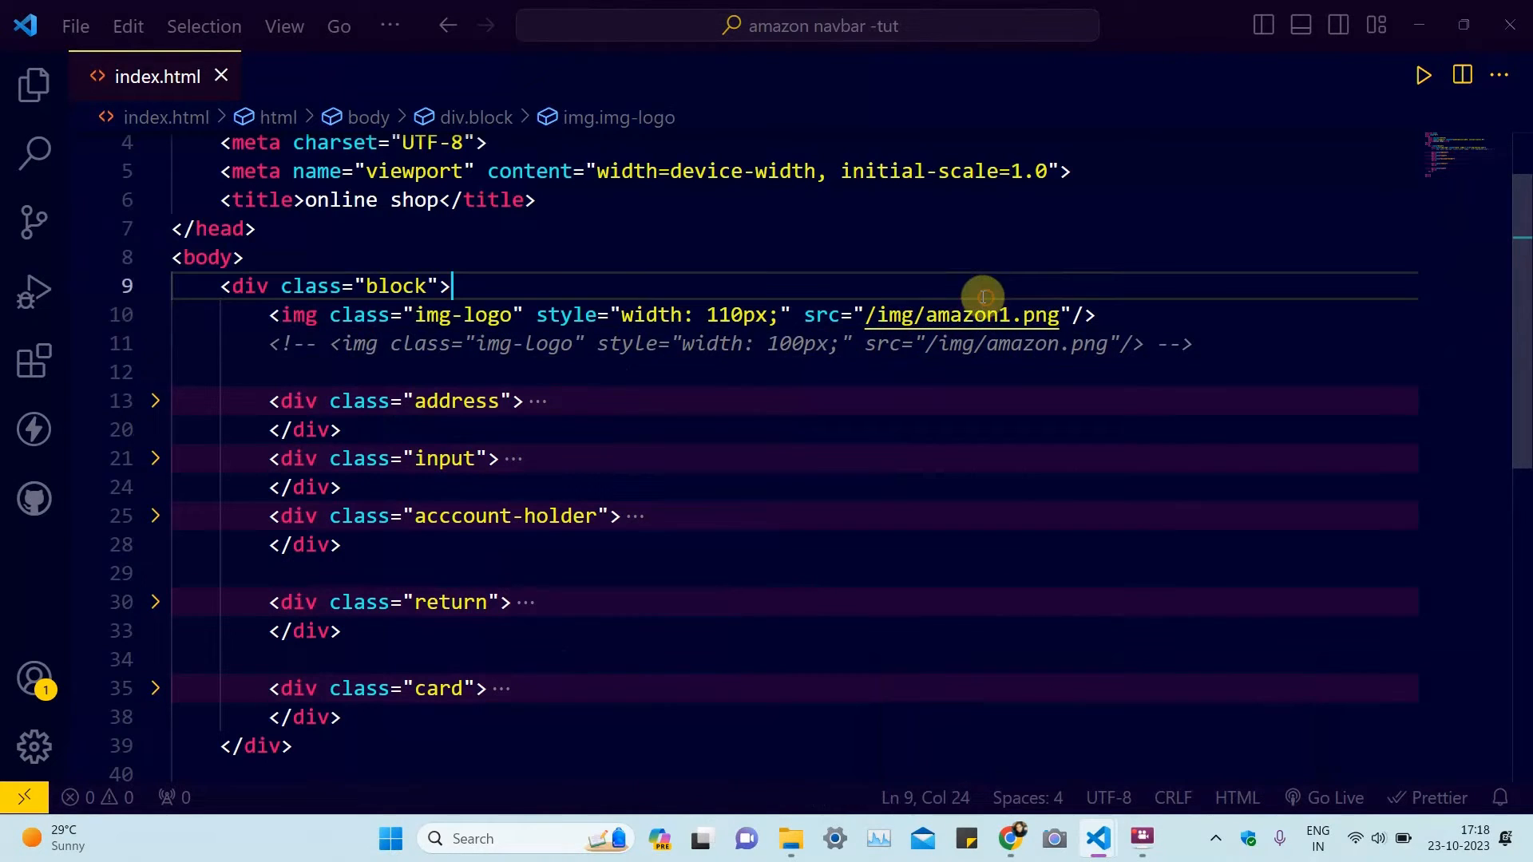
{"action": "mouse_move", "coordinate": [800, 339]}
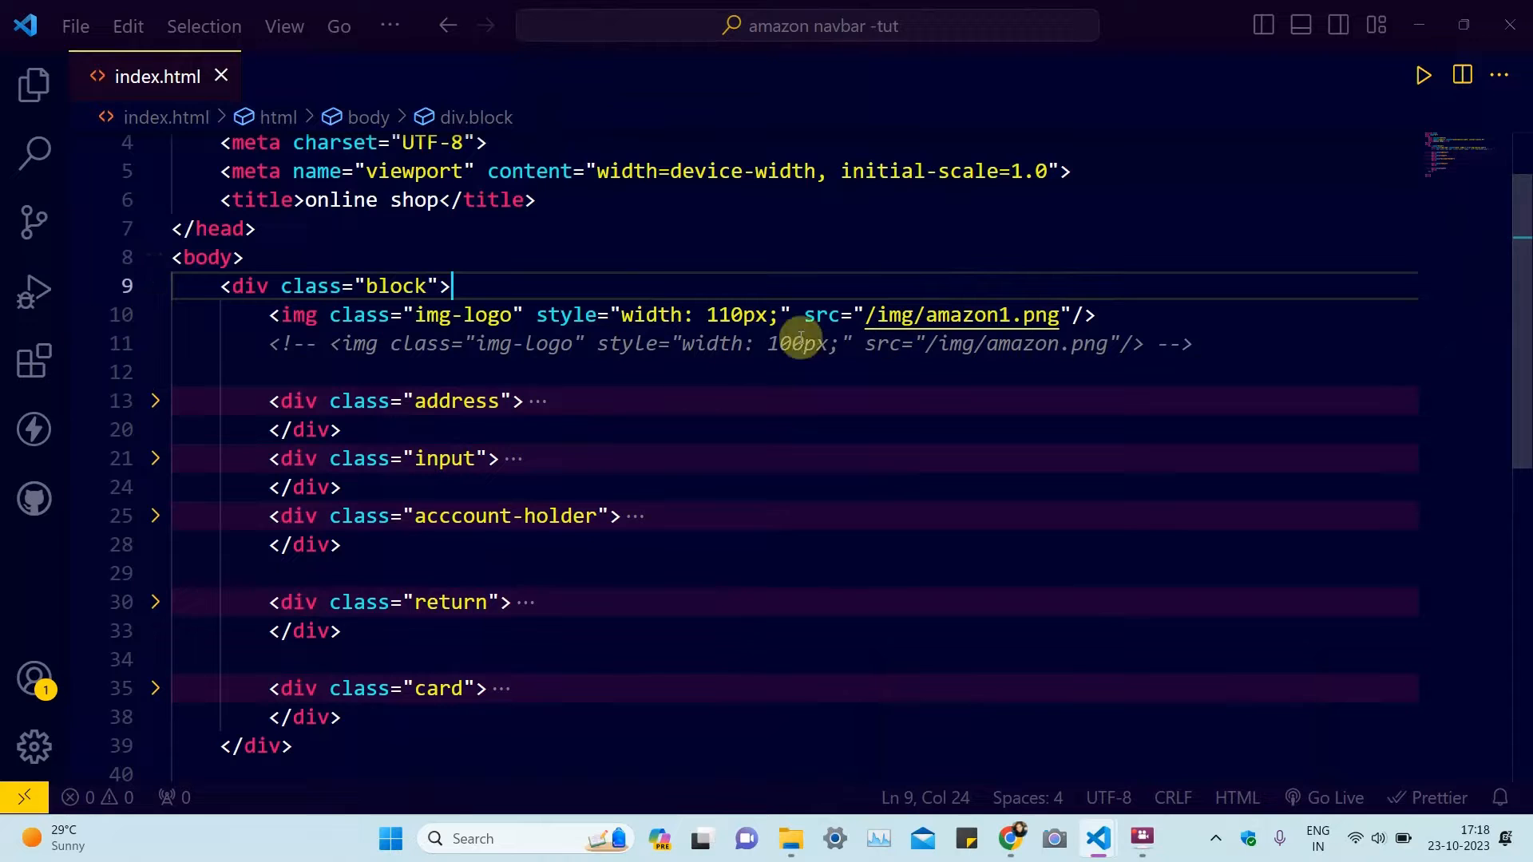
{"action": "left_click", "coordinate": [155, 401]}
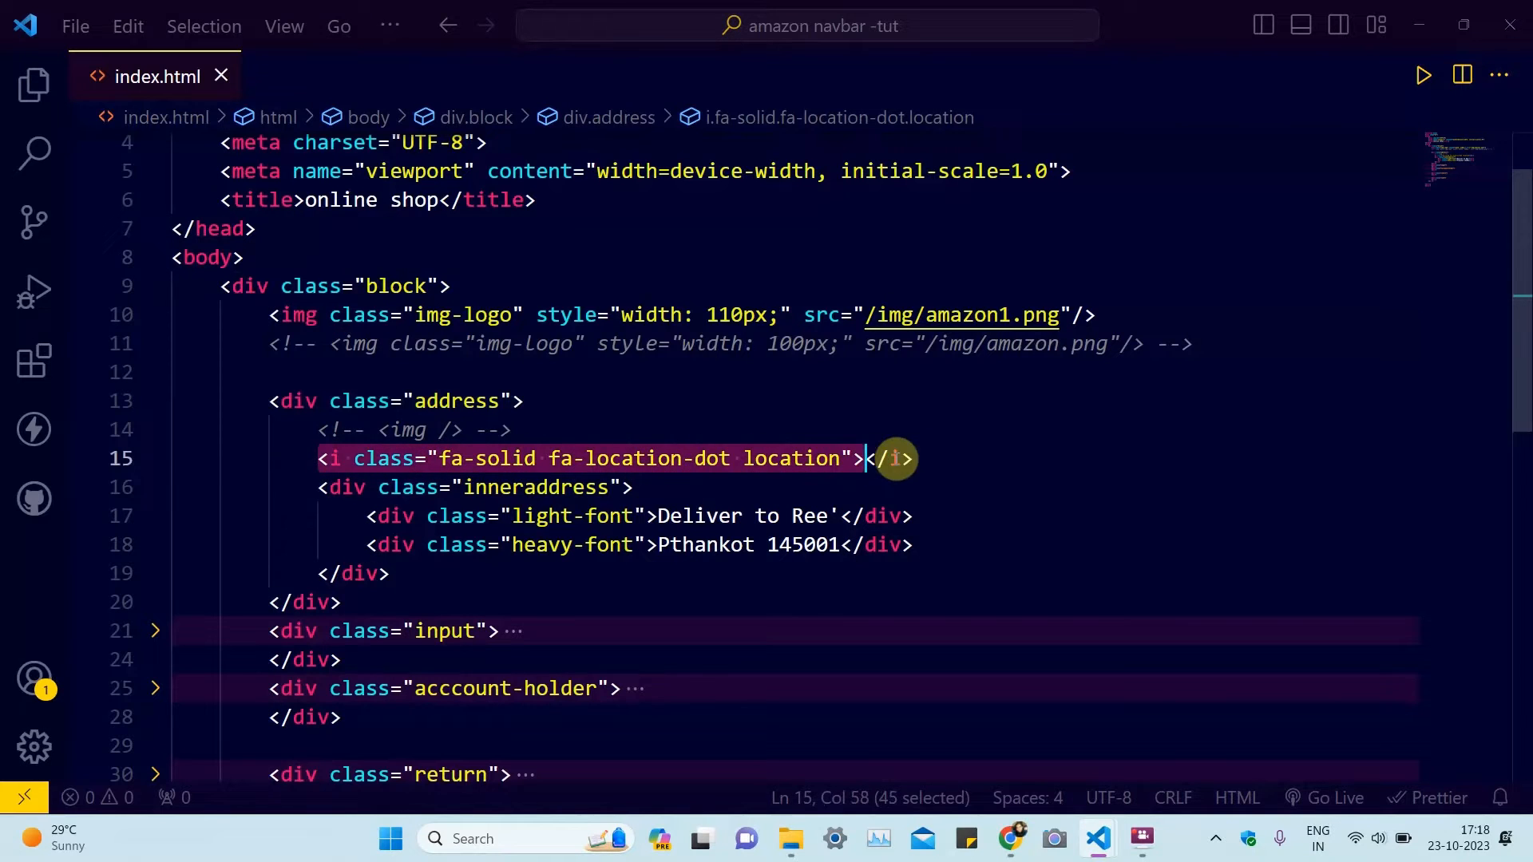
{"action": "left_click", "coordinate": [328, 459]}
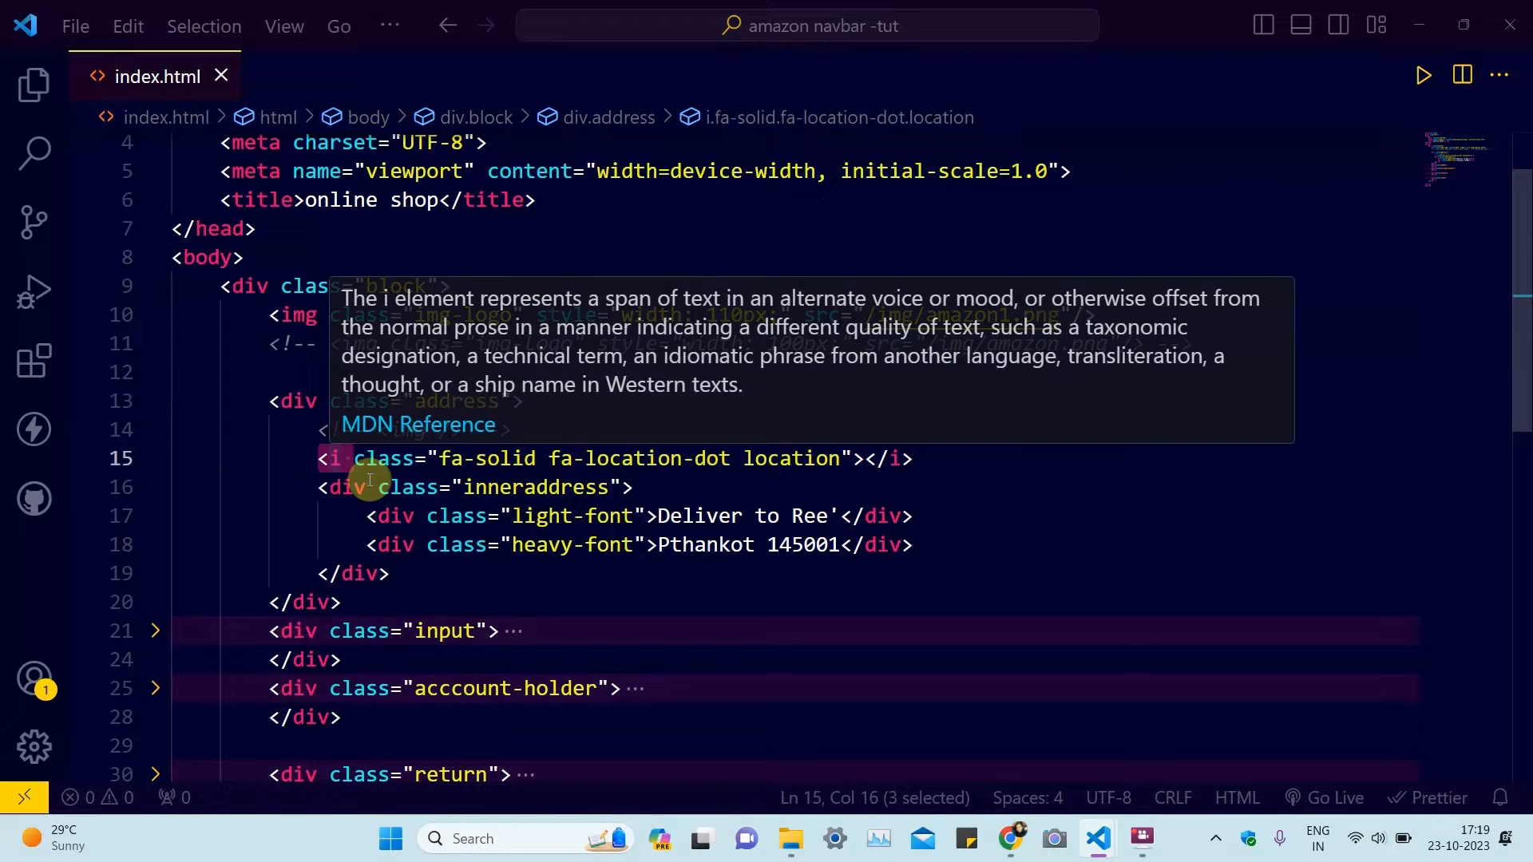
{"action": "left_click", "coordinate": [415, 578]}
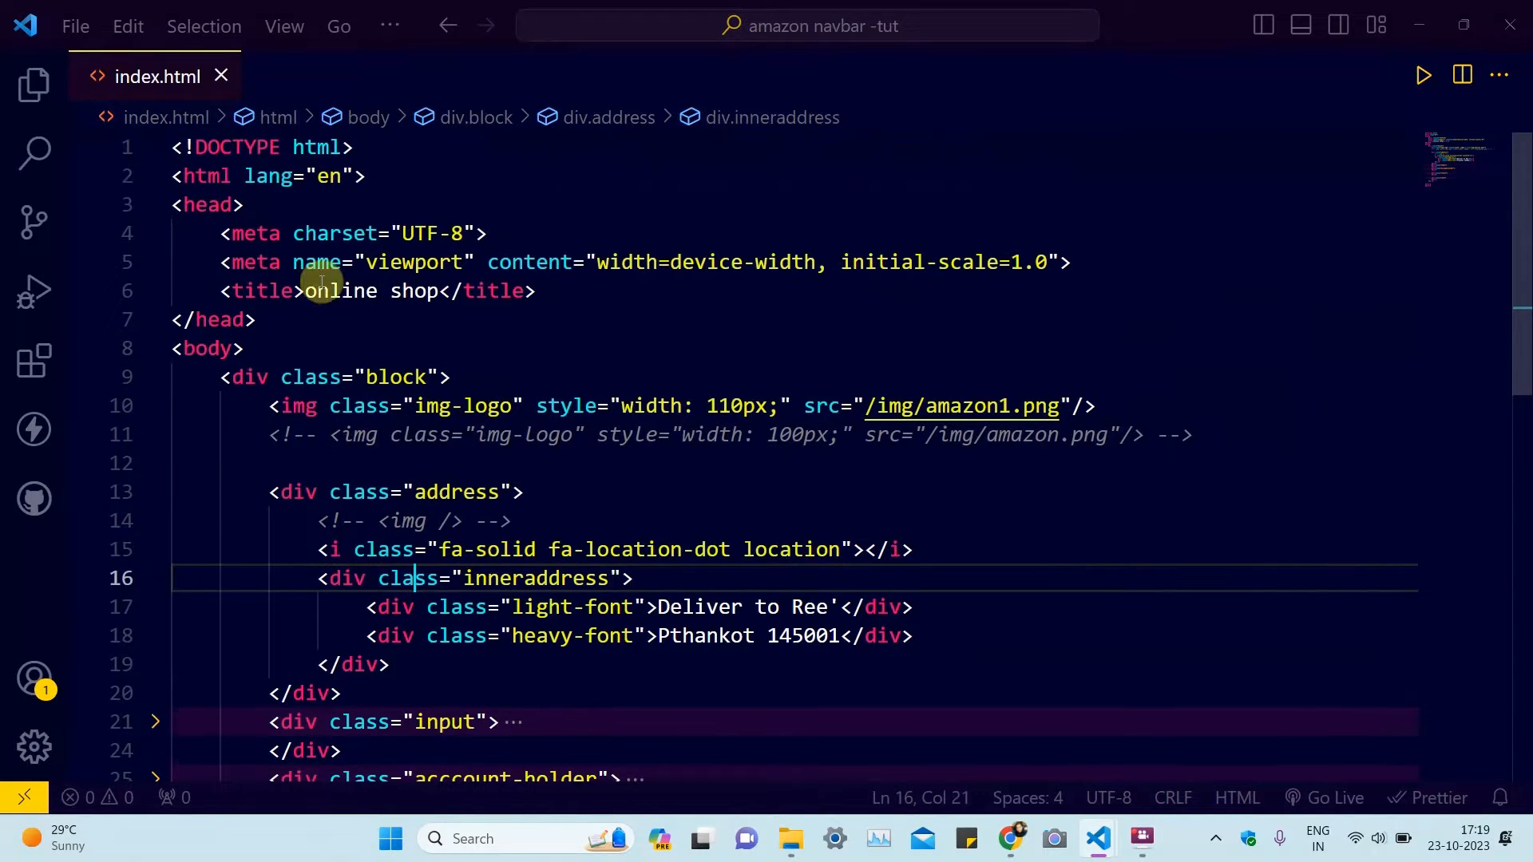
{"action": "left_click", "coordinate": [524, 233]}
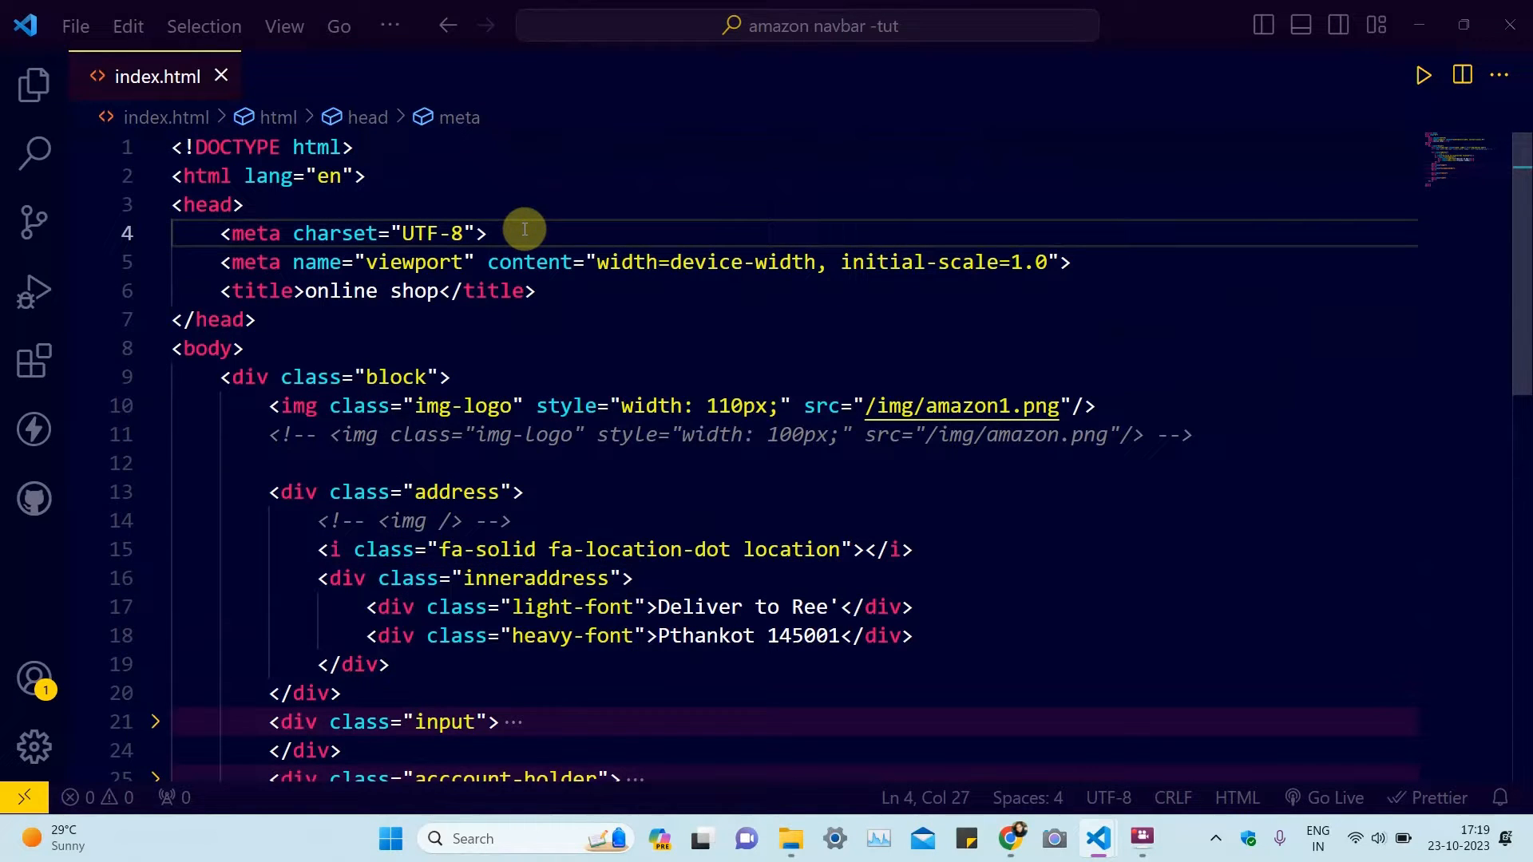
Step: Unfold the search input div and check the img folder with amazon.png and amazon1.png
{"action": "scroll", "scroll_direction": "down", "scroll_amount": 3}
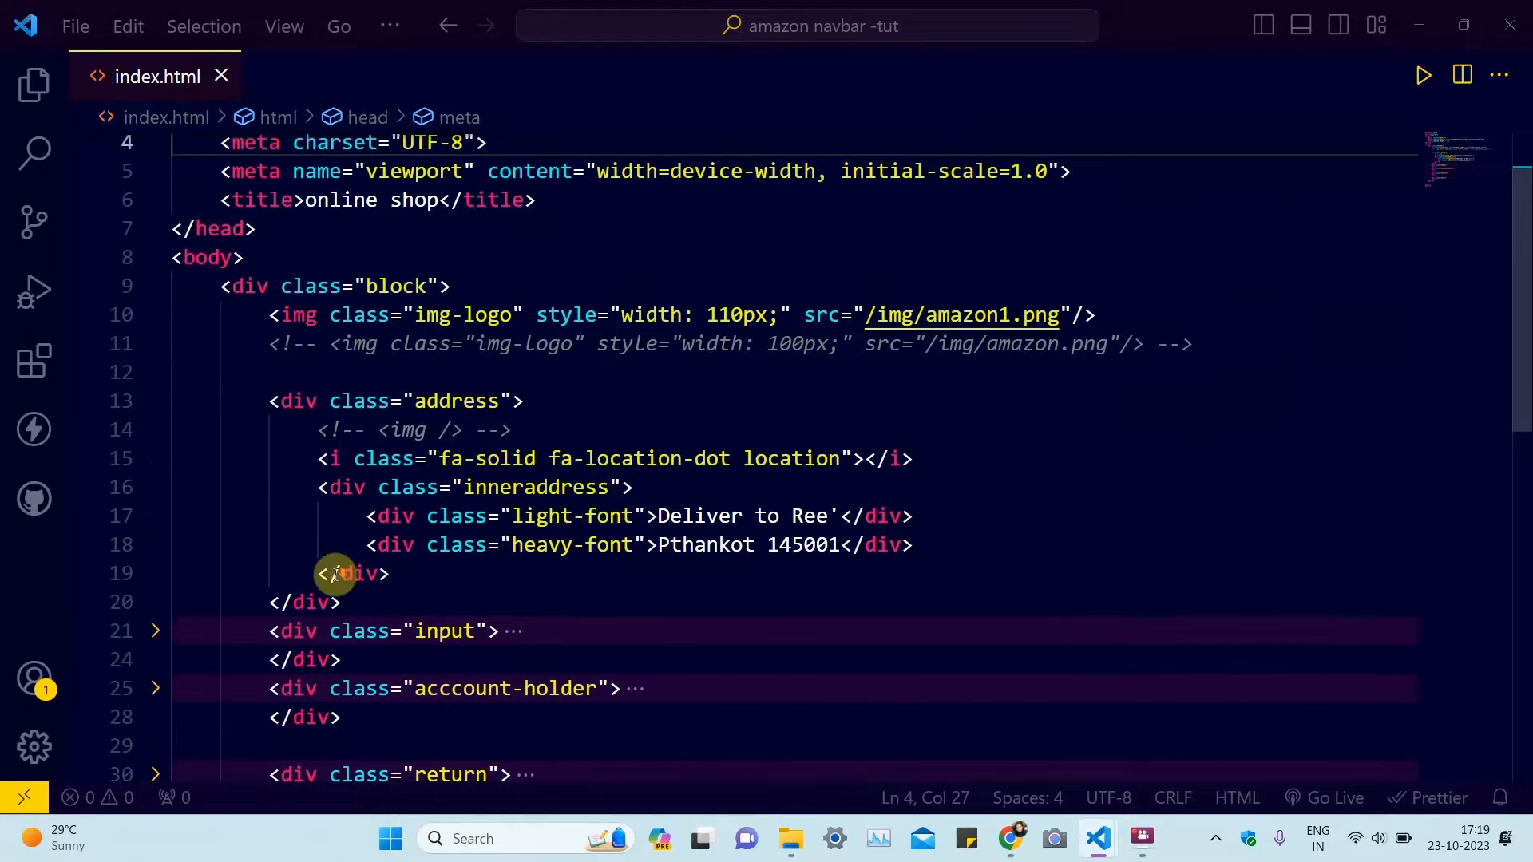
{"action": "scroll", "scroll_direction": "down", "scroll_amount": 3}
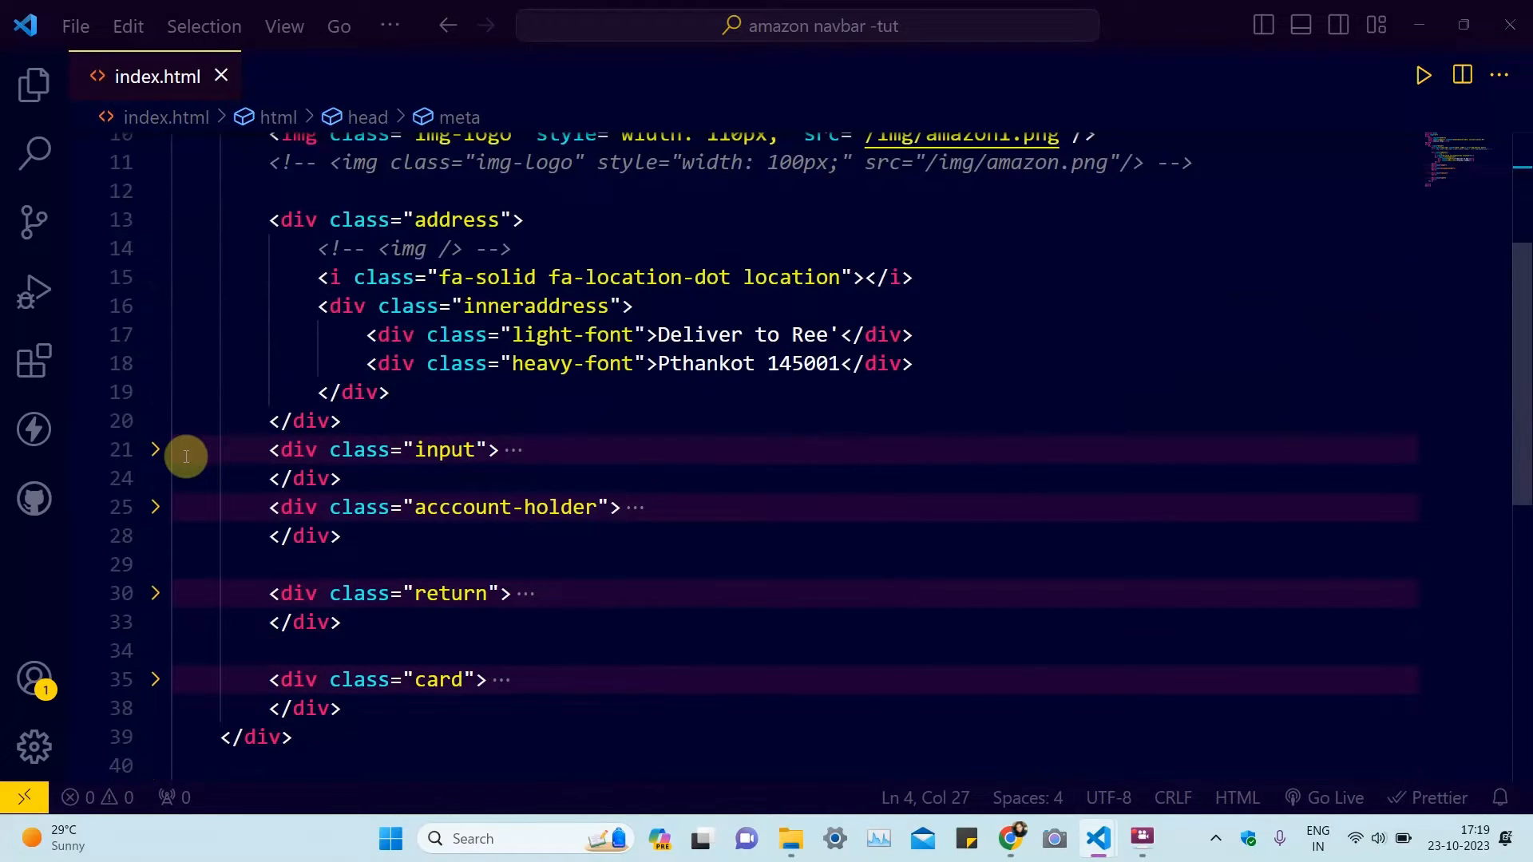
{"action": "left_click", "coordinate": [153, 449]}
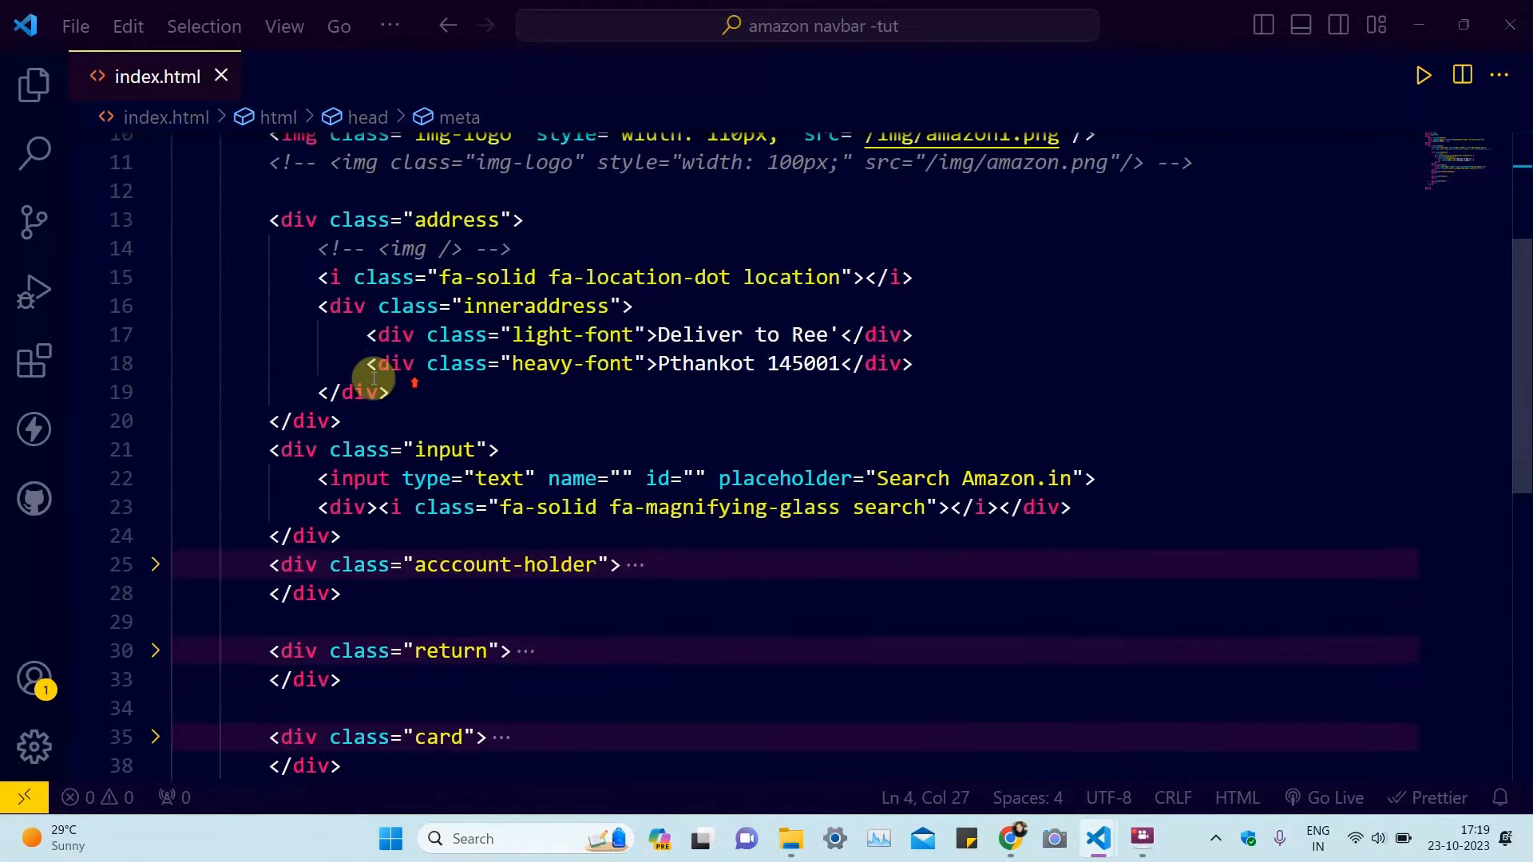
{"action": "left_click", "coordinate": [328, 334]}
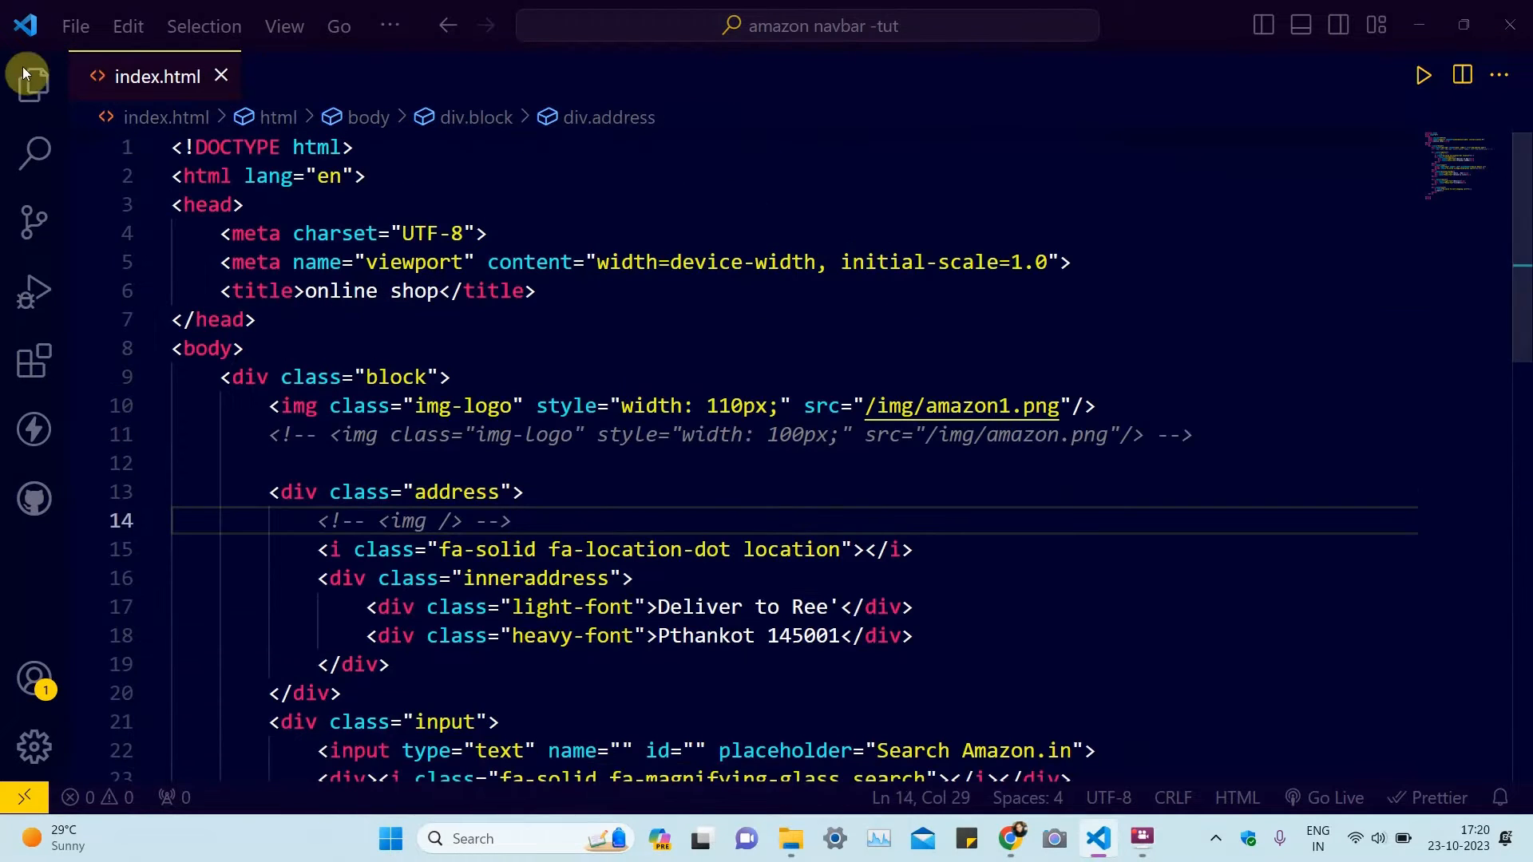
{"action": "left_click", "coordinate": [33, 85]}
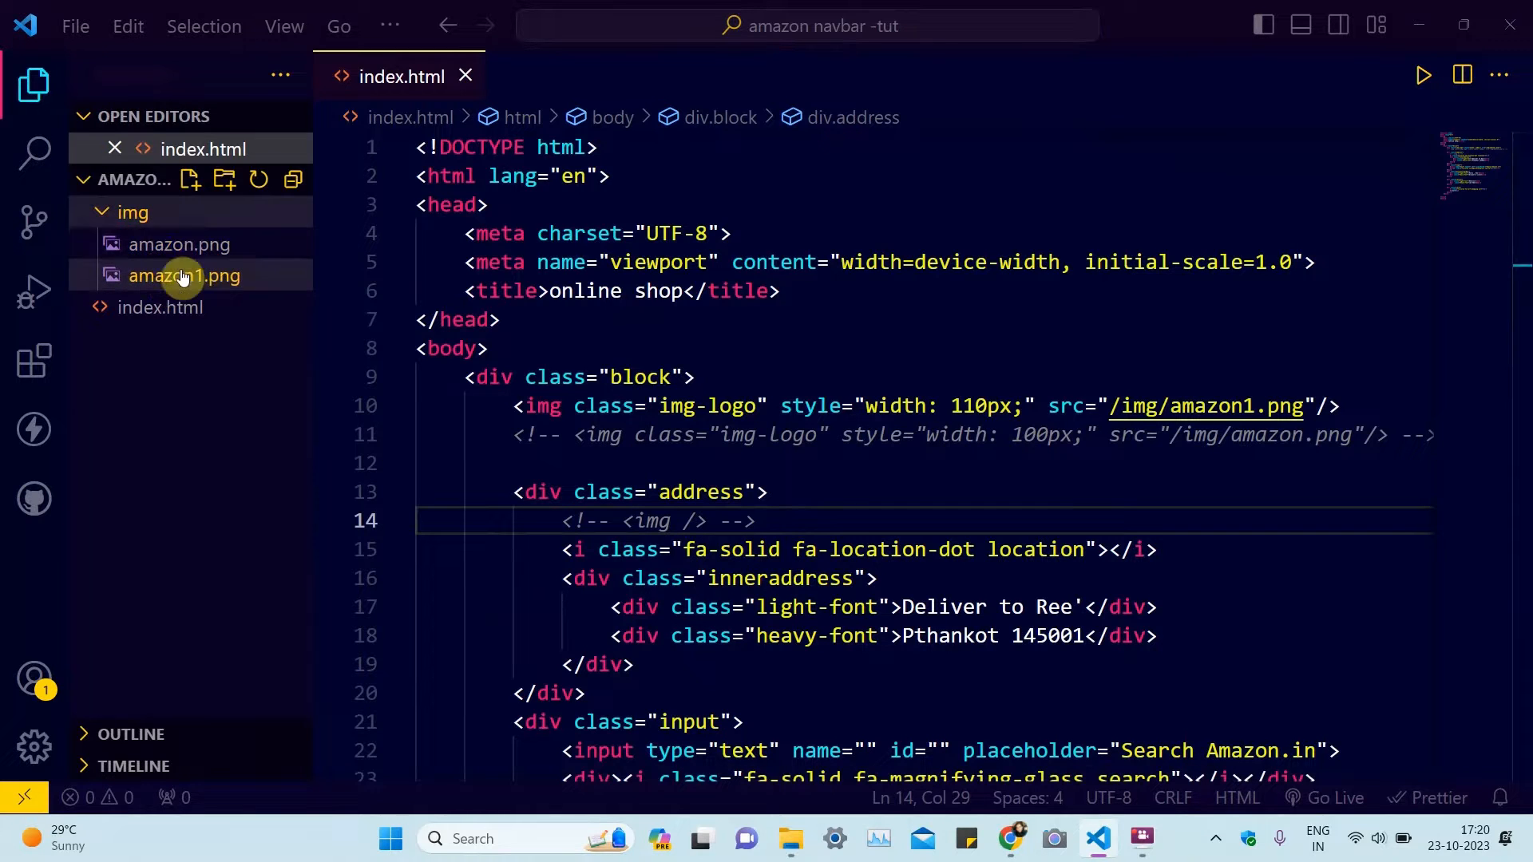
{"action": "left_click", "coordinate": [131, 212]}
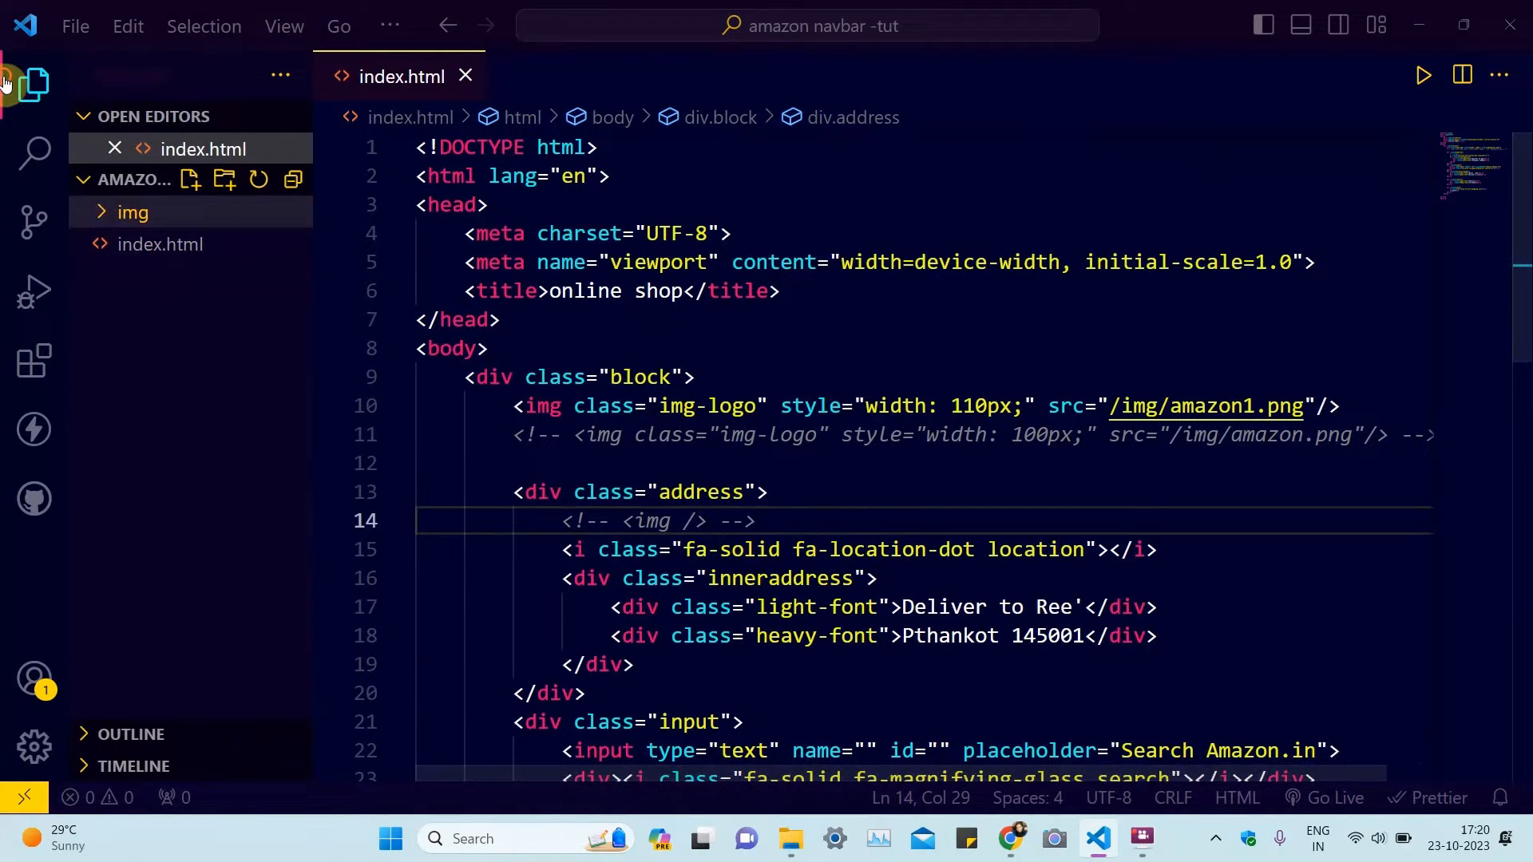
{"action": "left_click", "coordinate": [35, 84]}
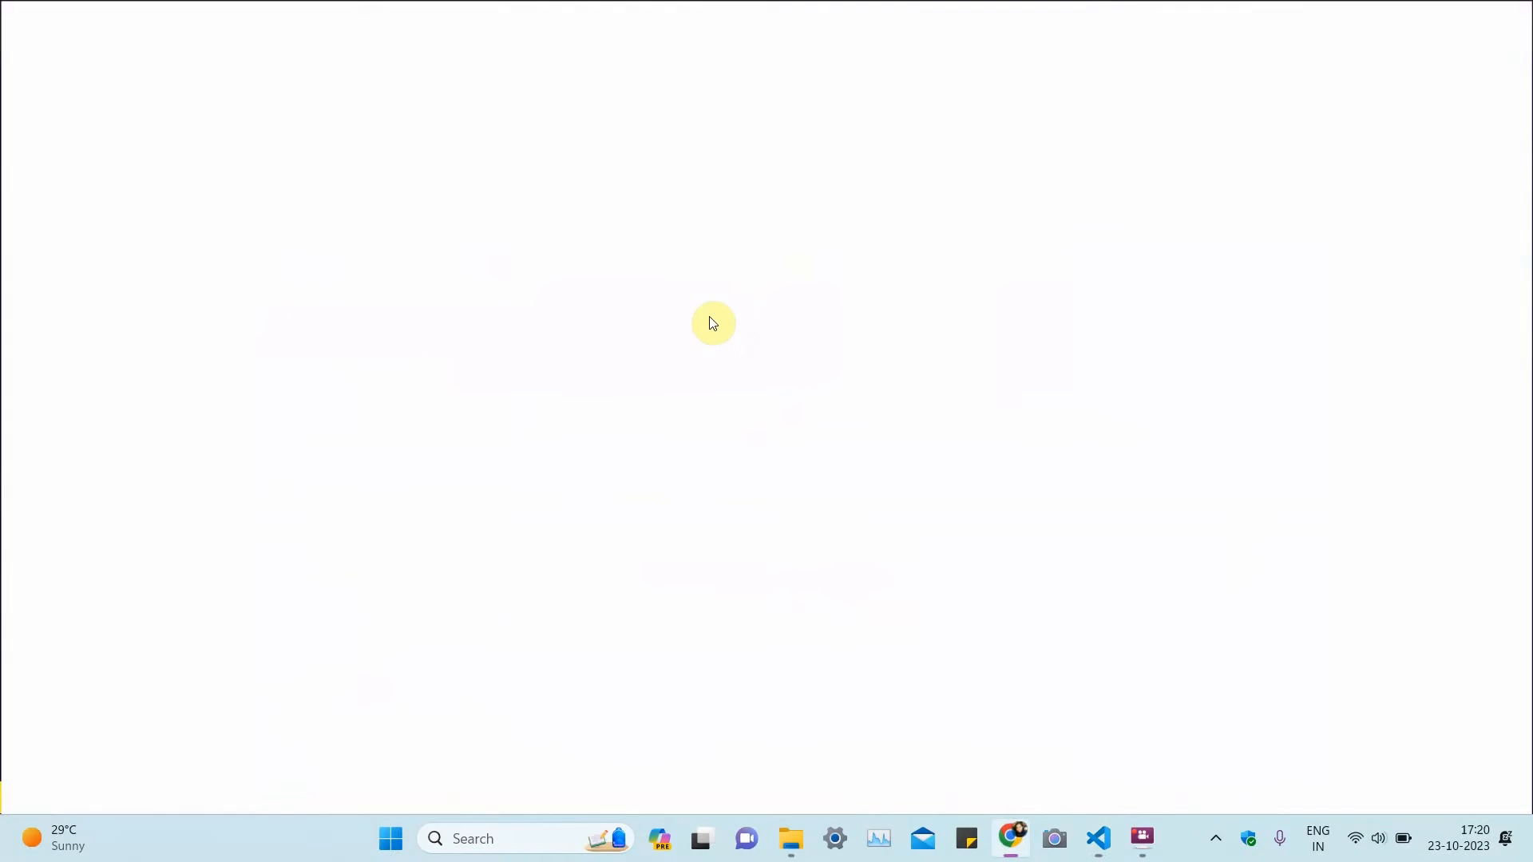
{"action": "left_click", "coordinate": [1097, 847]}
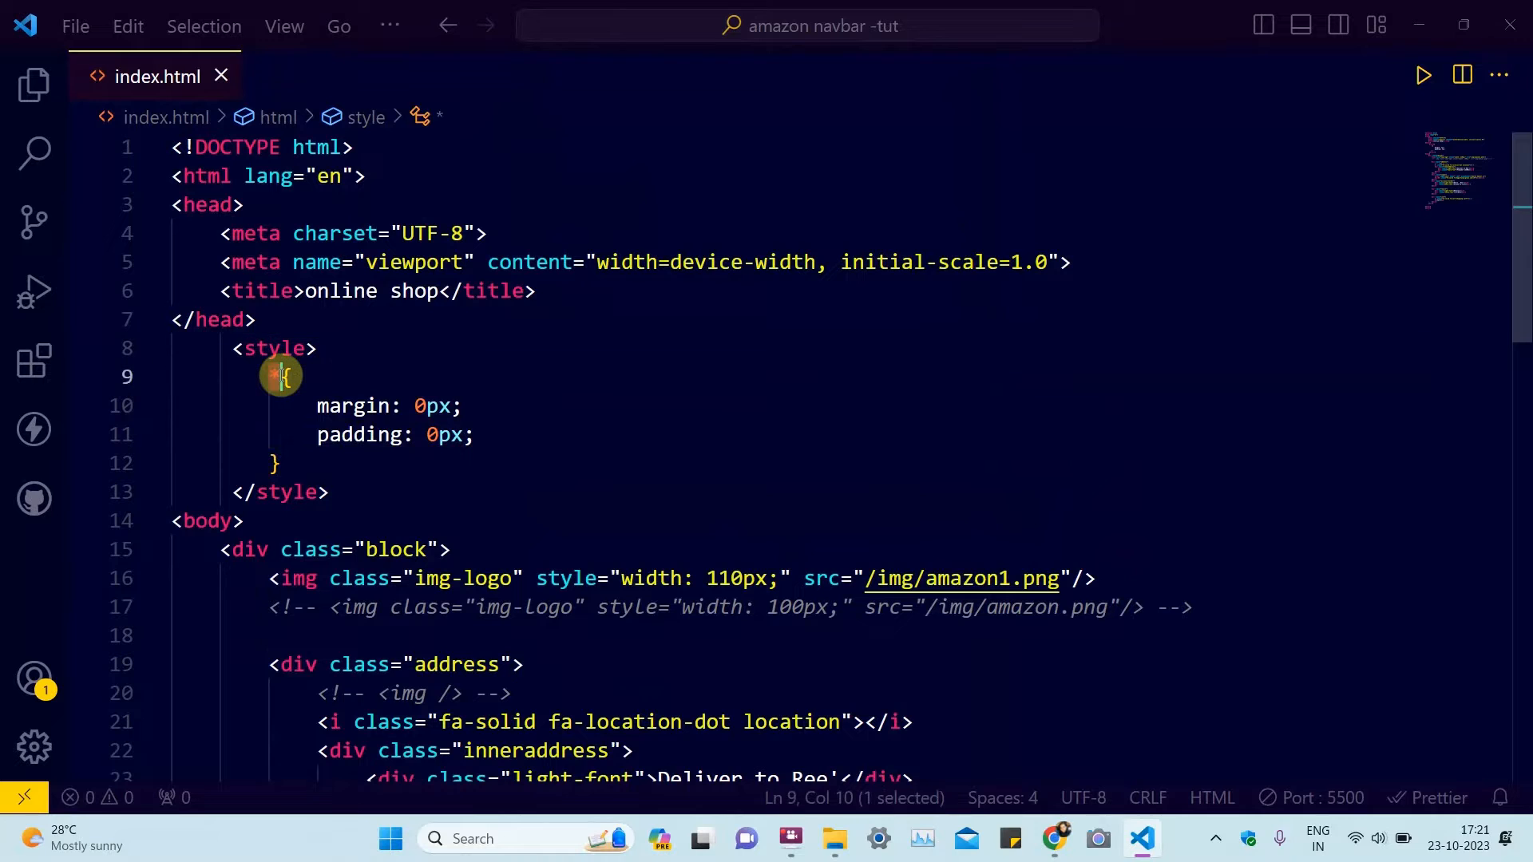
{"action": "mouse_move", "coordinate": [333, 406]}
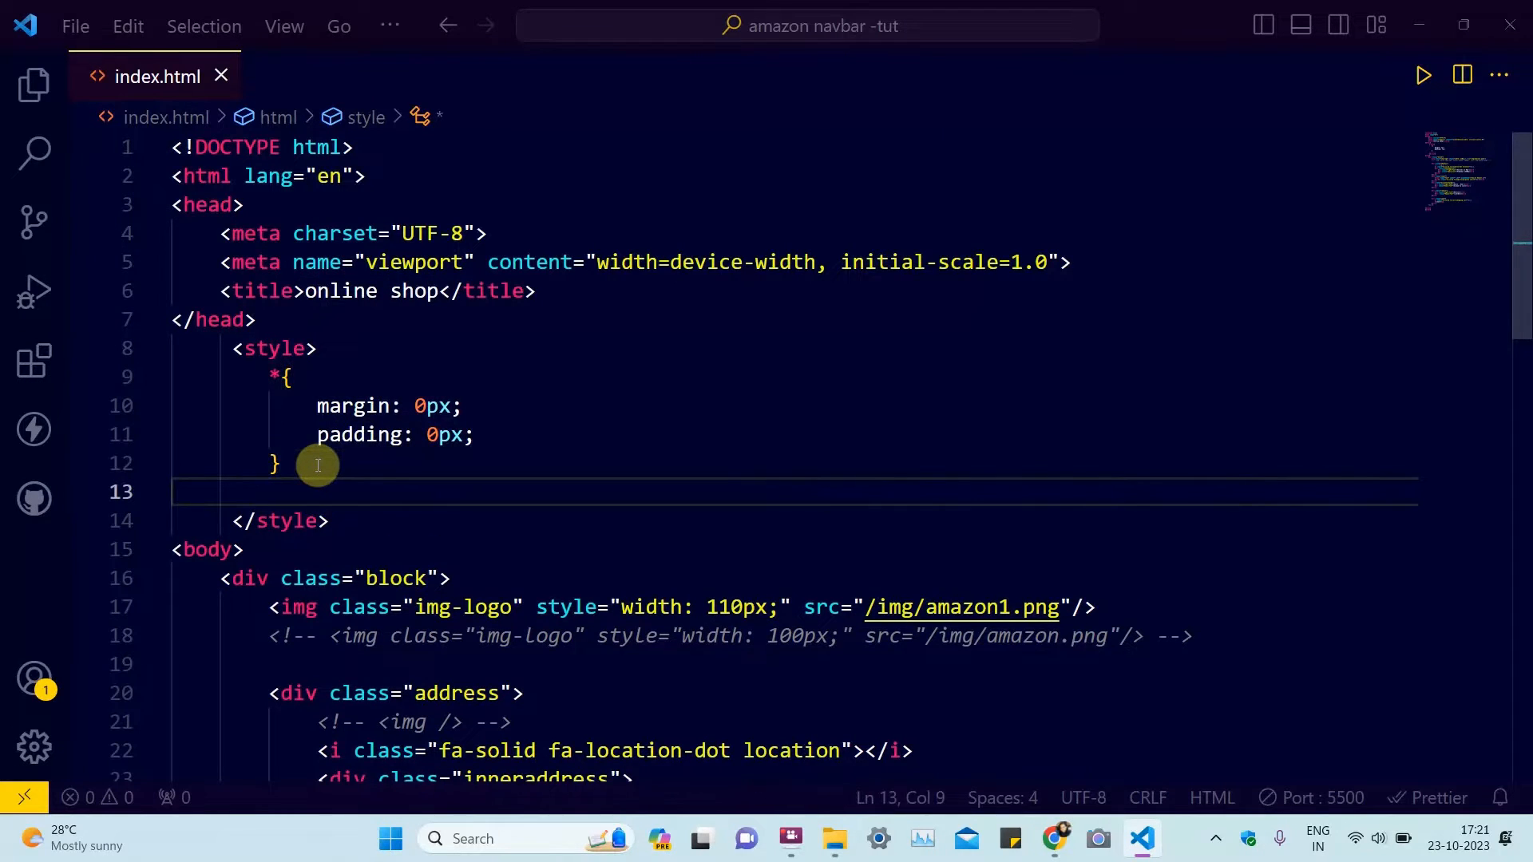
Step: Add a .block rule: flex, background #131921, white color, Arial font
{"action": "key", "text": "ctrl+s"}
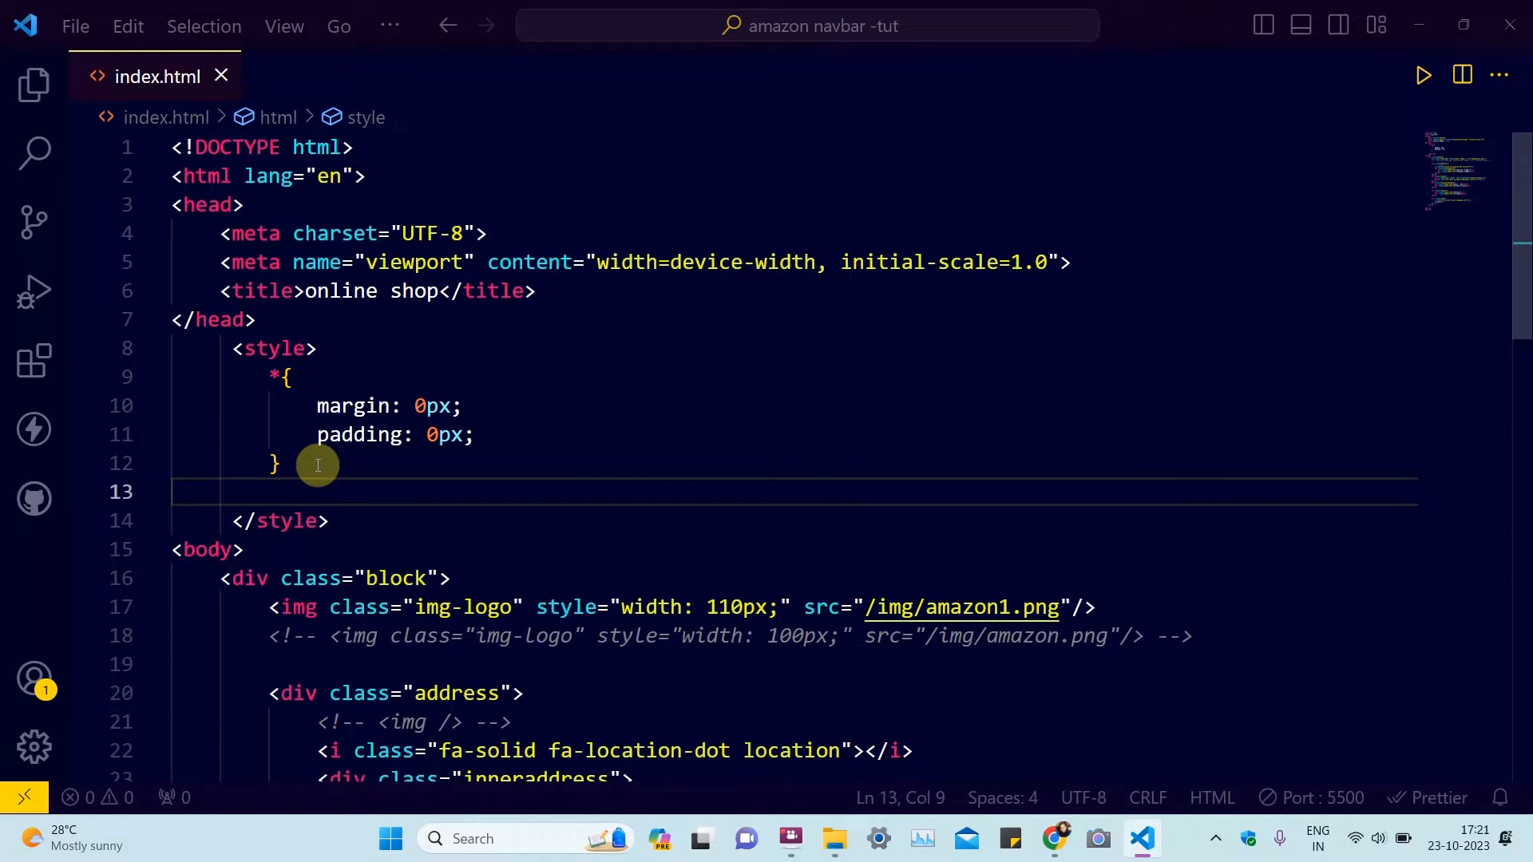
{"action": "type", "text": "."}
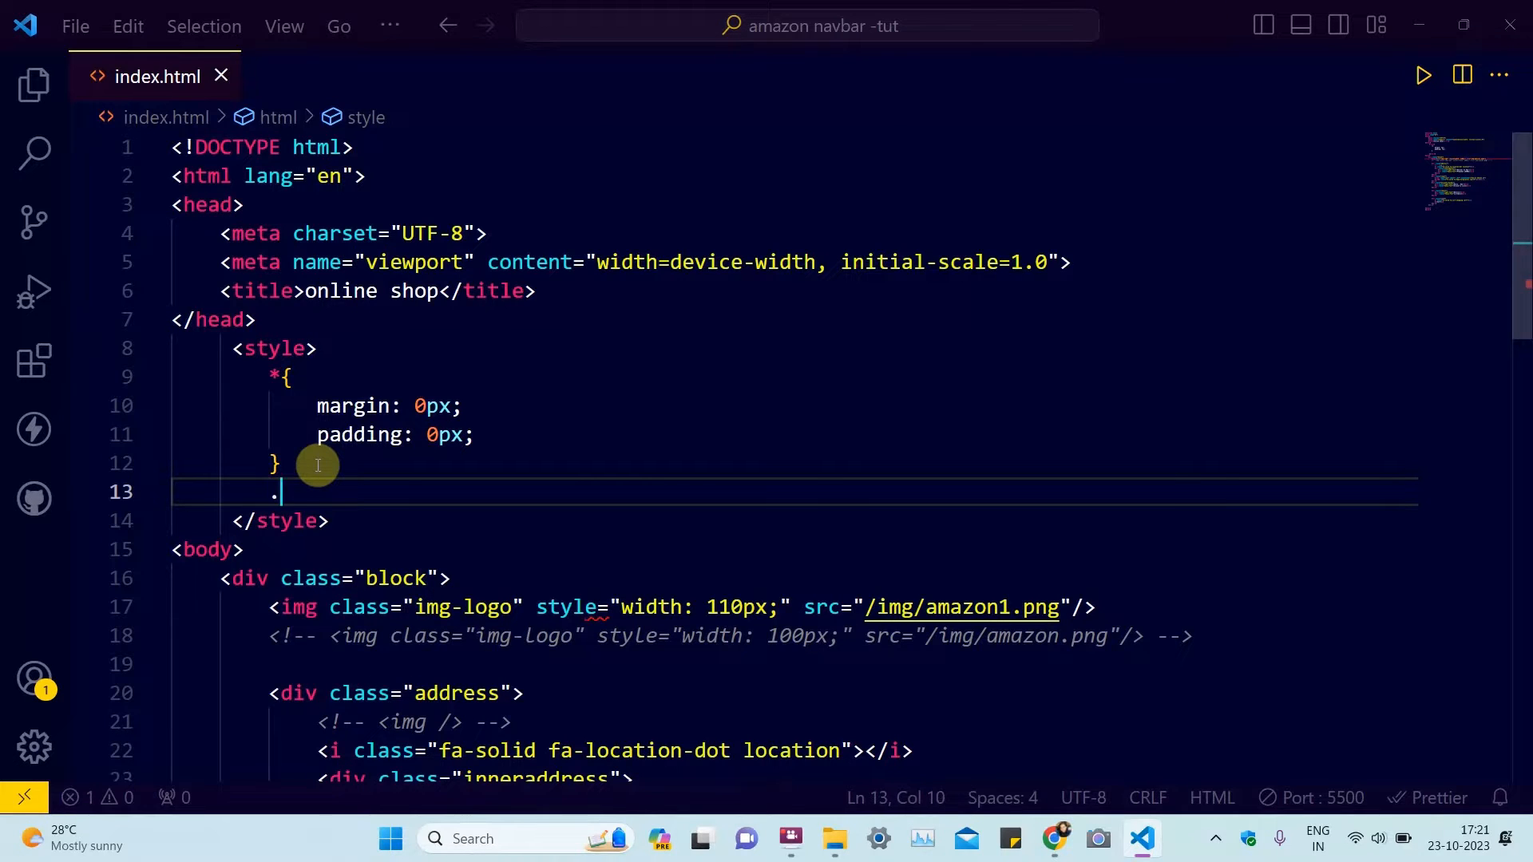
{"action": "type", "text": "block{"}
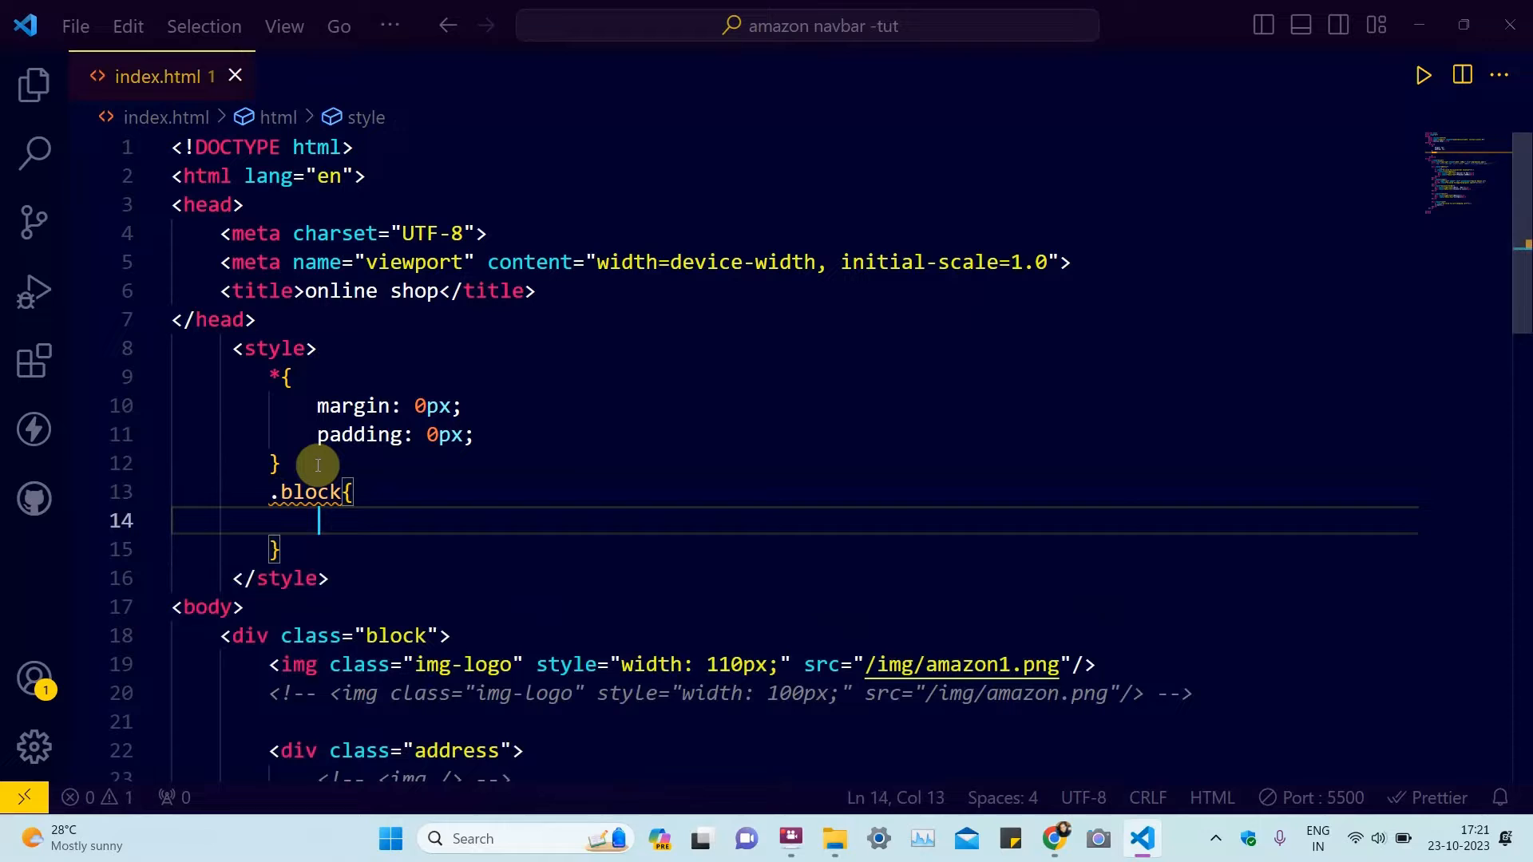
{"action": "type", "text": "display: flex;"}
{"action": "type", "text": "al"}
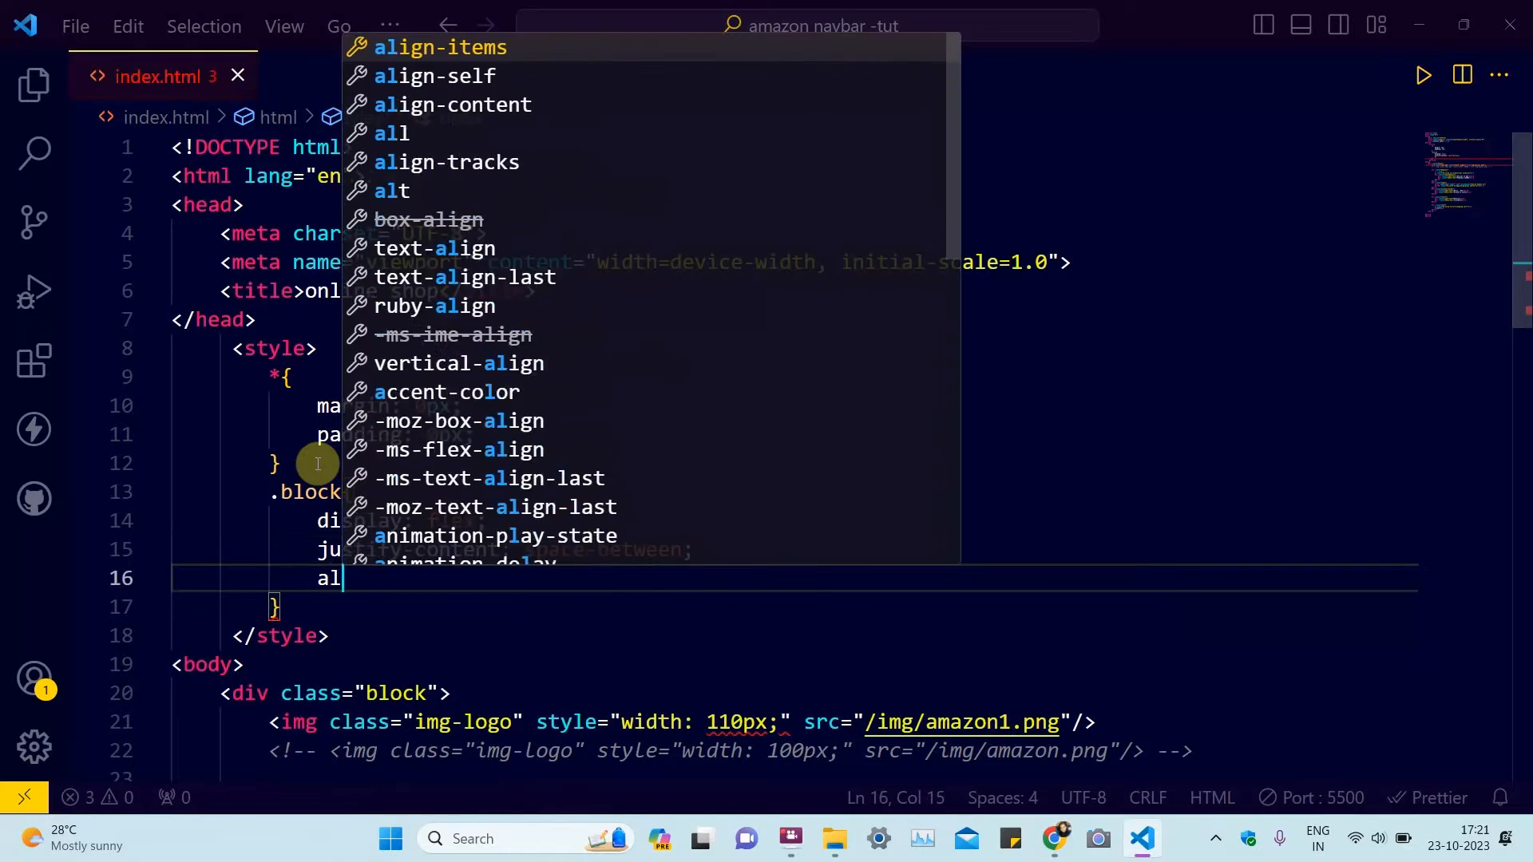
{"action": "type", "text": "background: #;"}
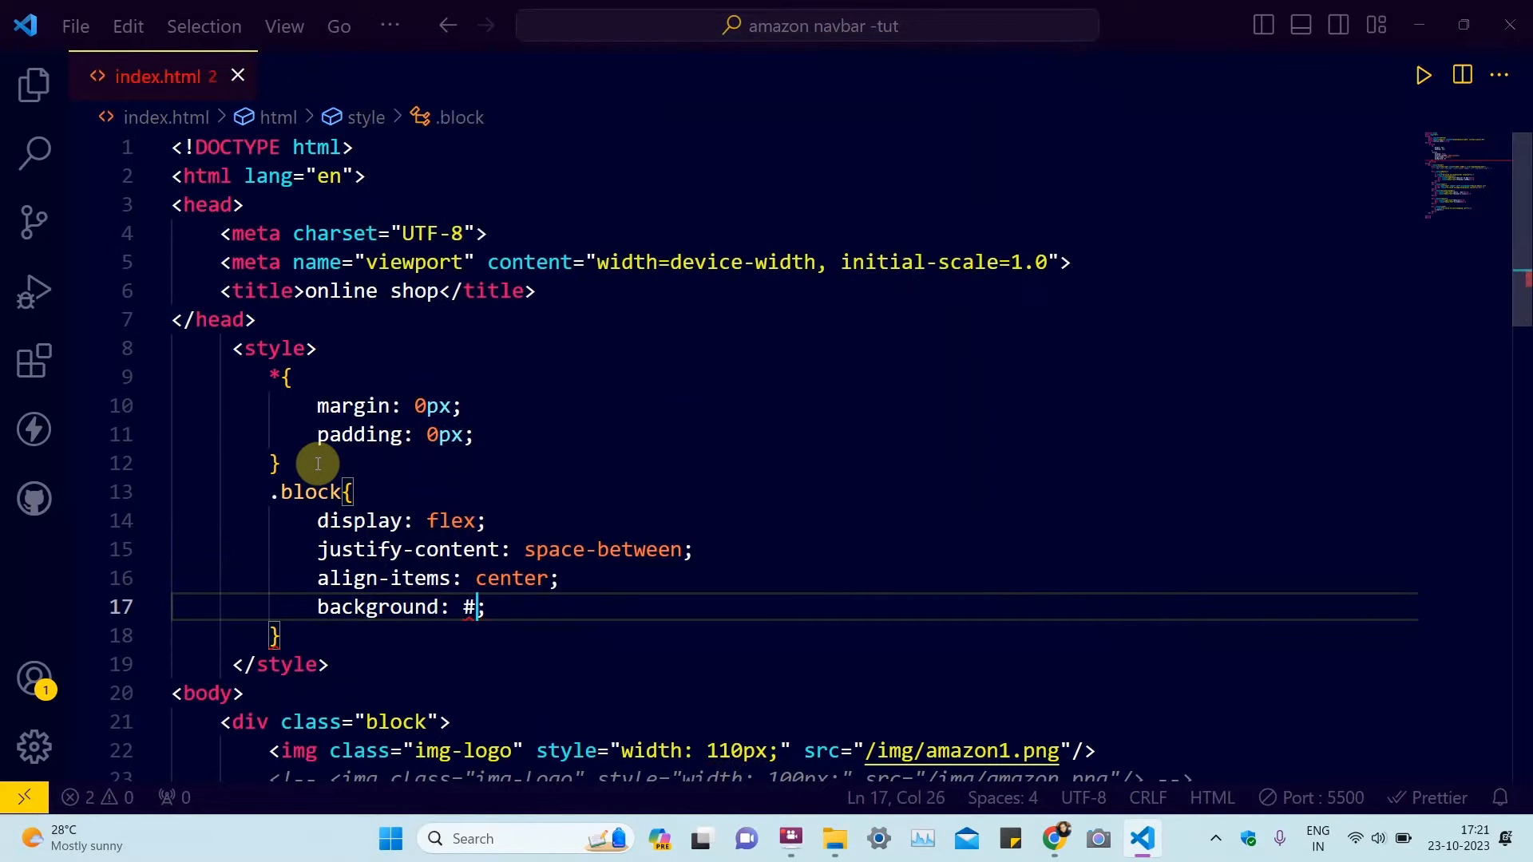
{"action": "type", "text": "131921"}
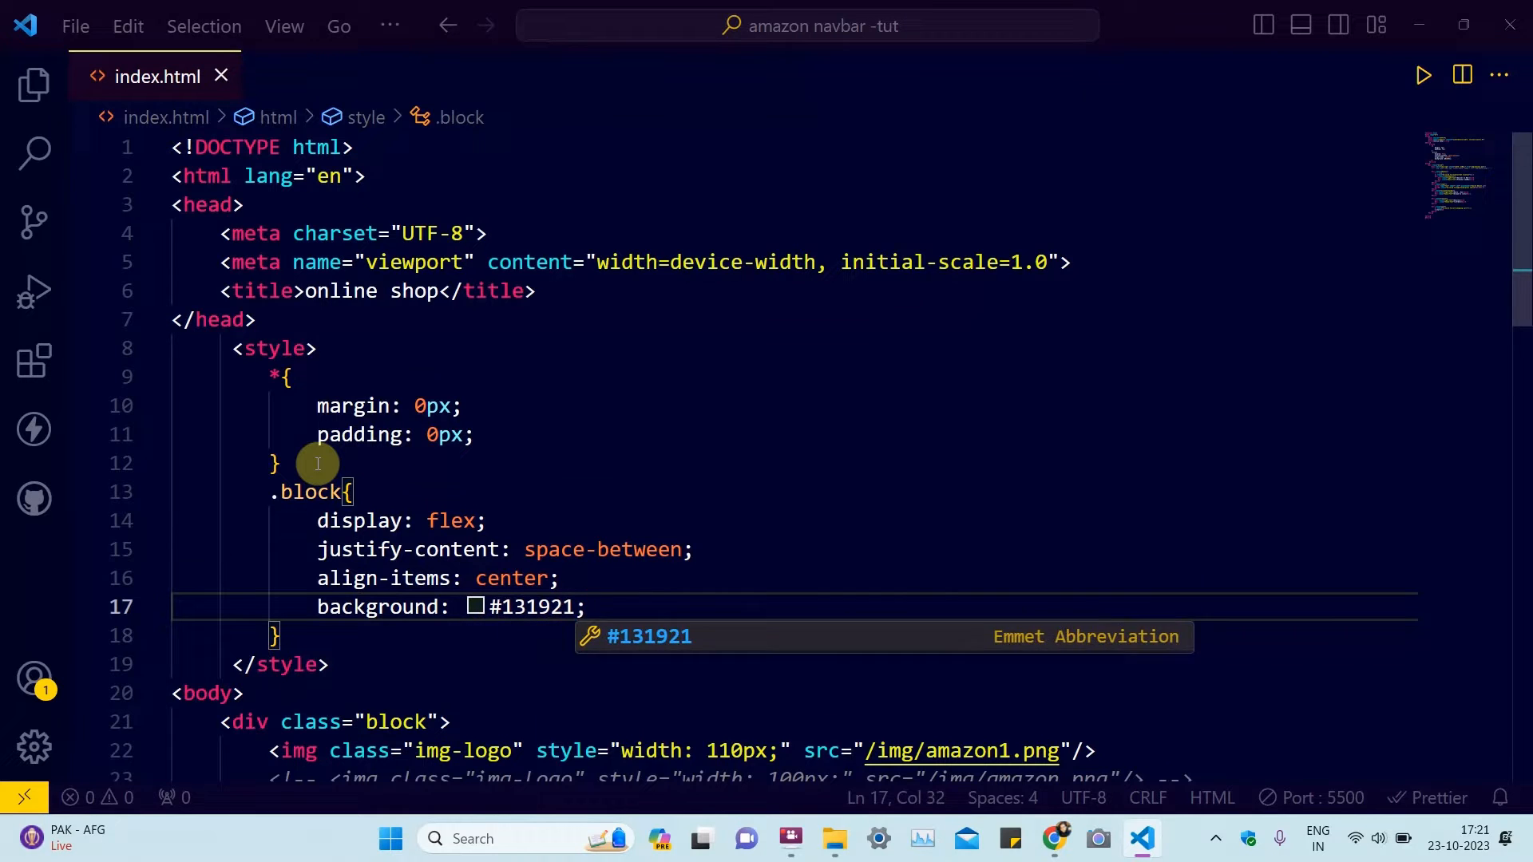
{"action": "type", "text": "color: white;"}
{"action": "type", "text": "height: 65;"}
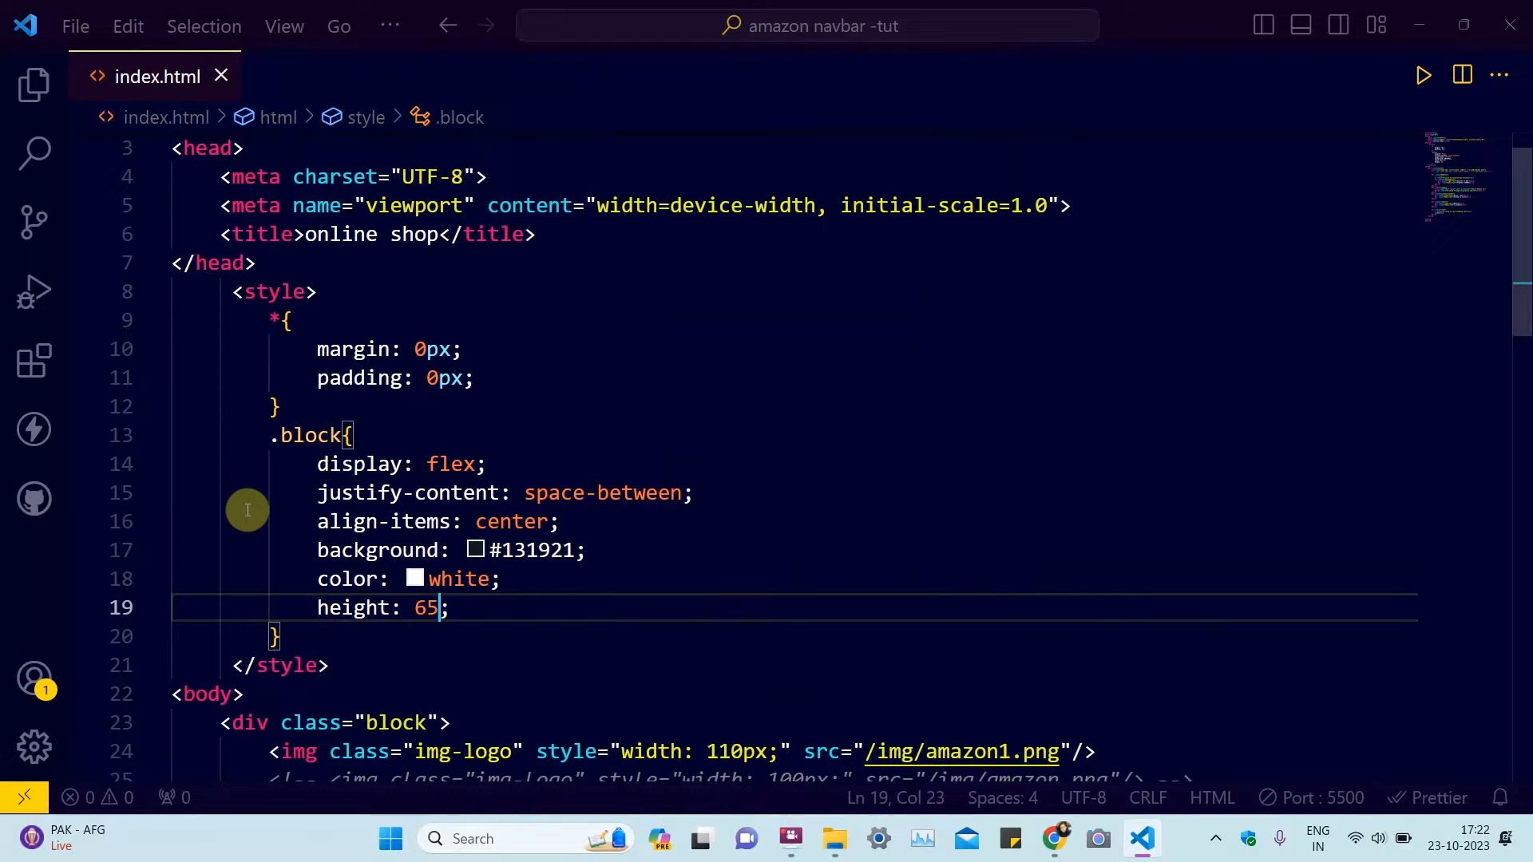
{"action": "type", "text": "font-family: ;"}
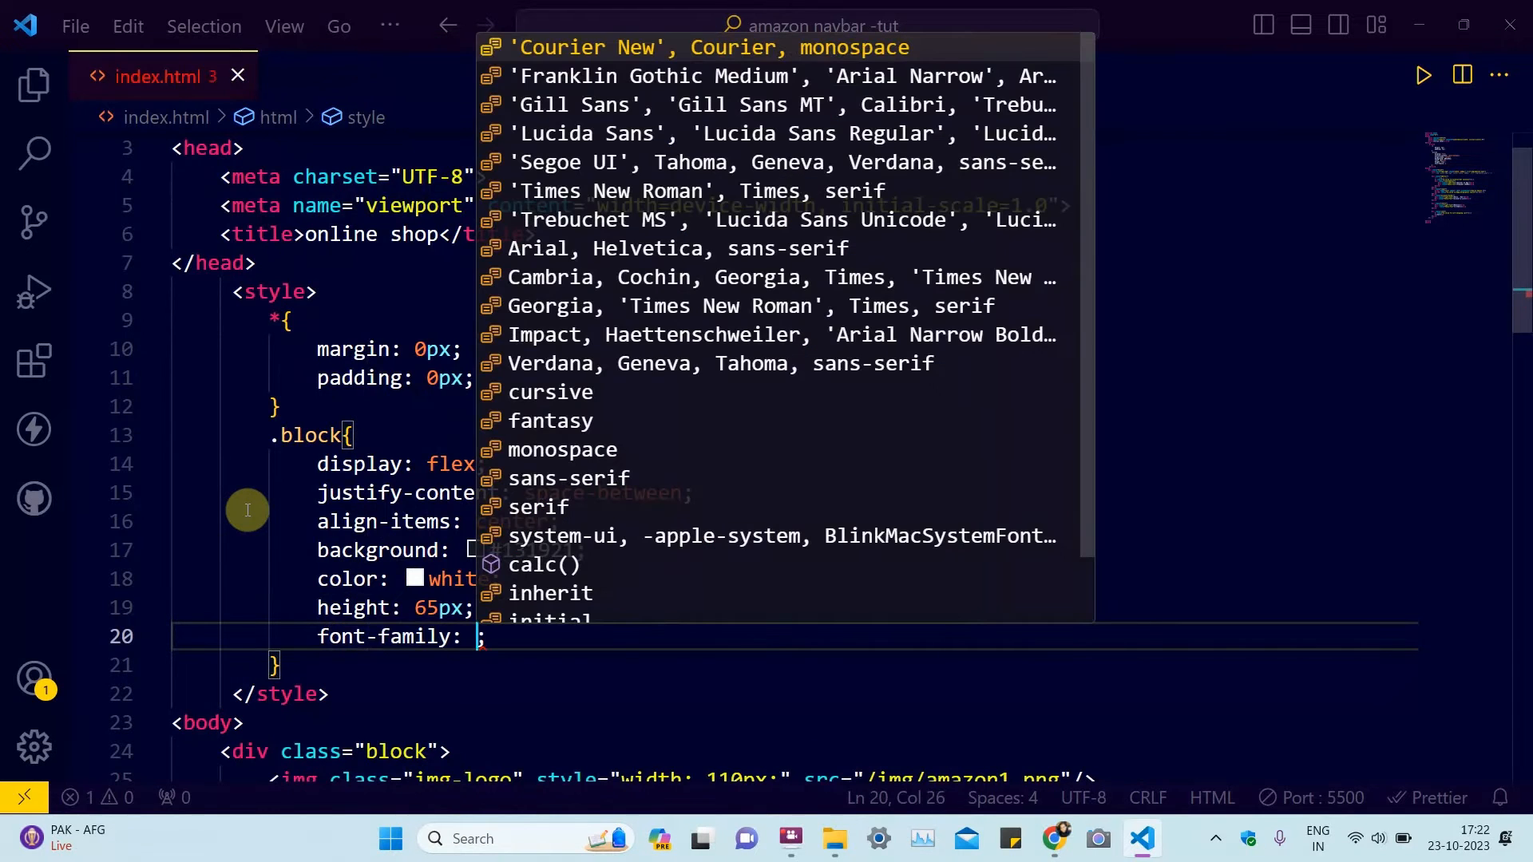
{"action": "type", "text": "Arial, Helvetica, sans-serif"}
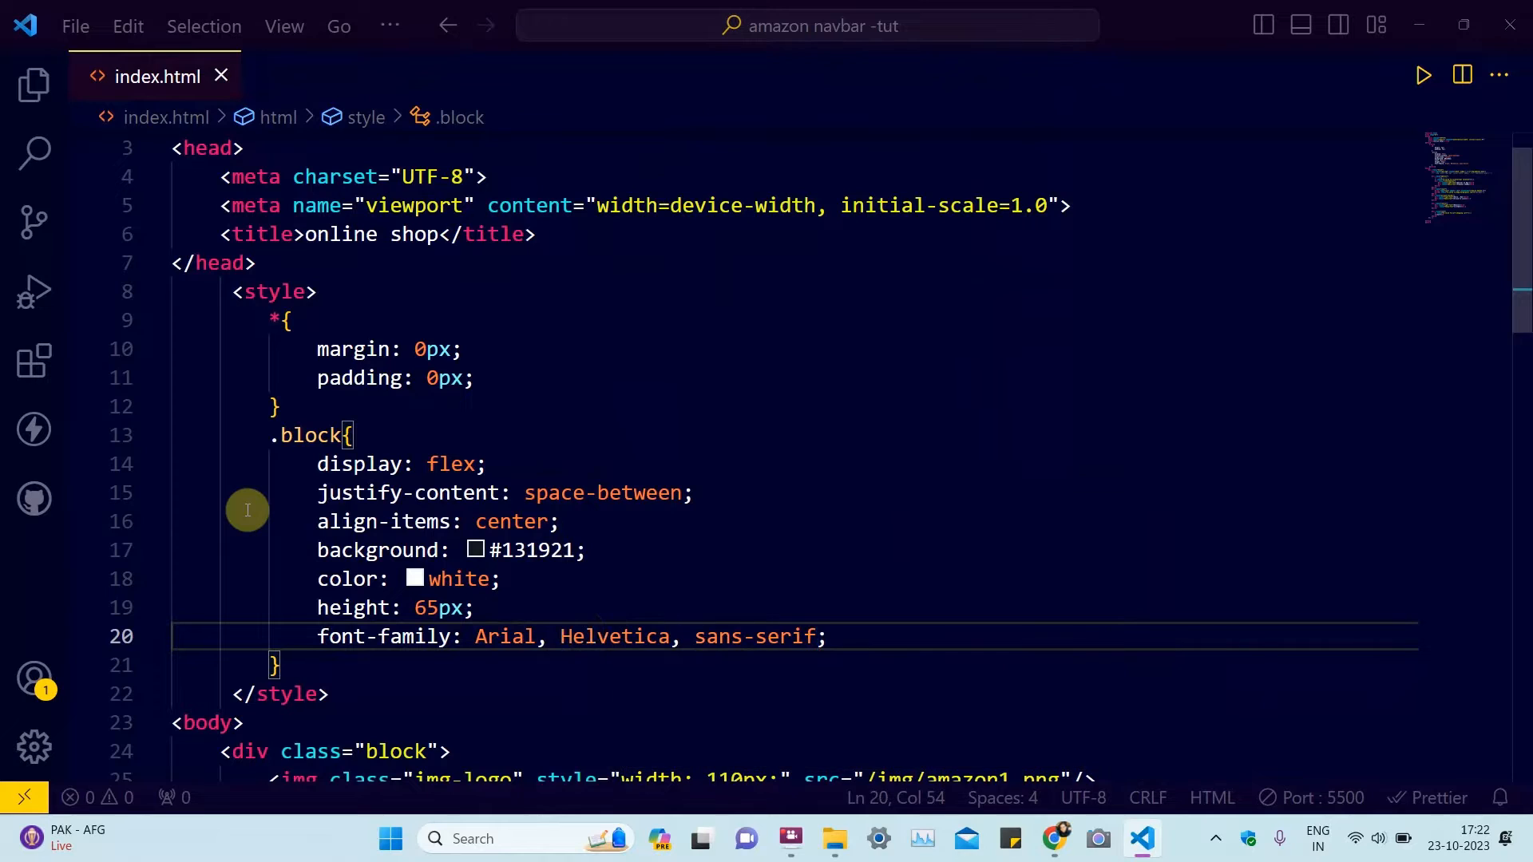
{"action": "mouse_move", "coordinate": [314, 463]}
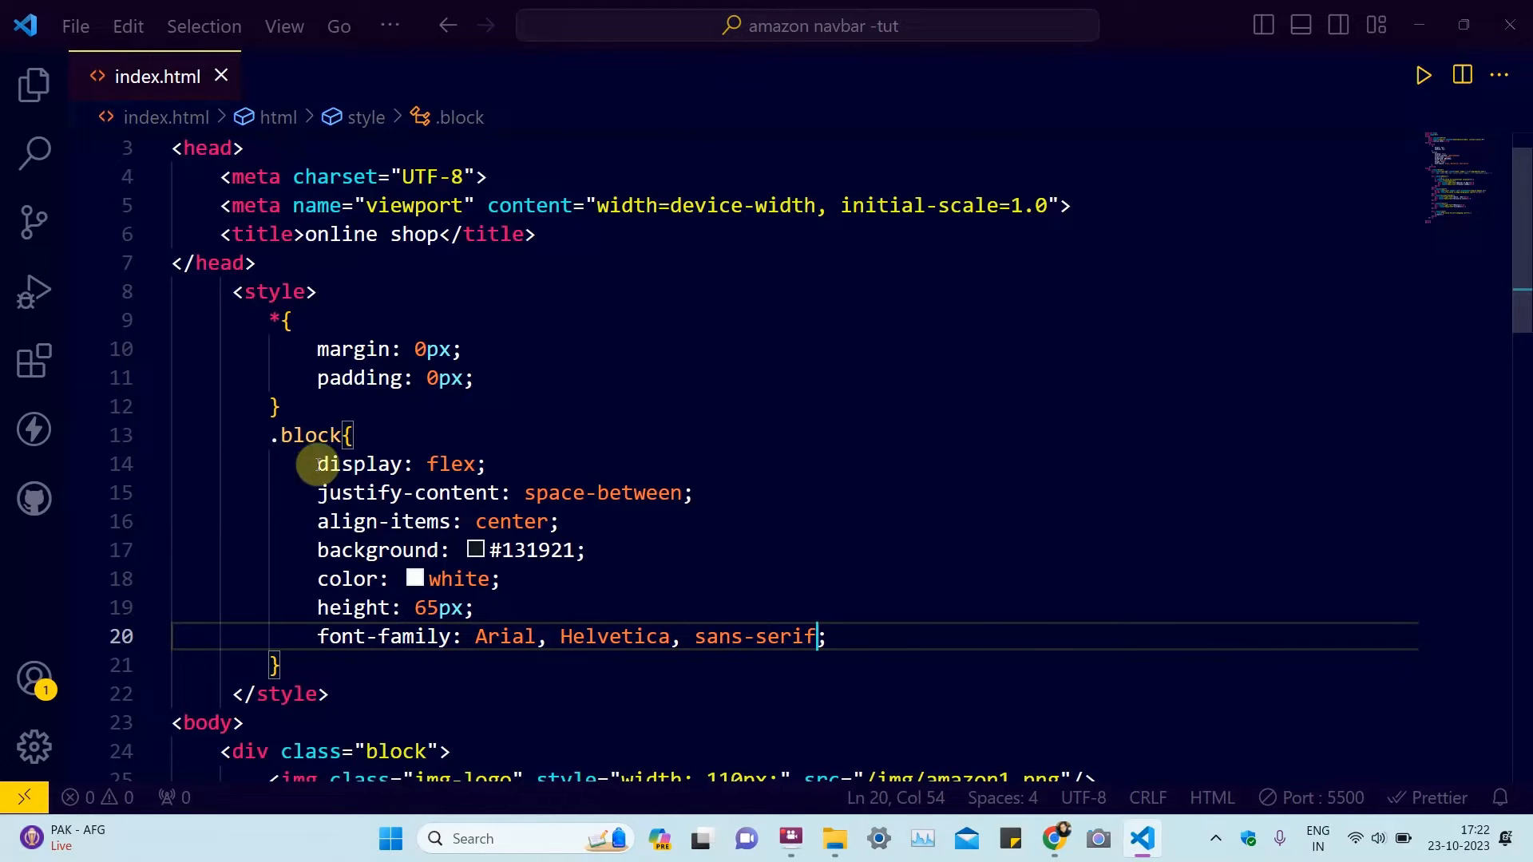
Step: Review the .block rule's background property and switch to the Chrome preview
{"action": "left_click", "coordinate": [308, 465]}
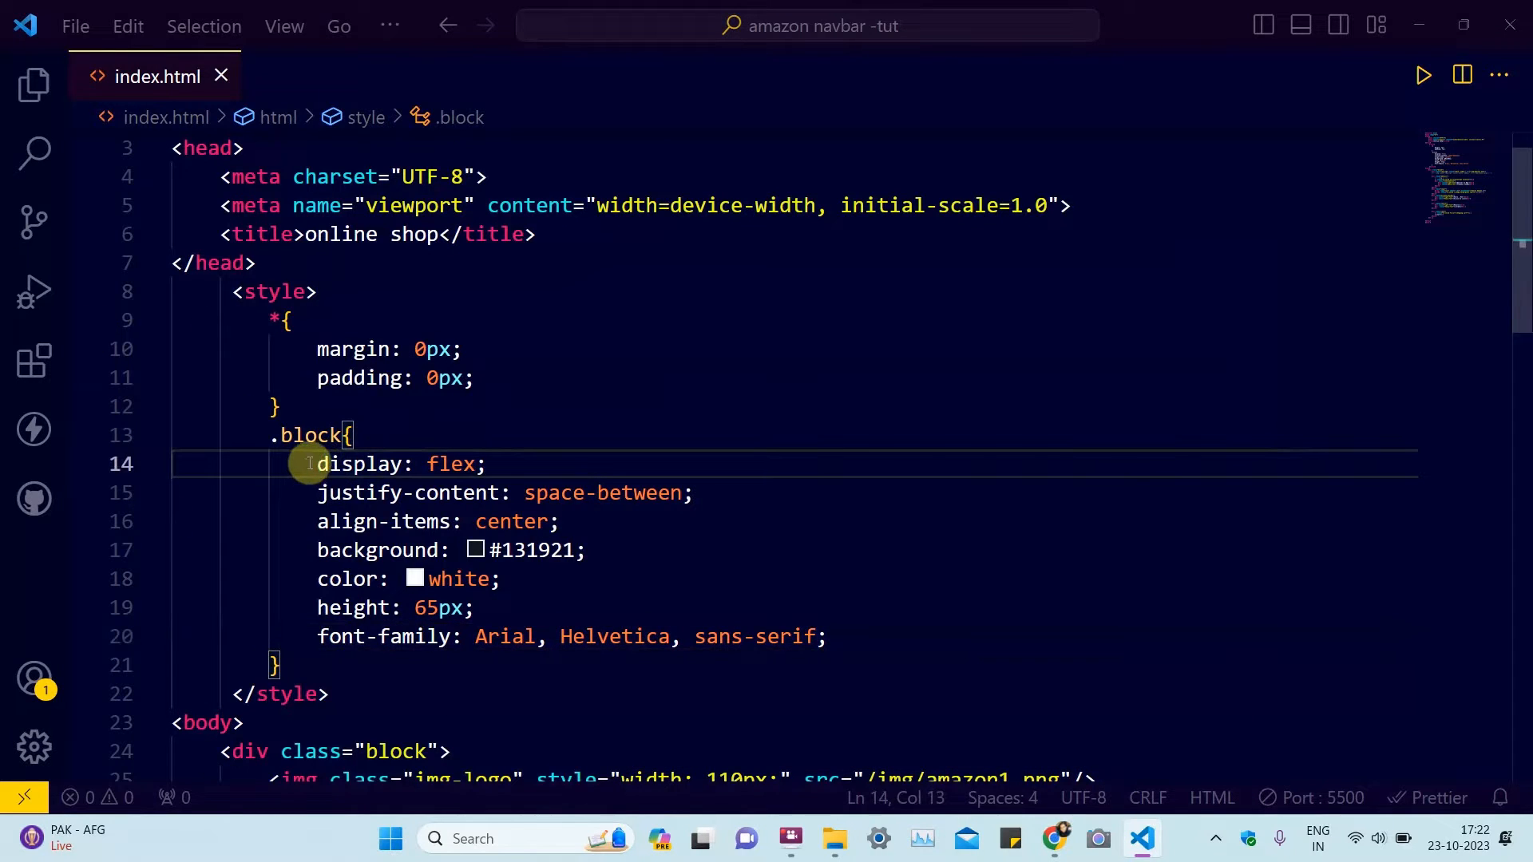
{"action": "left_click", "coordinate": [455, 493]}
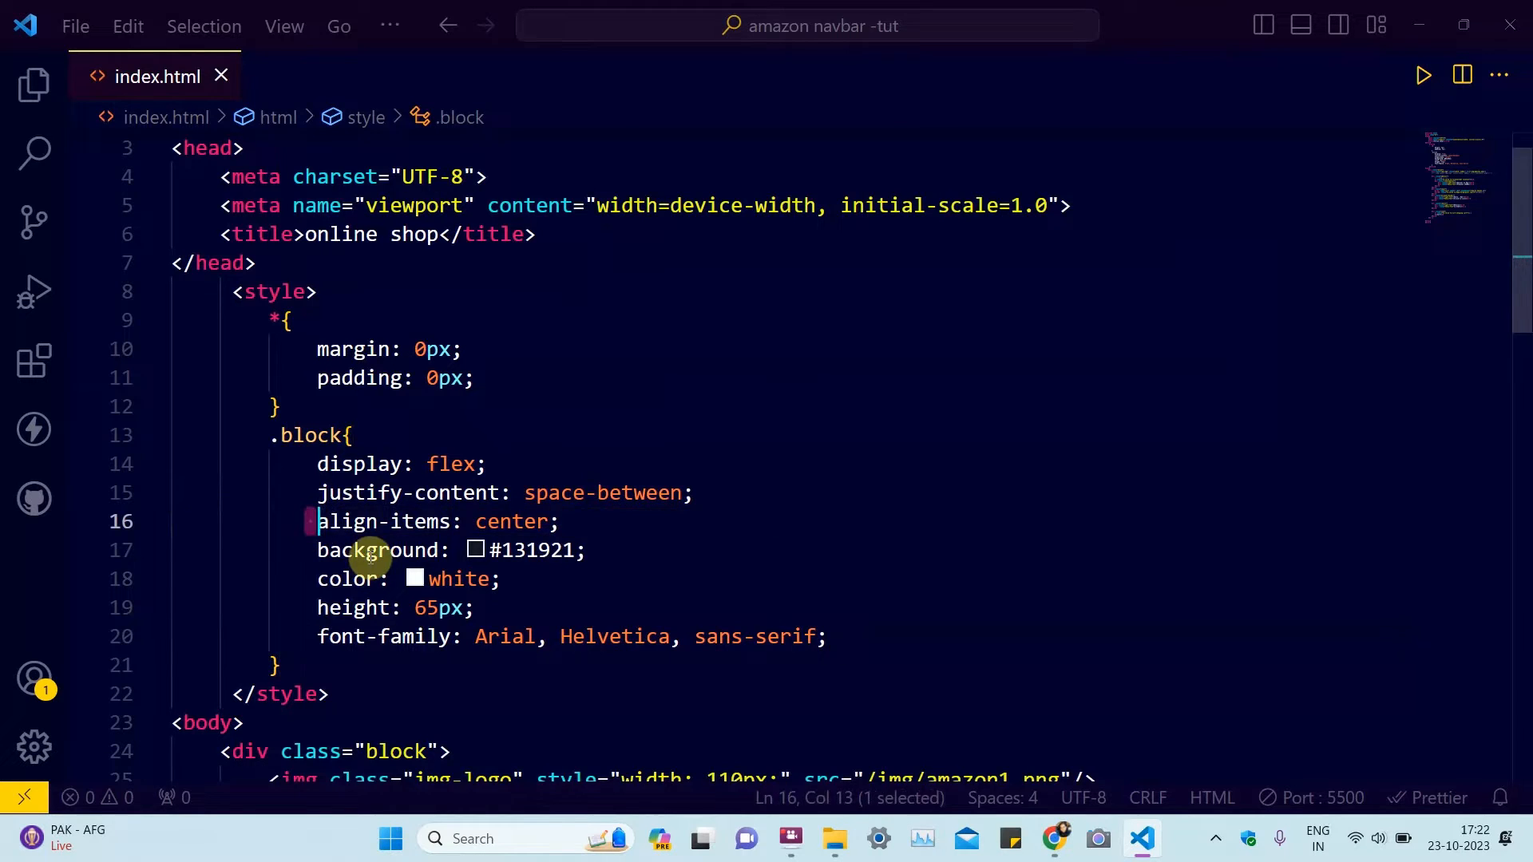
{"action": "double_click", "coordinate": [379, 550]}
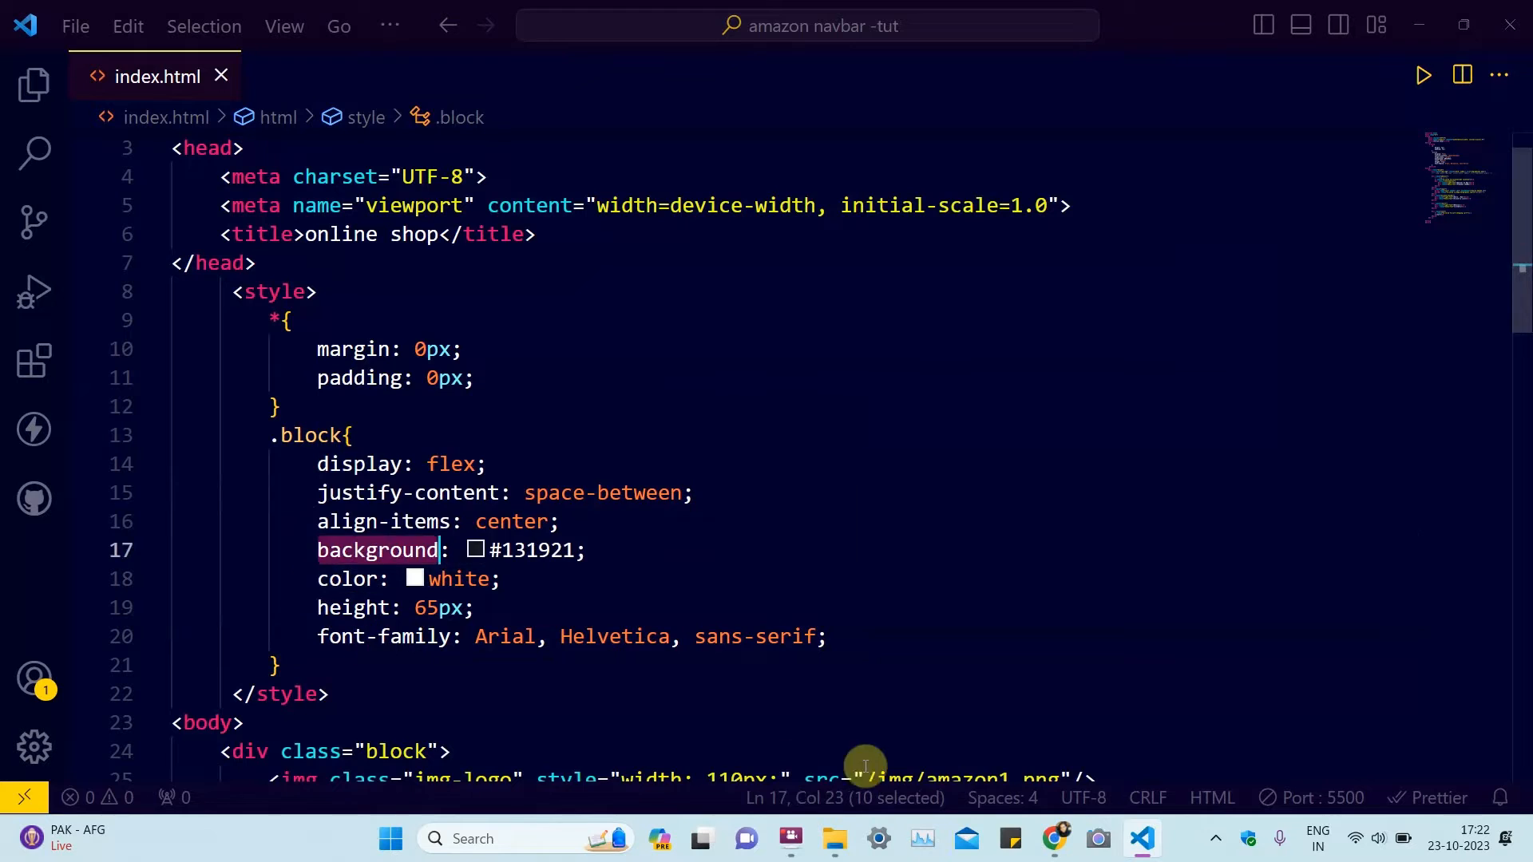
{"action": "left_click", "coordinate": [1054, 838]}
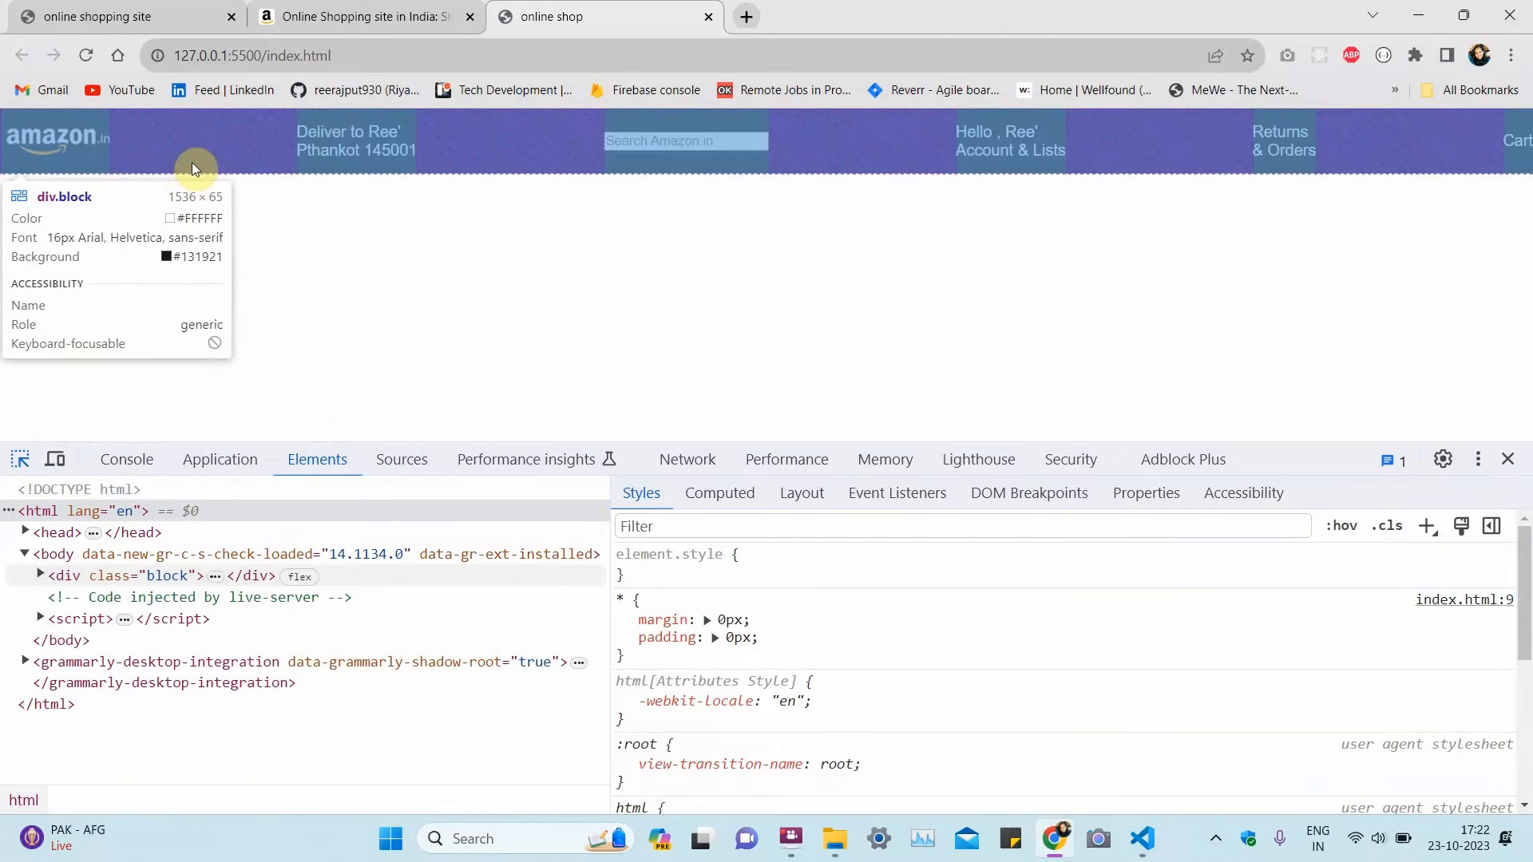
Step: Inspect the preview's div.block styles in DevTools, then bring up Amazon.in to compare
{"action": "left_click", "coordinate": [137, 574]}
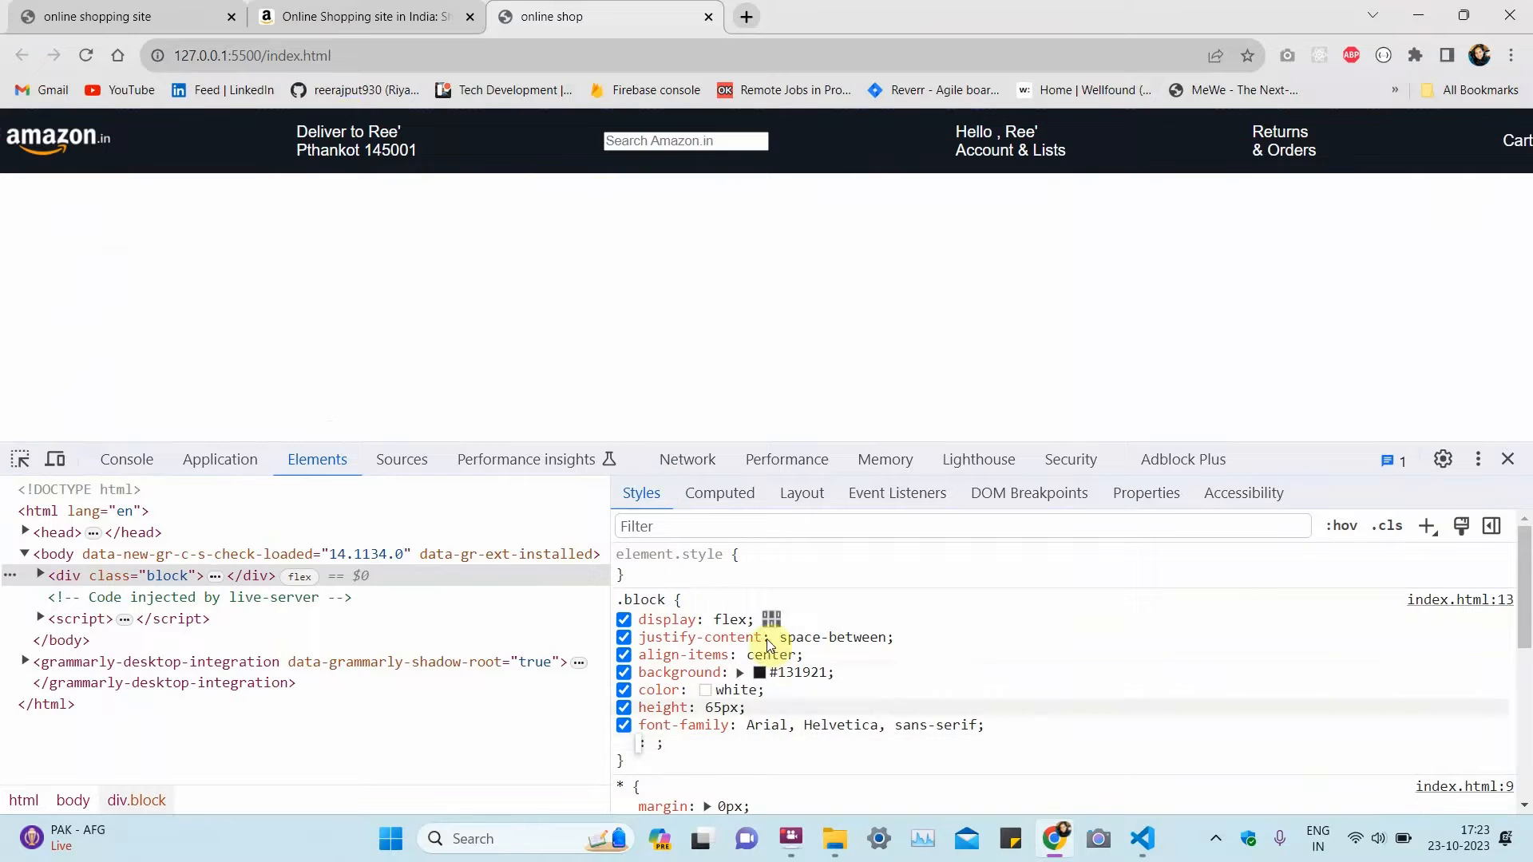
{"action": "left_click", "coordinate": [363, 16]}
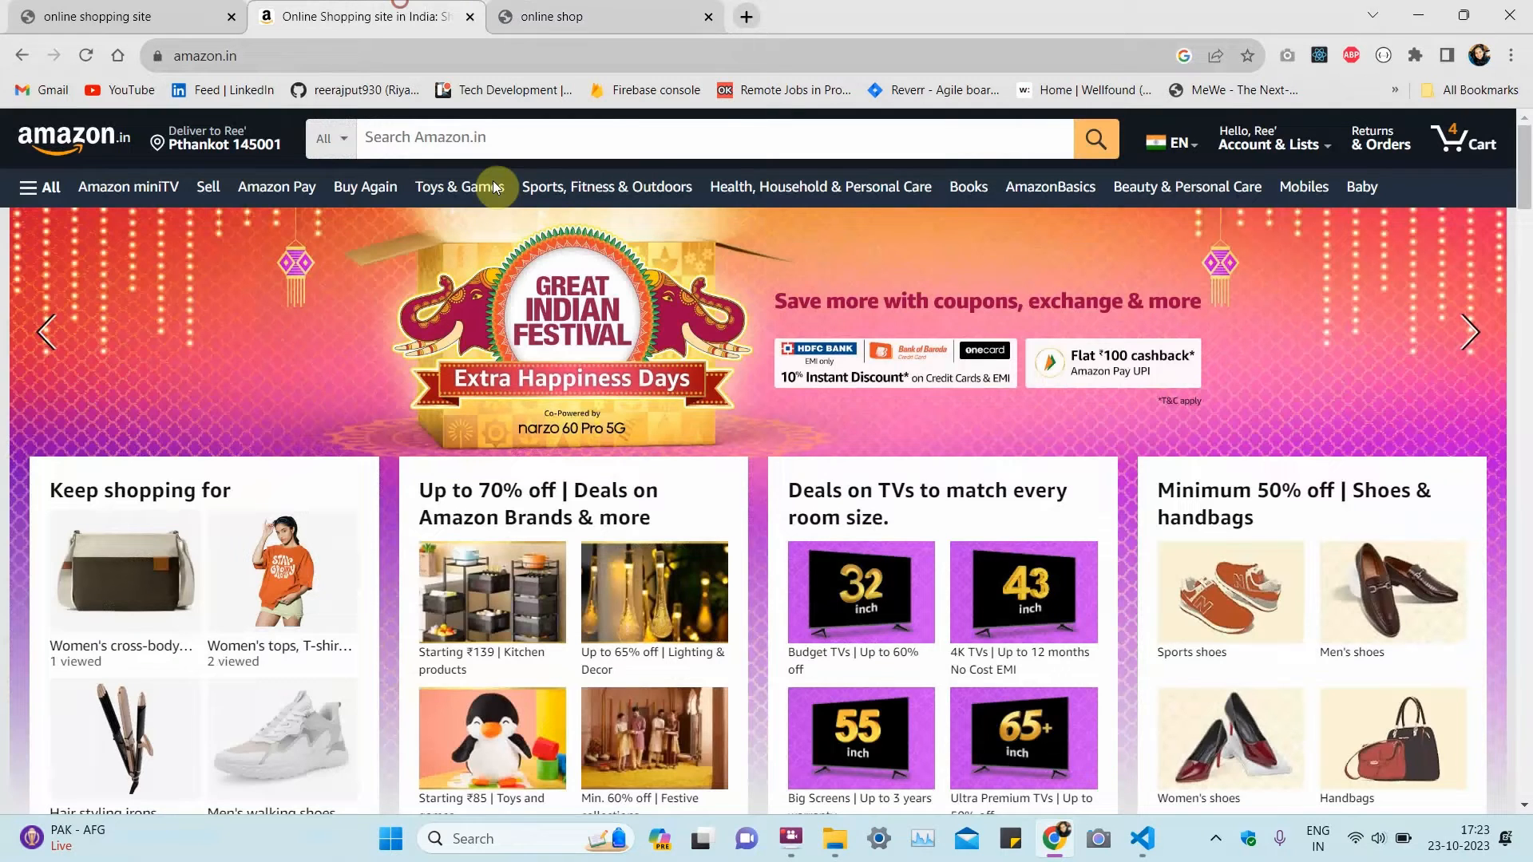
{"action": "mouse_move", "coordinate": [463, 647]}
{"action": "type", "text": "re"}
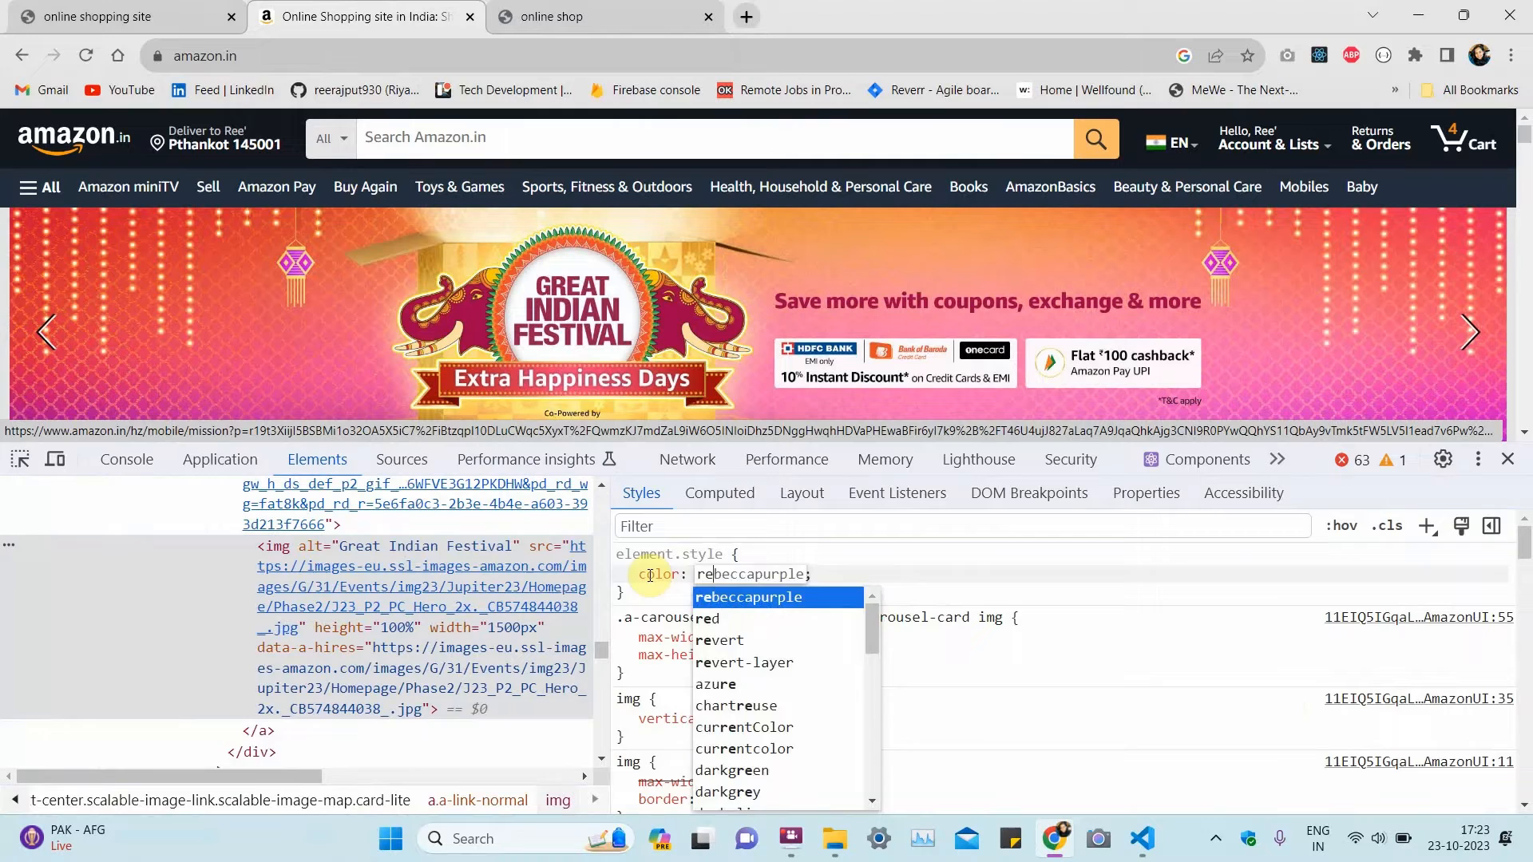
Step: Return to the online shop preview tab after checking Amazon.in's styles
{"action": "left_click", "coordinate": [586, 16]}
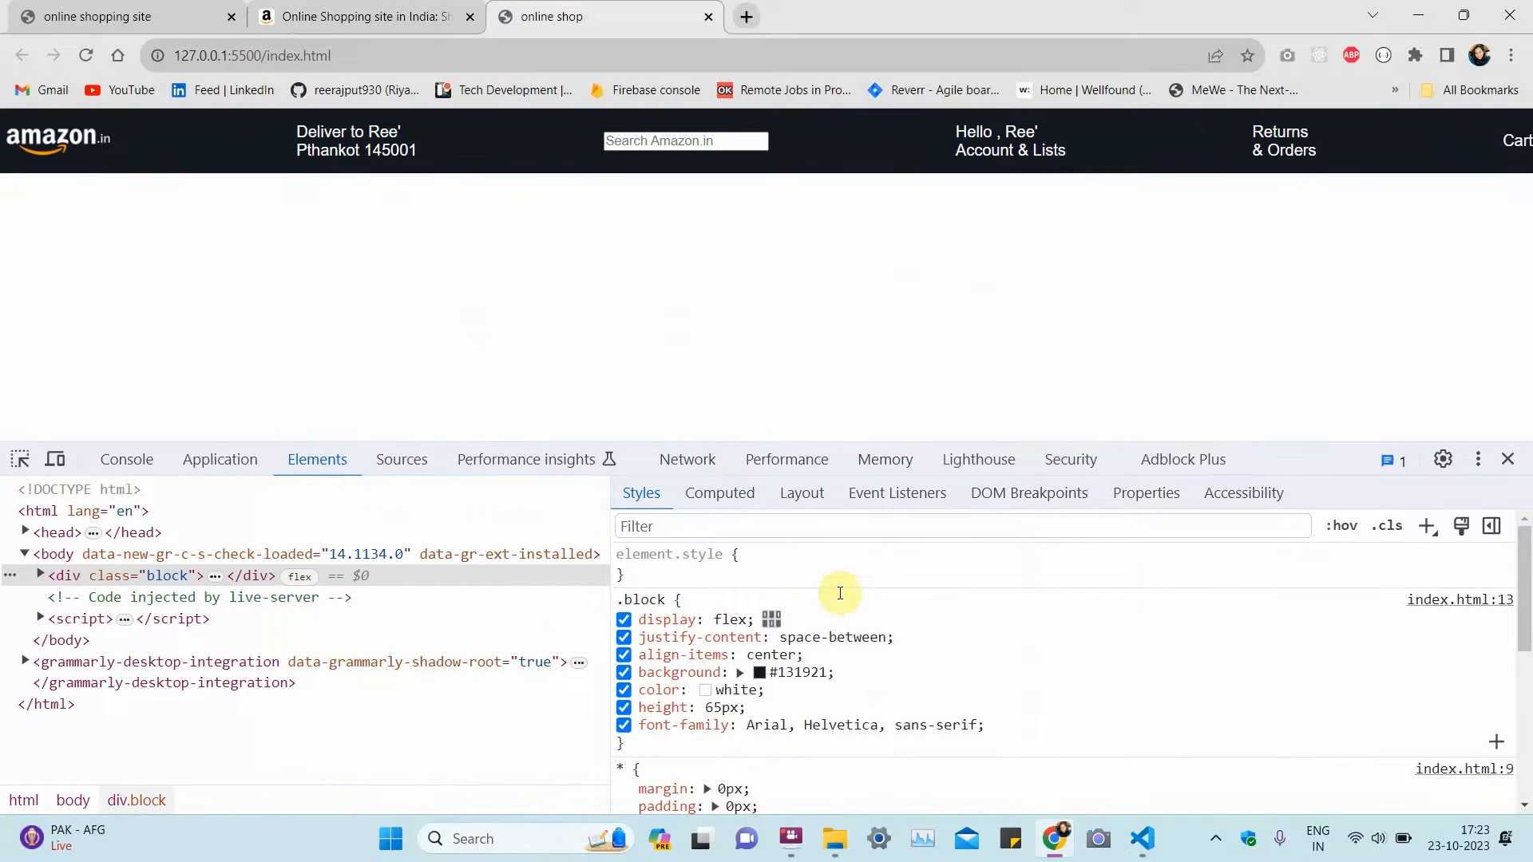
{"action": "mouse_move", "coordinate": [1103, 506]}
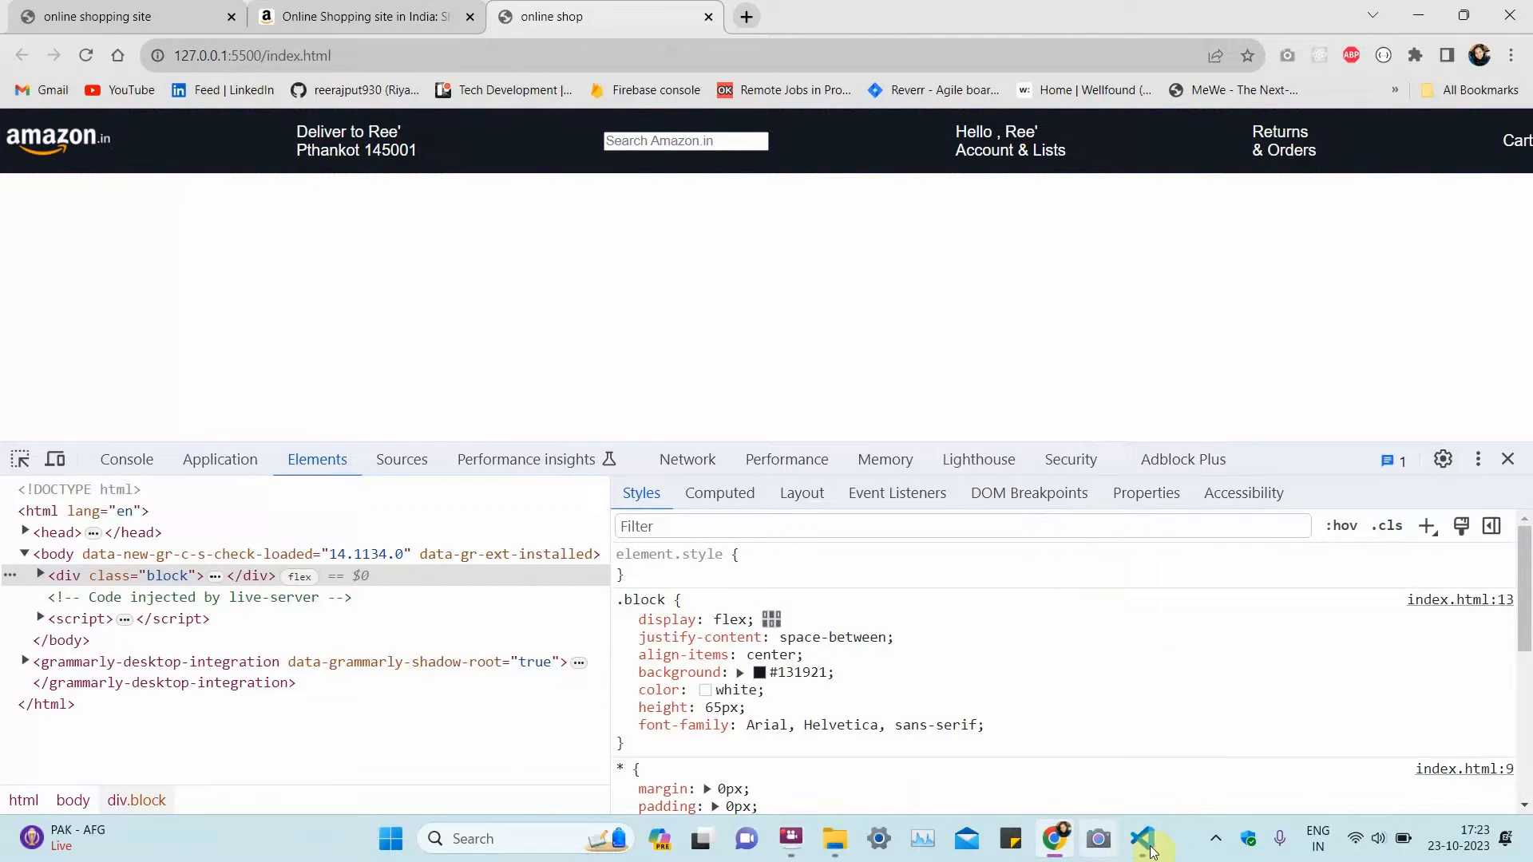
Step: Add an .address rule with flex display and centred justify-content and align-items
{"action": "left_click", "coordinate": [1141, 839]}
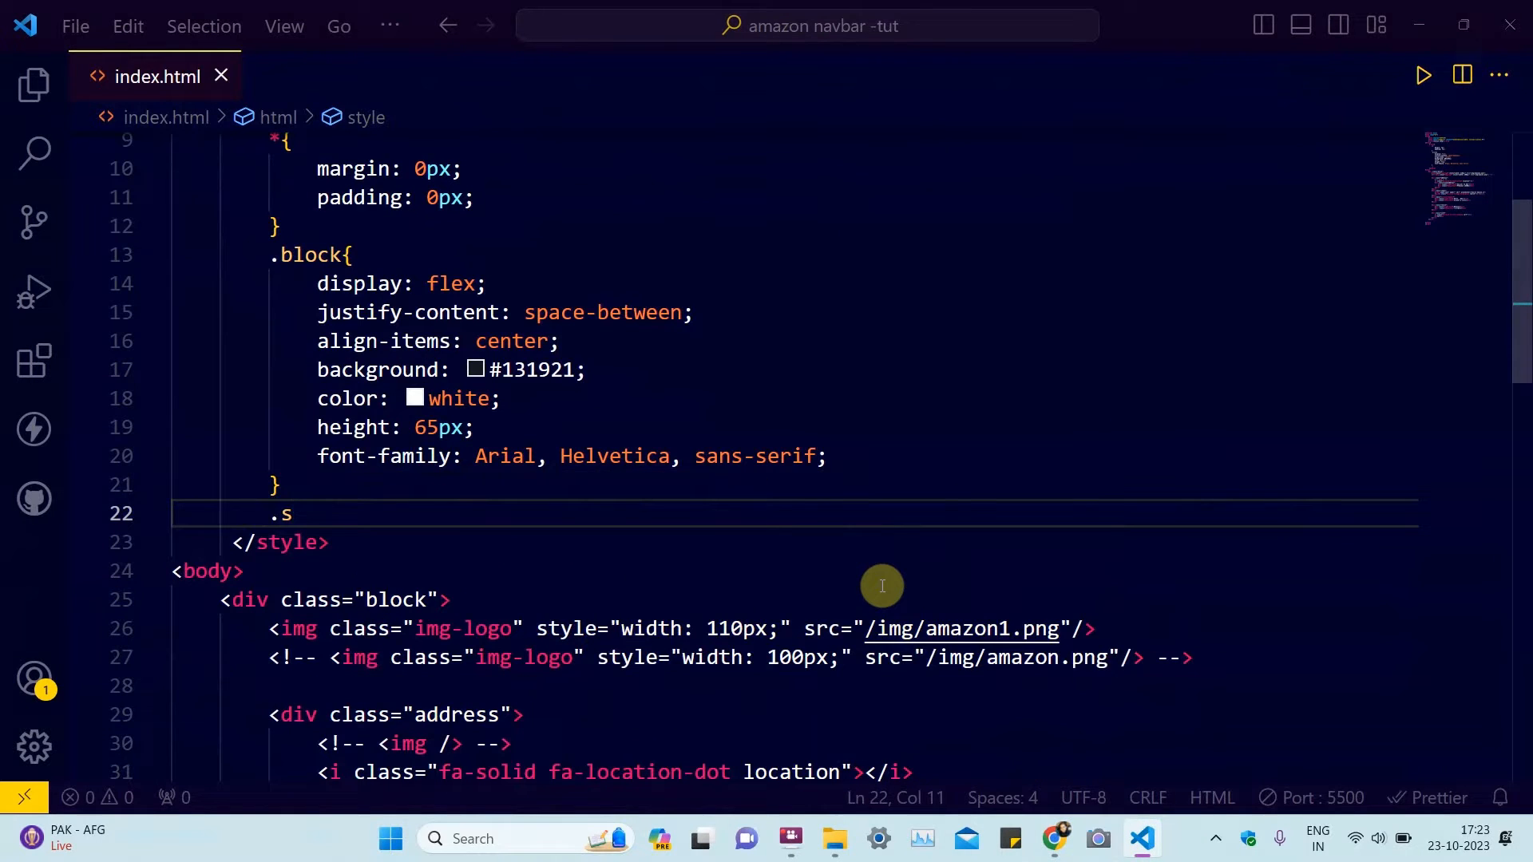
{"action": "type", "text": "address{"}
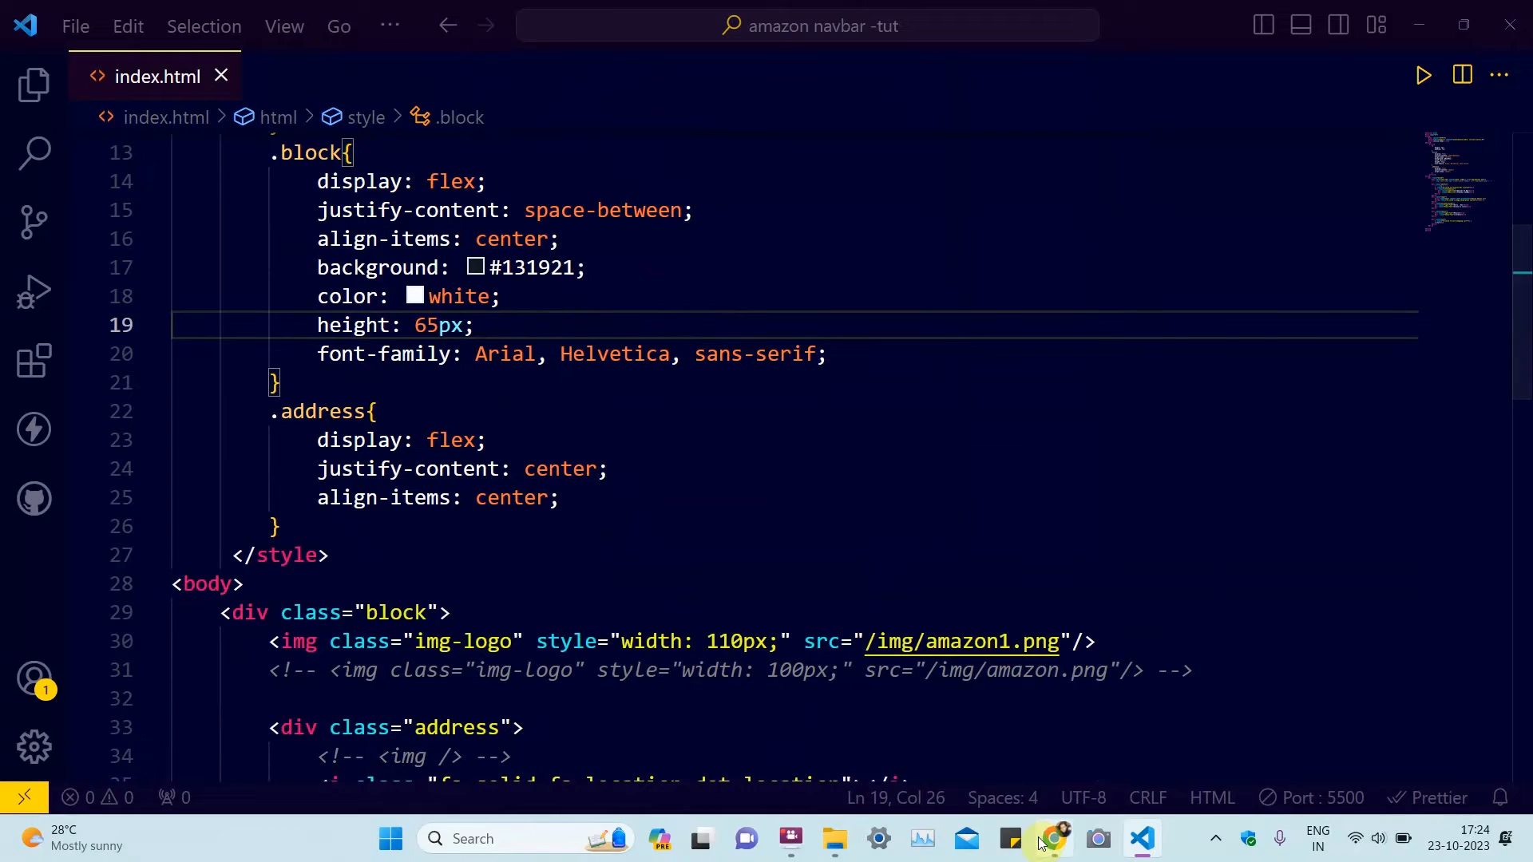
{"action": "left_click", "coordinate": [1051, 839]}
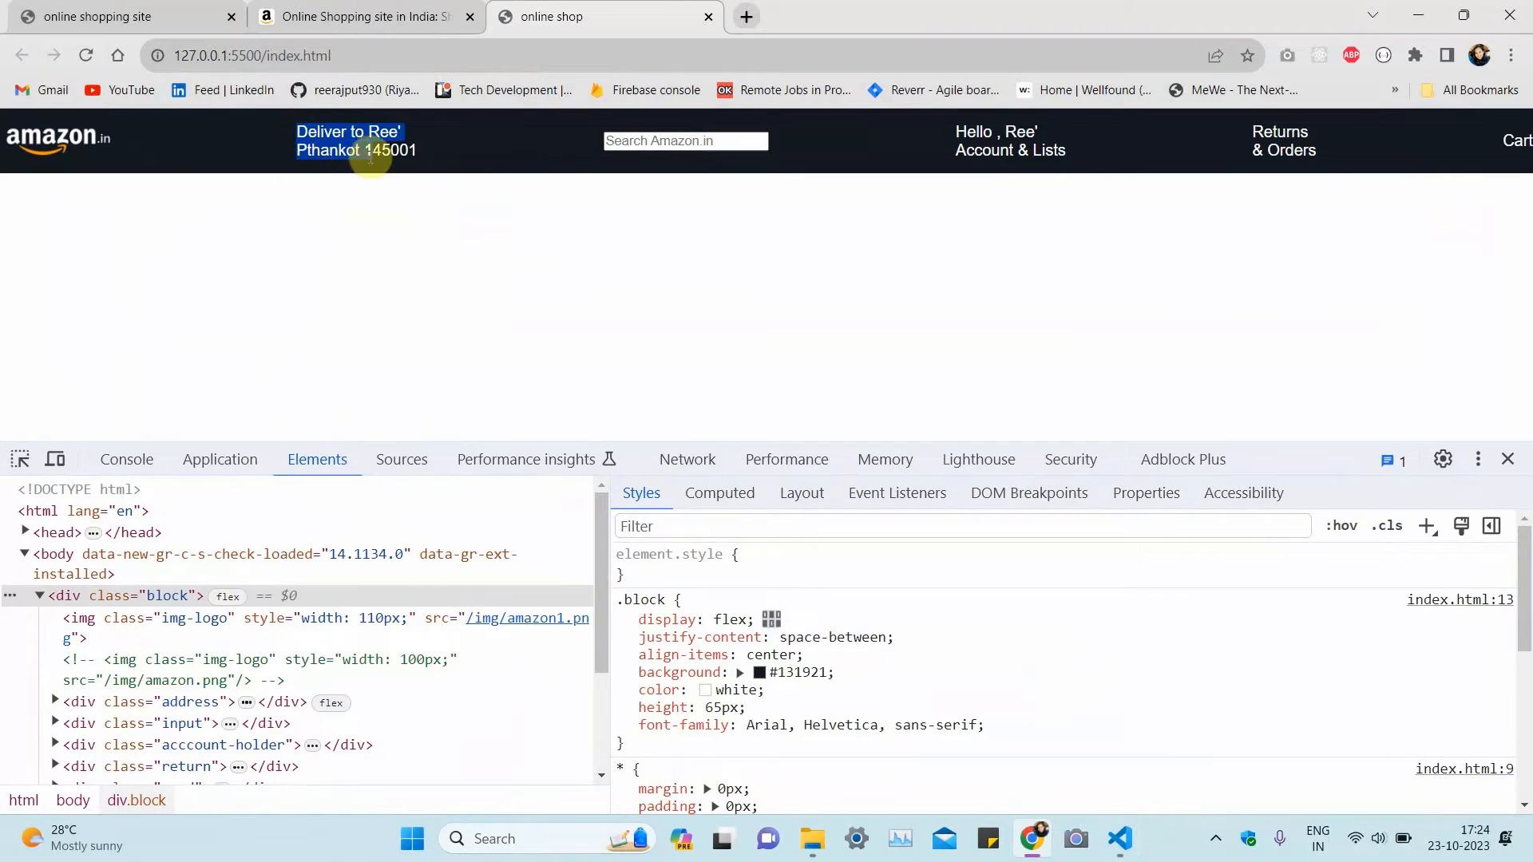
{"action": "mouse_move", "coordinate": [428, 180]}
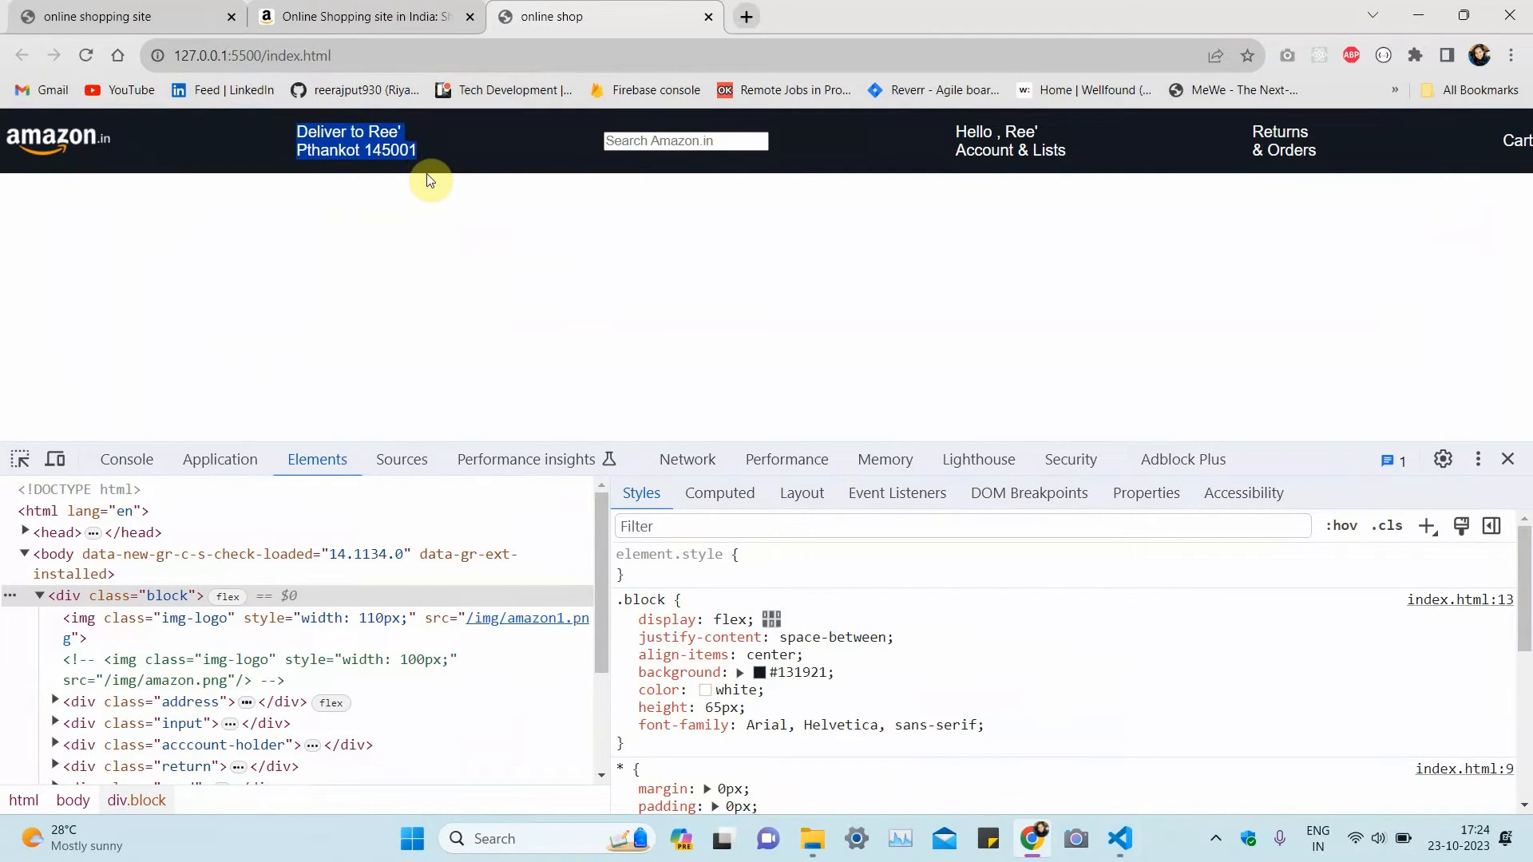
{"action": "mouse_move", "coordinate": [424, 152]}
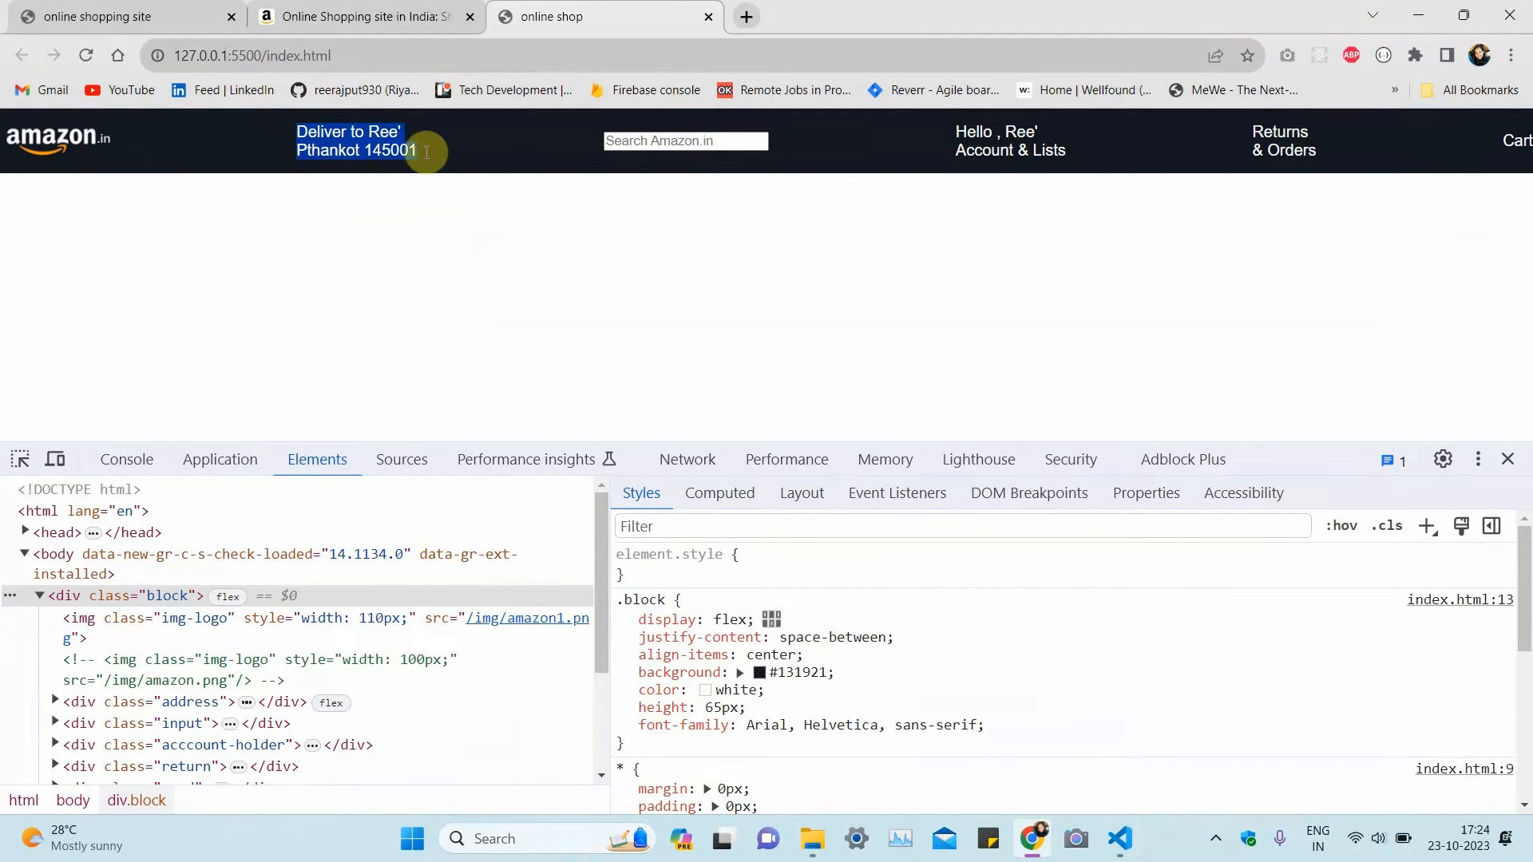
Step: Compare the 'Deliver to' address in the preview against the .address rule, ending in the editor
{"action": "left_click", "coordinate": [1119, 838]}
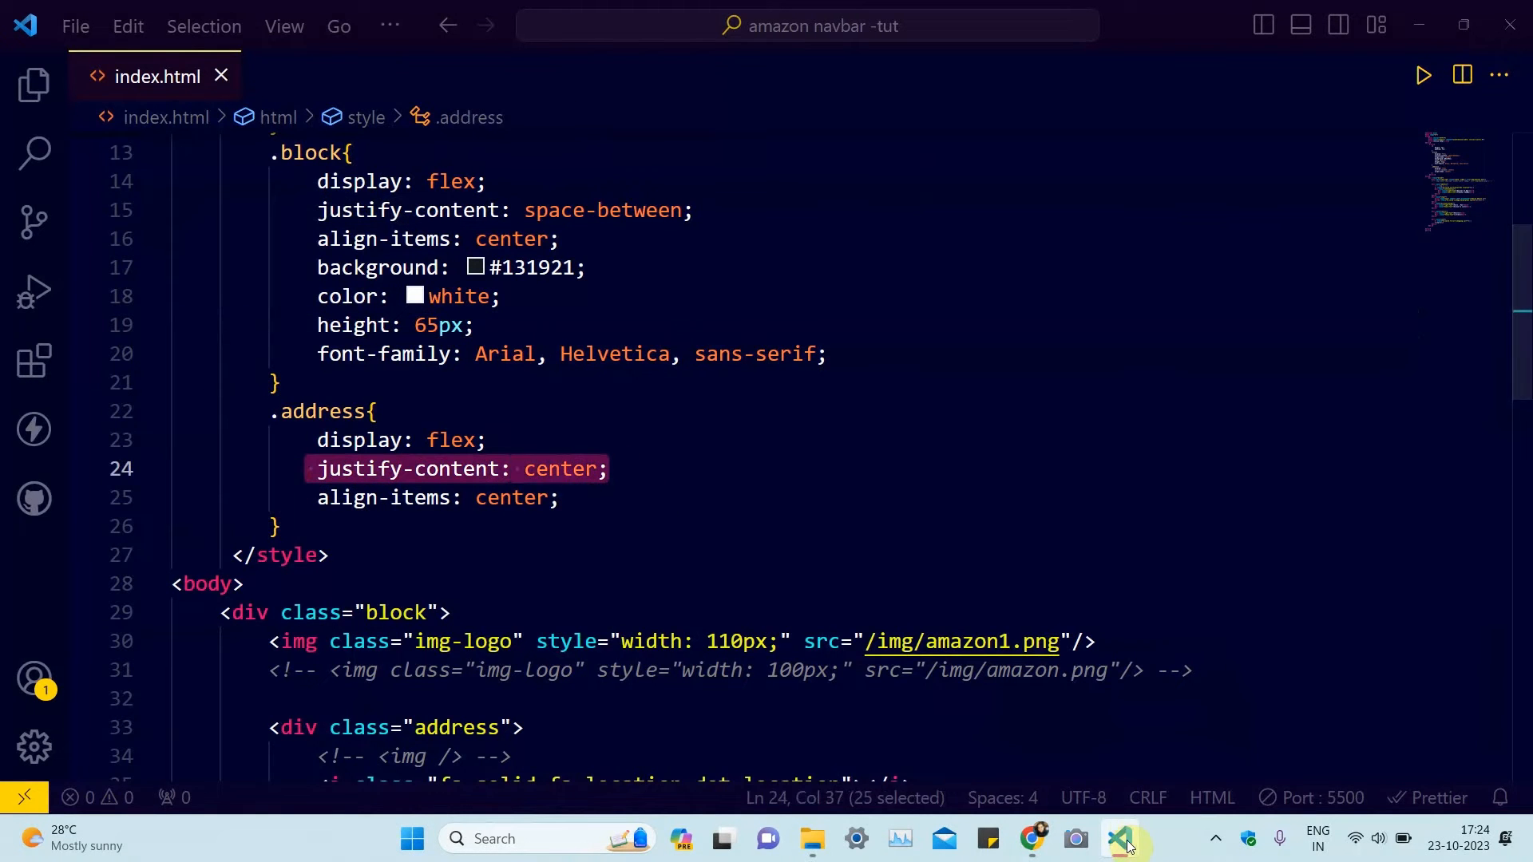
{"action": "left_click", "coordinate": [1032, 839]}
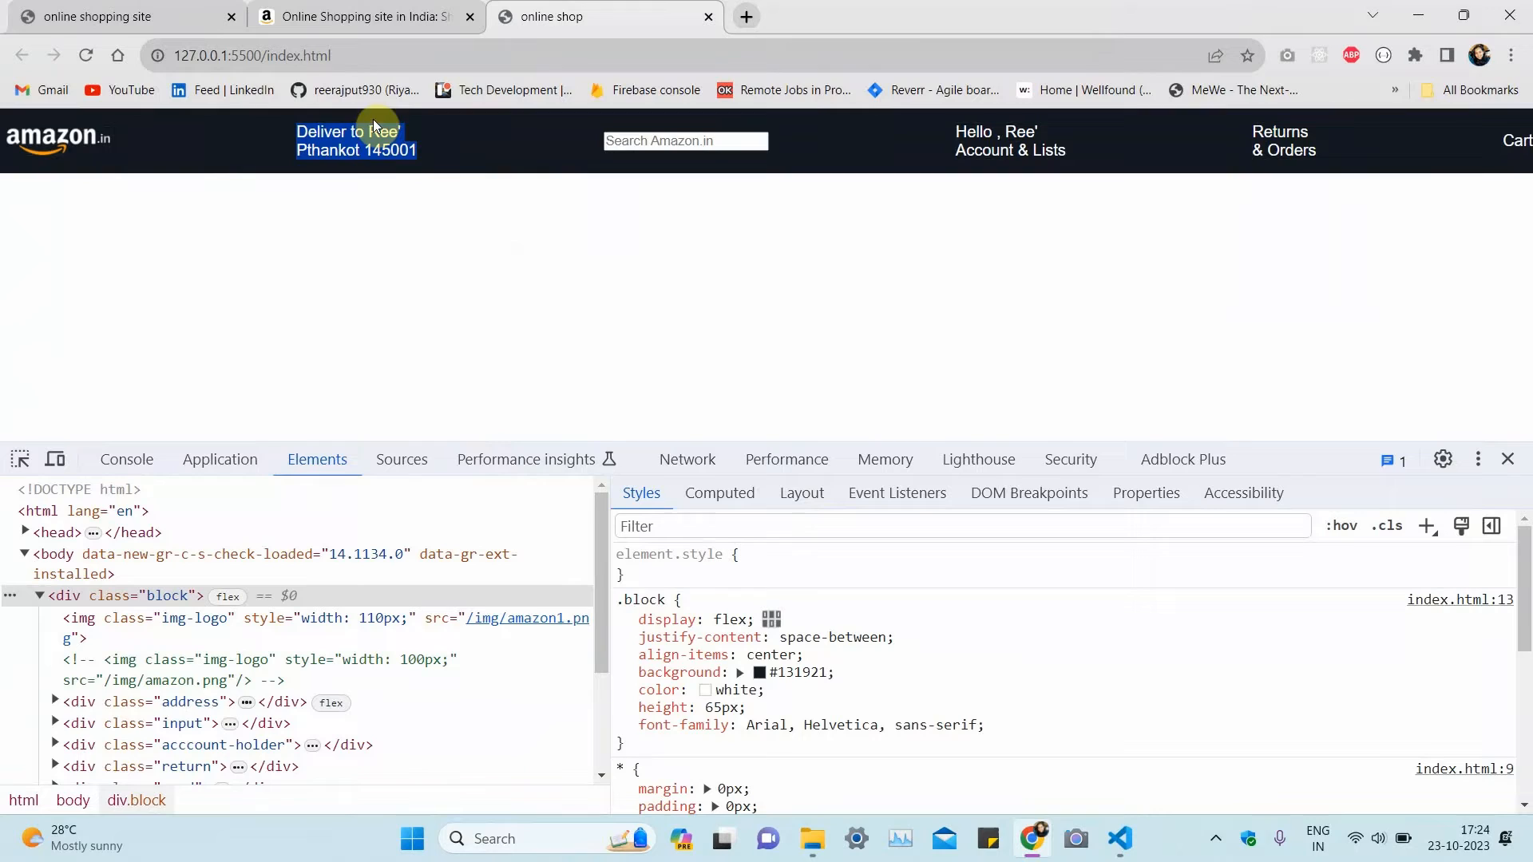
{"action": "mouse_move", "coordinate": [264, 139]}
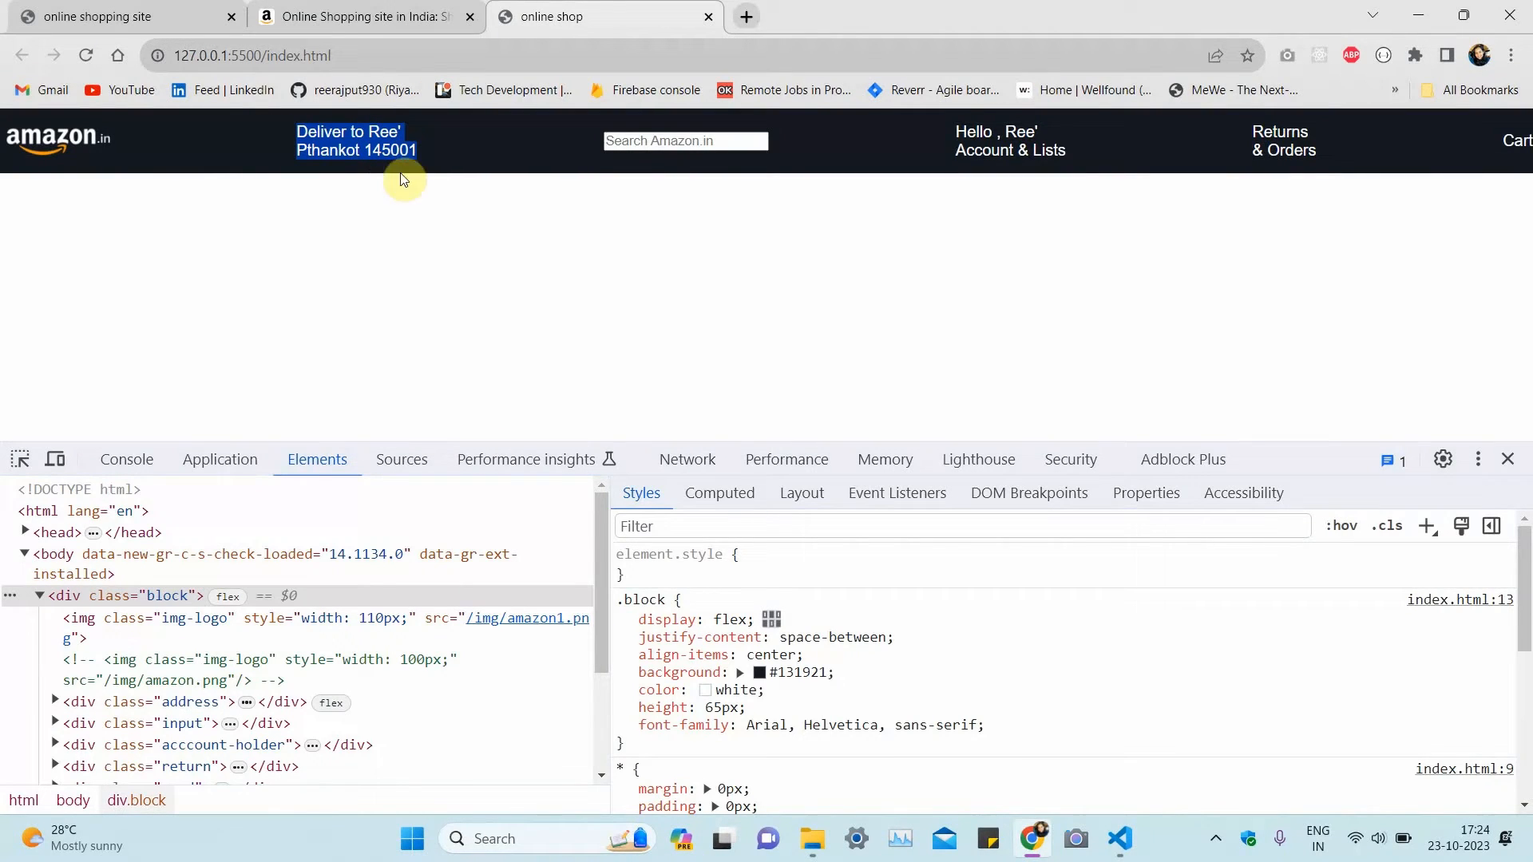
{"action": "mouse_move", "coordinate": [416, 207]}
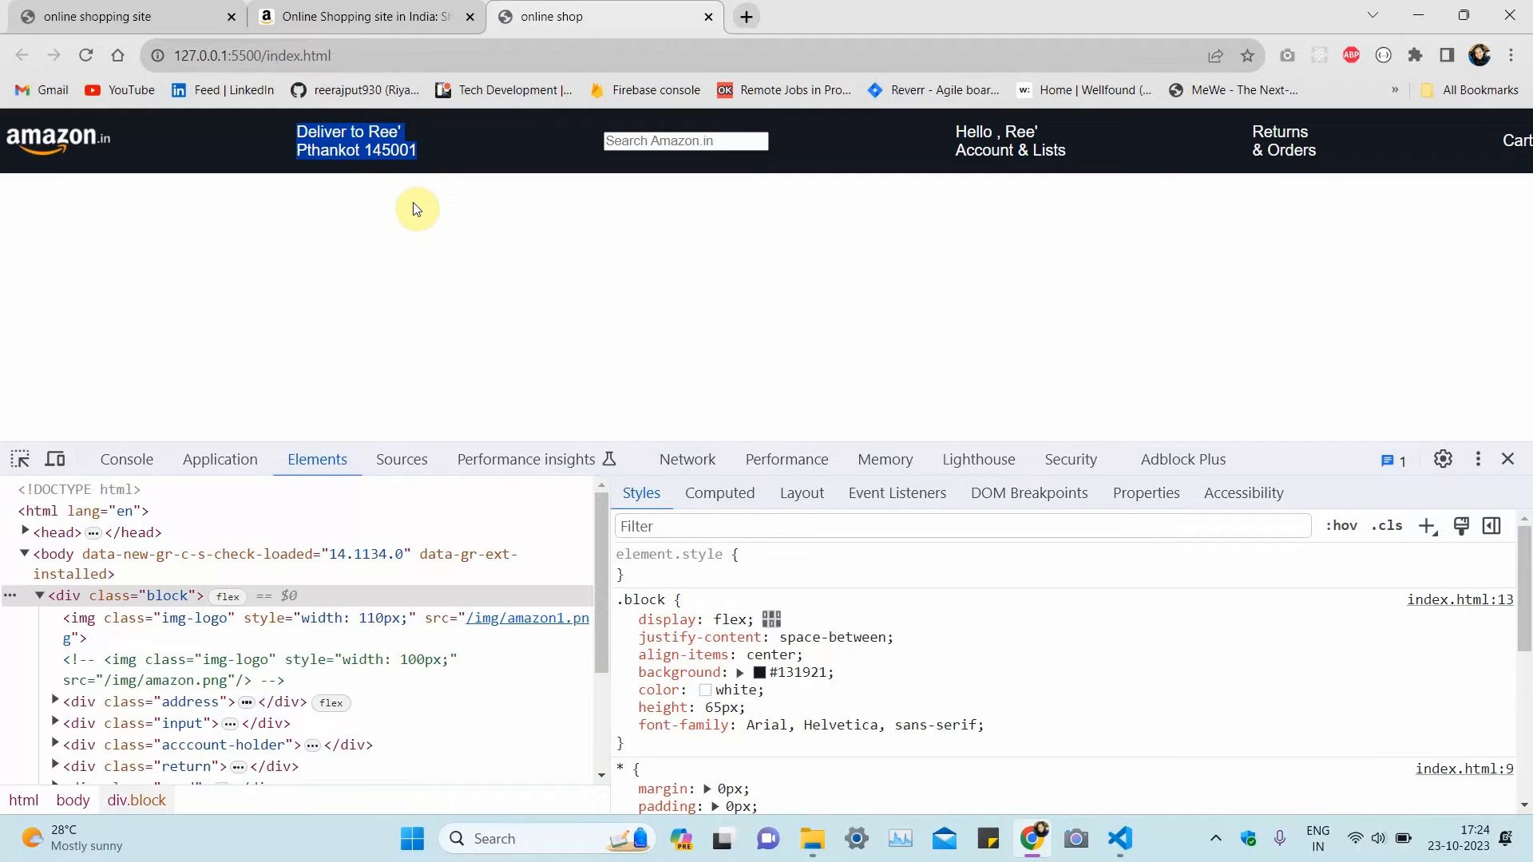
{"action": "mouse_move", "coordinate": [1118, 838]}
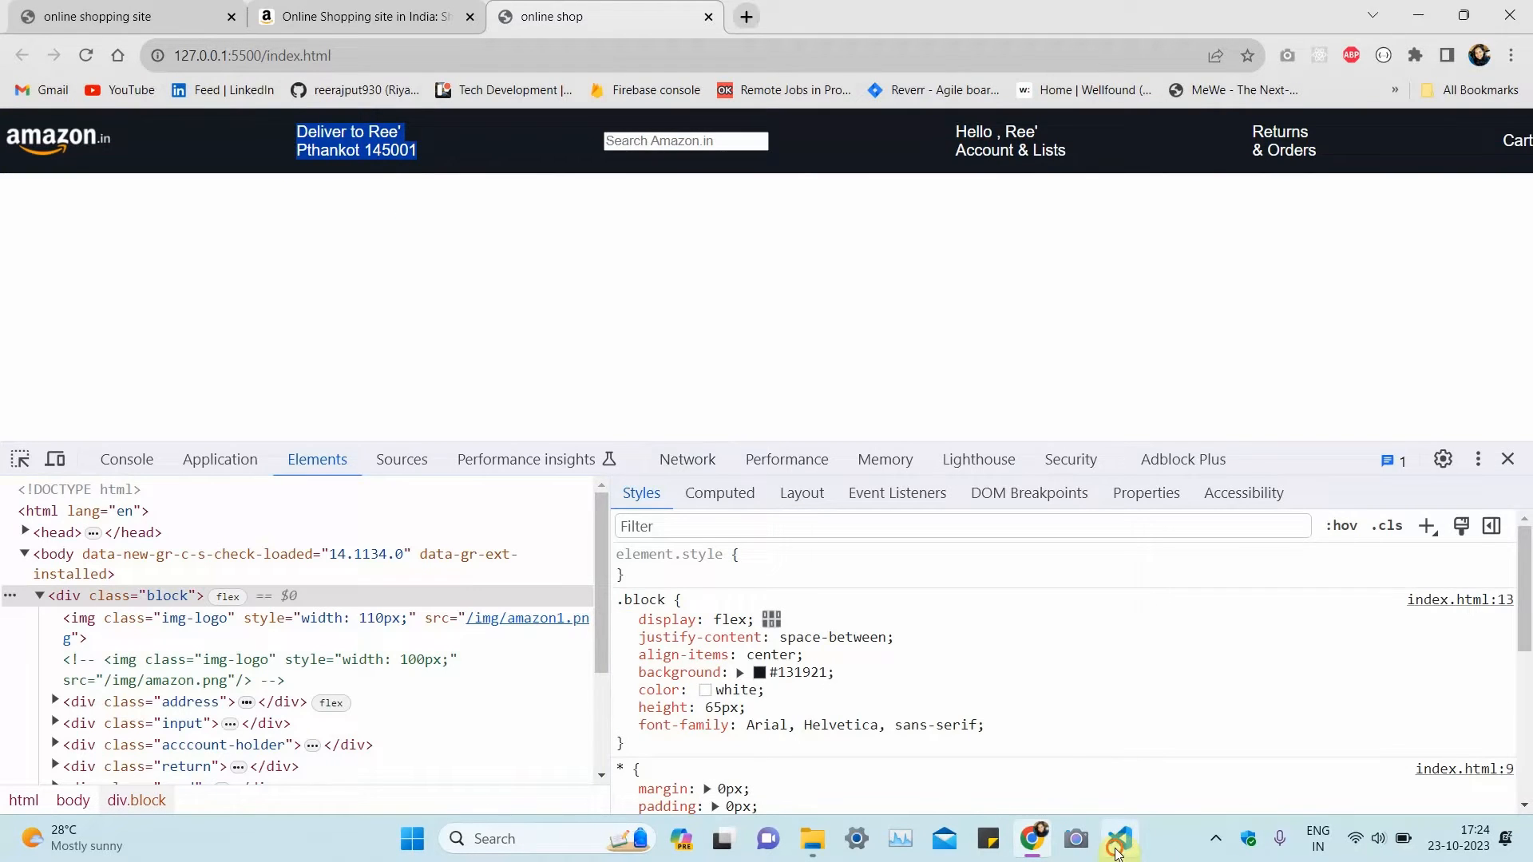
{"action": "left_click", "coordinate": [1118, 838]}
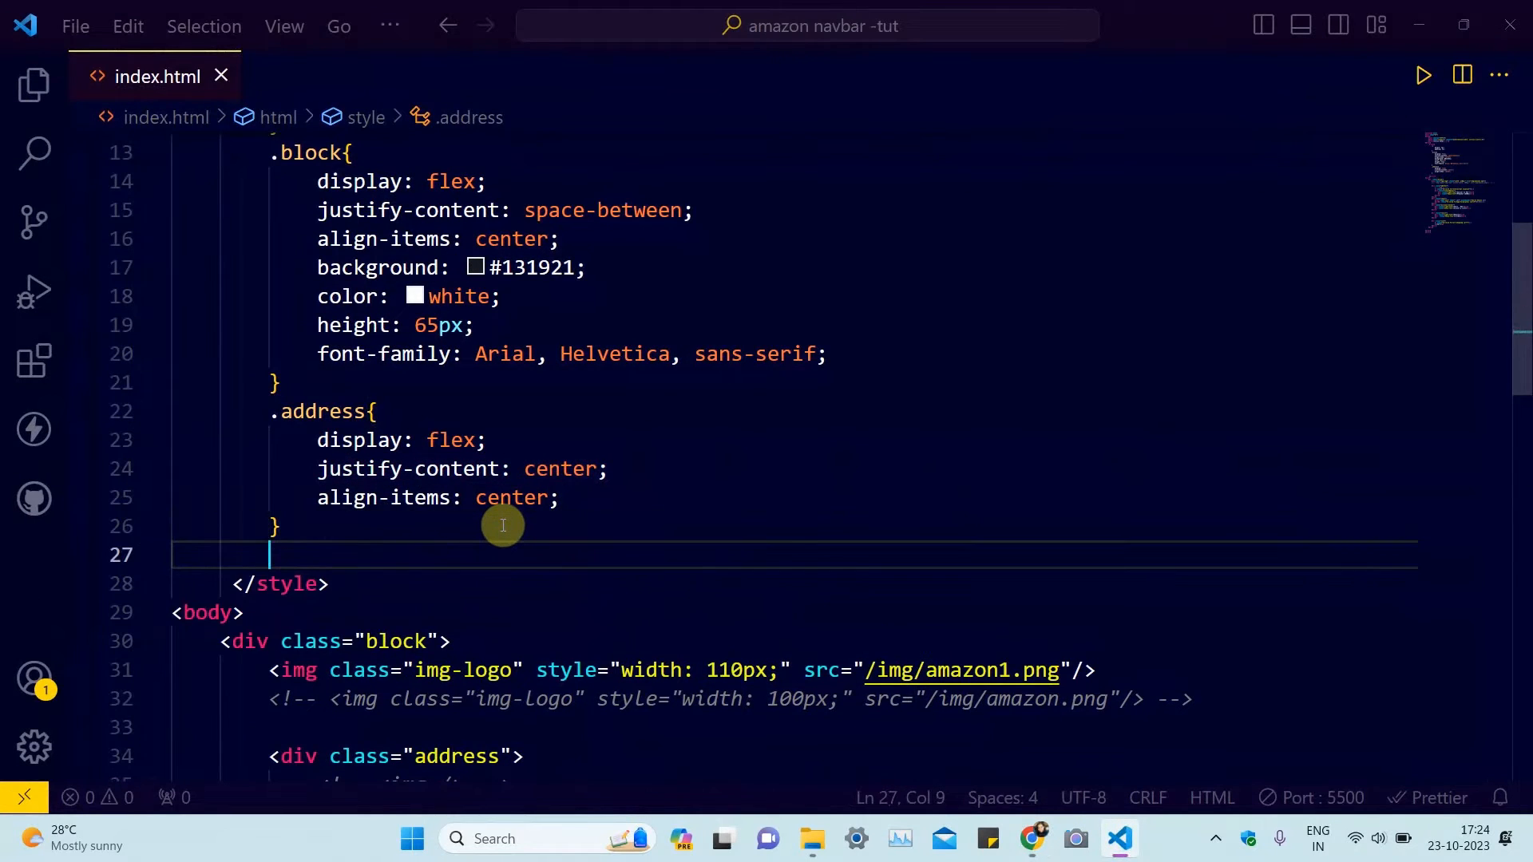
Step: Add an .input rule with width 54% and relative position, then check the preview
{"action": "type", "text": ".input{"}
{"action": "type", "text": "width: ;"}
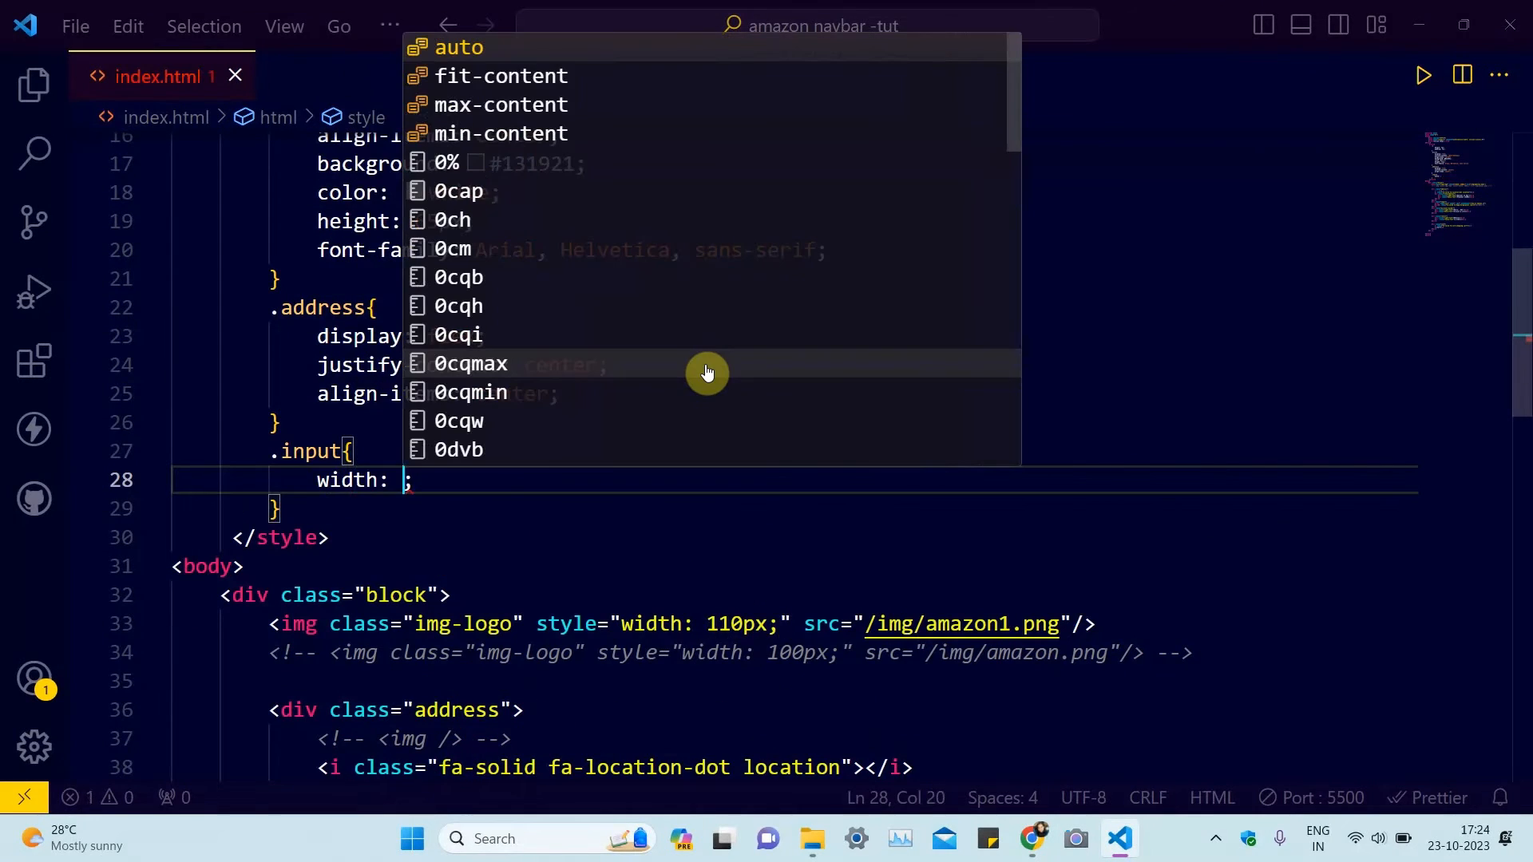
{"action": "type", "text": "54%"}
{"action": "type", "text": "position: relative;"}
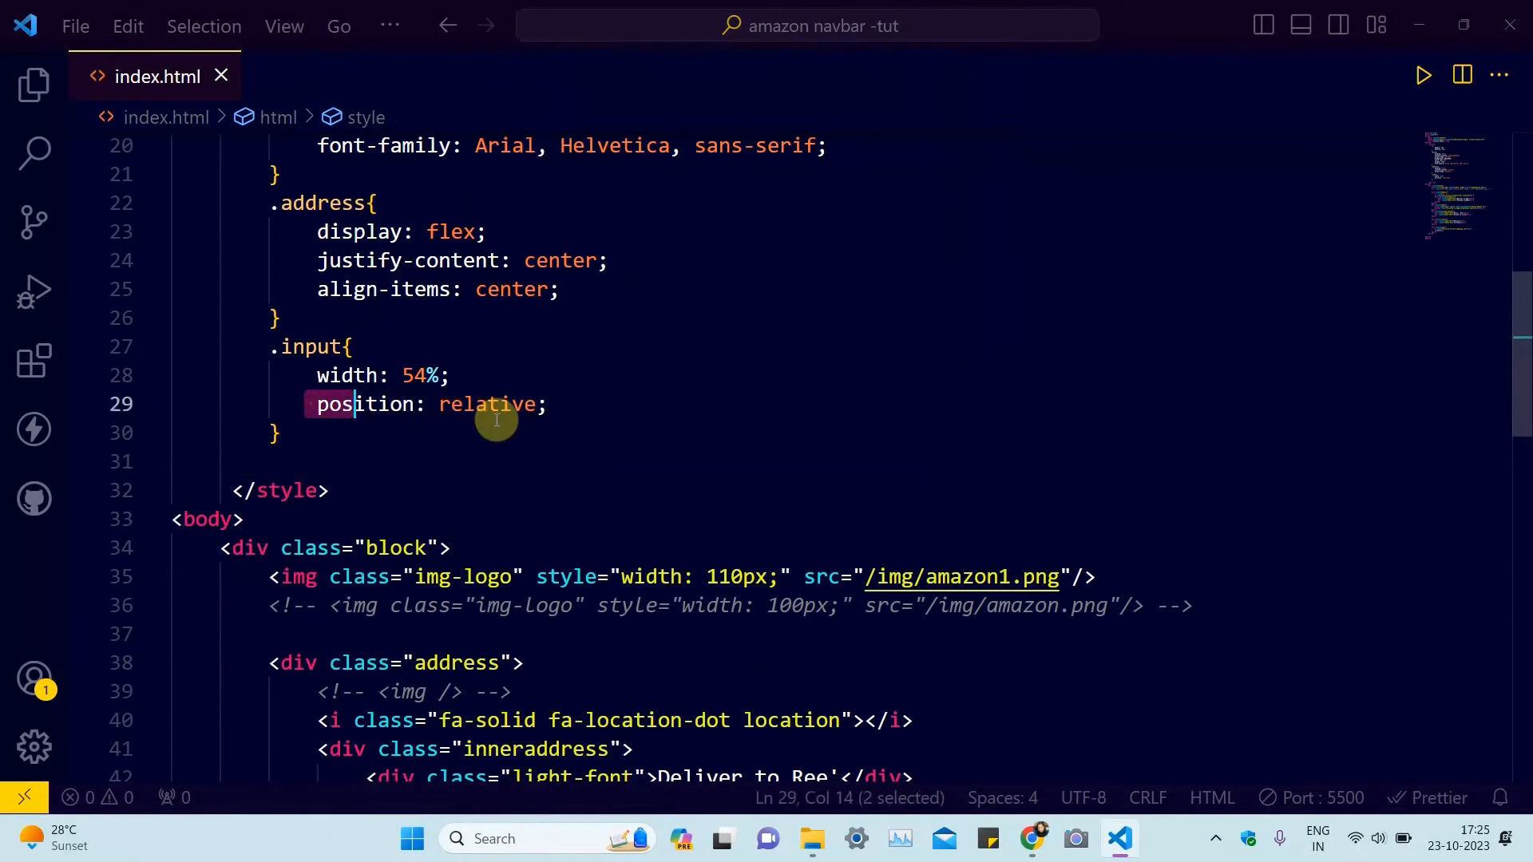
{"action": "left_click", "coordinate": [1033, 838]}
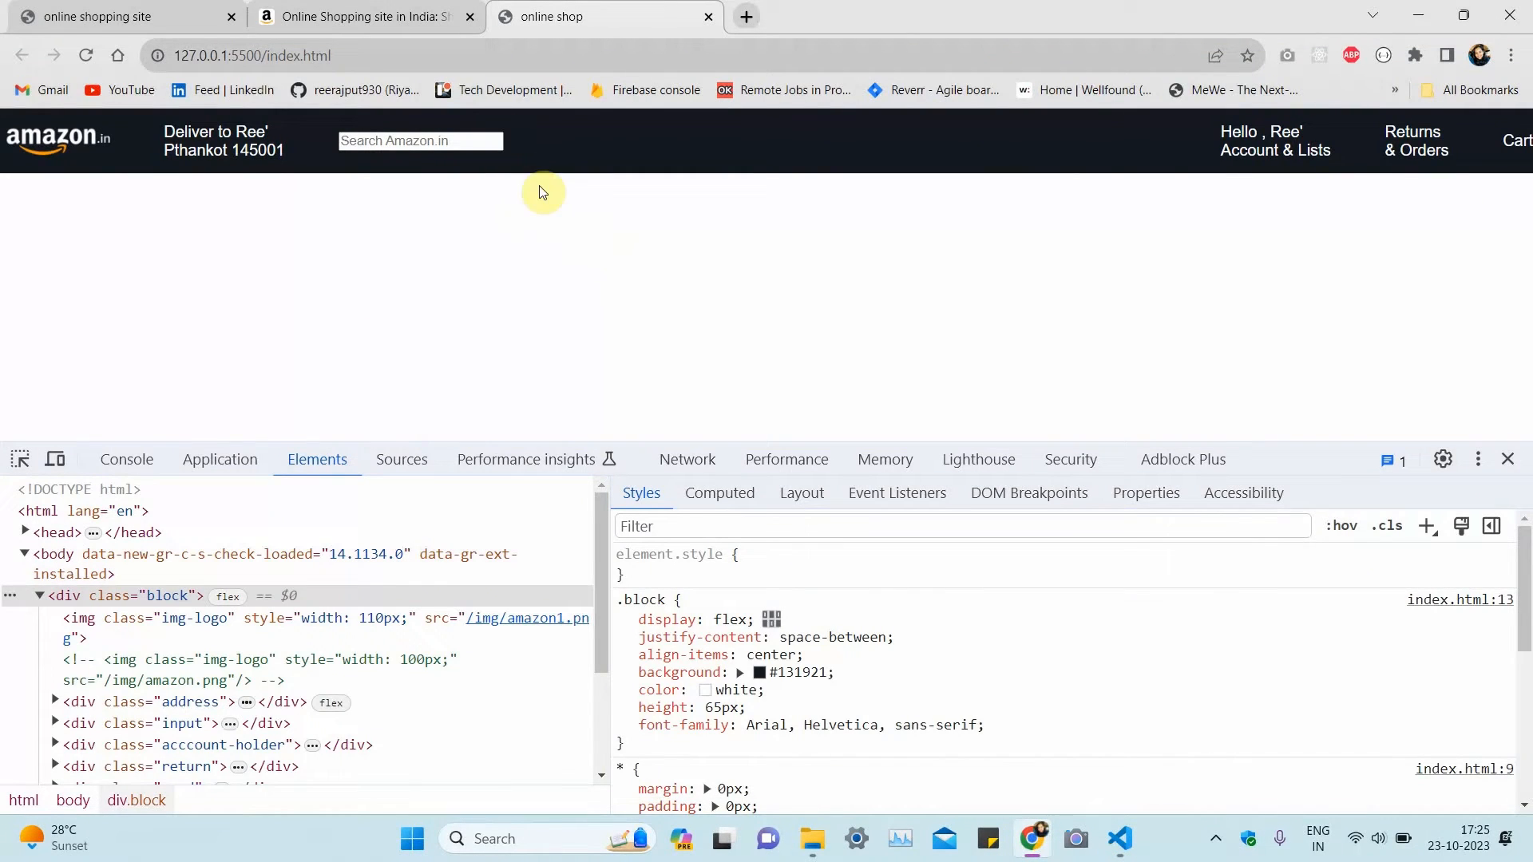
{"action": "mouse_move", "coordinate": [530, 163]}
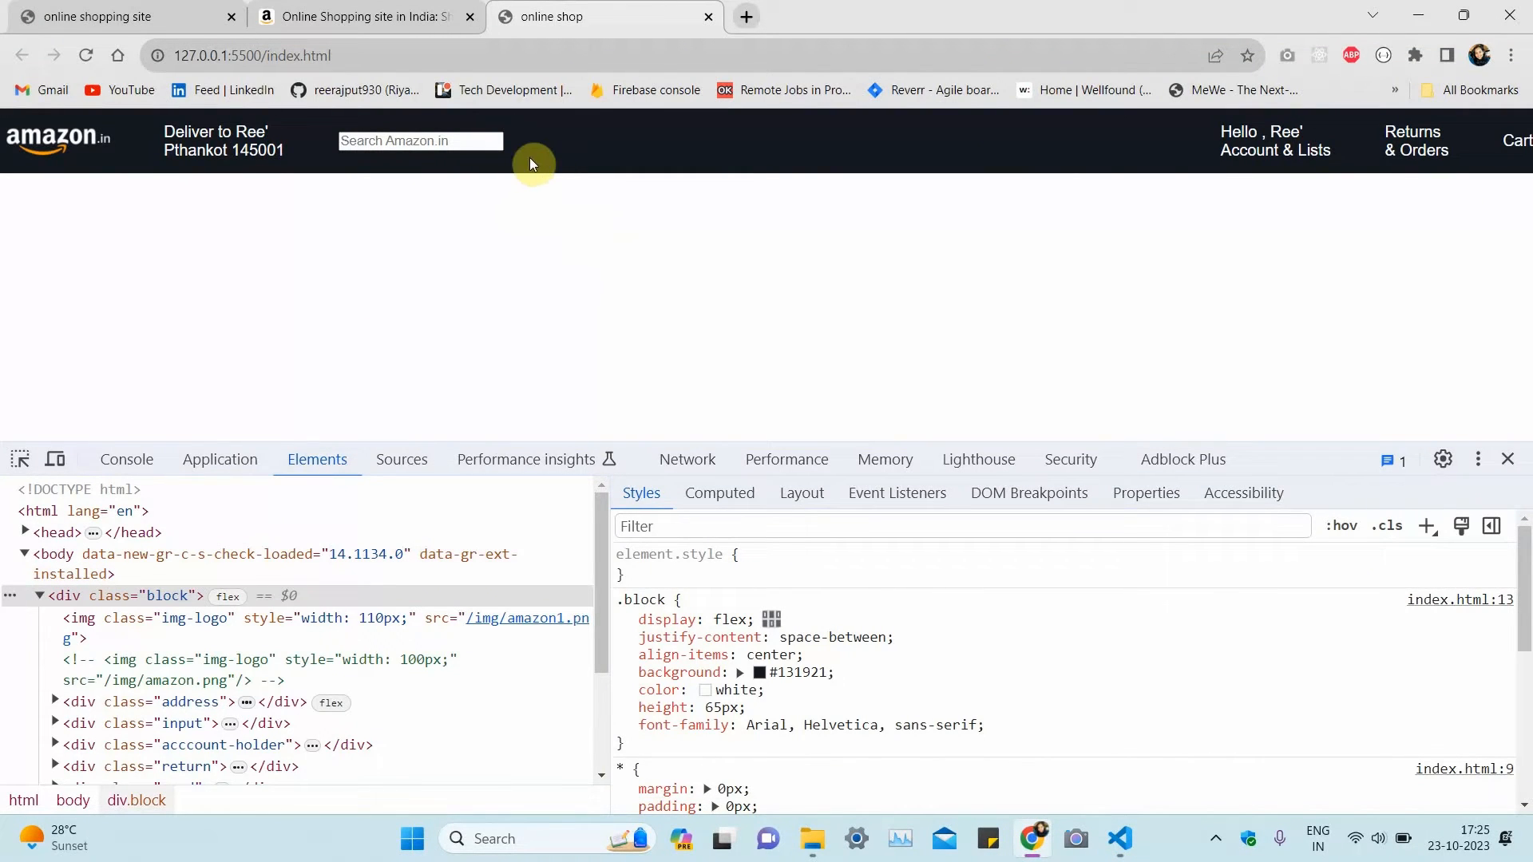
{"action": "mouse_move", "coordinate": [516, 149]}
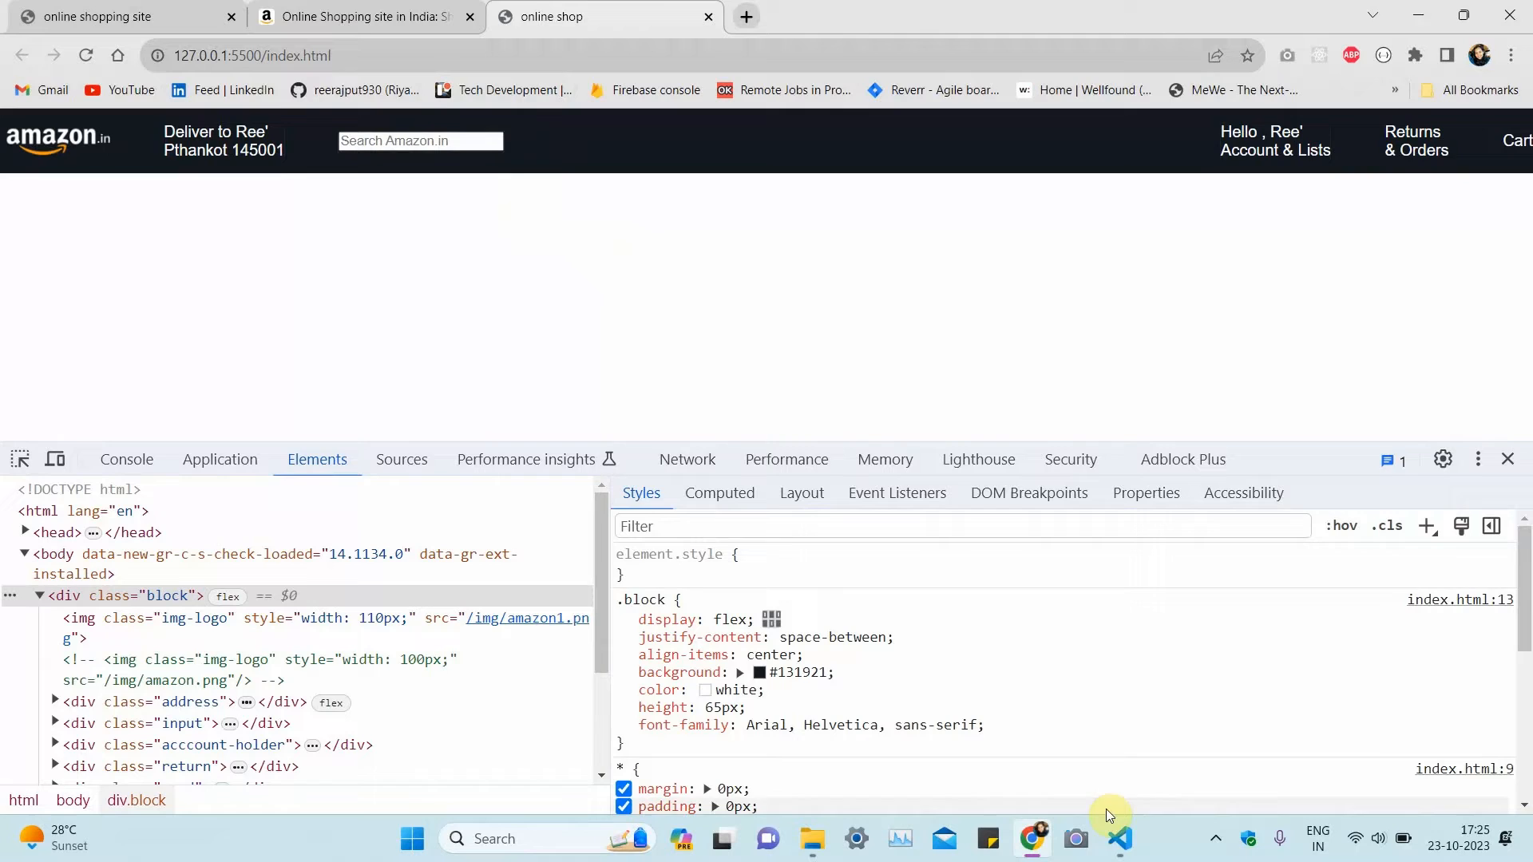
Step: Return from the Chrome navbar preview to Visual Studio Code via the taskbar
{"action": "left_click", "coordinate": [1120, 839]}
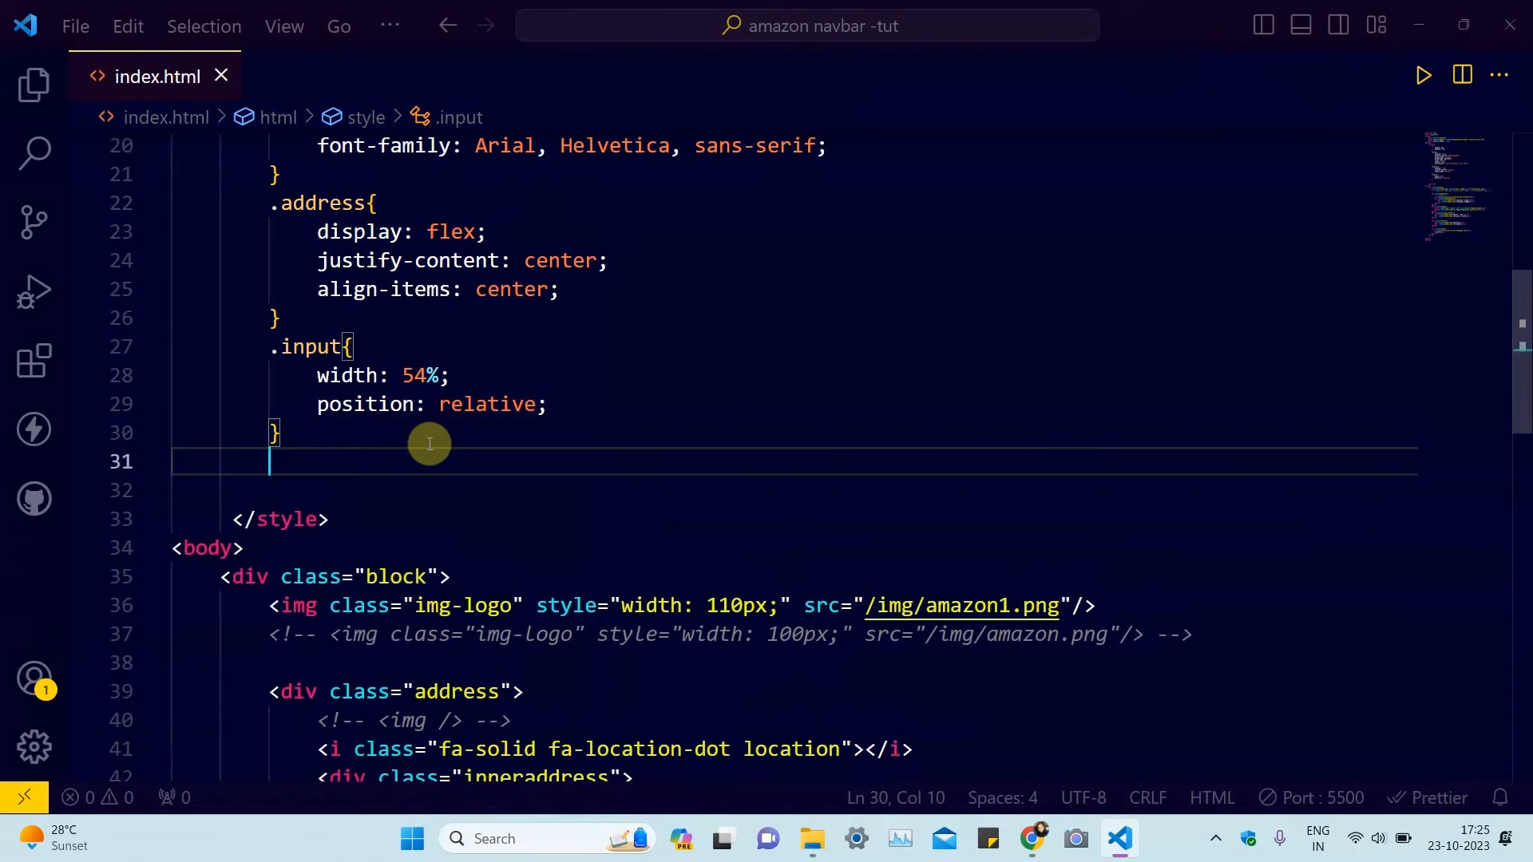
{"action": "scroll", "scroll_direction": "up", "scroll_amount": 3}
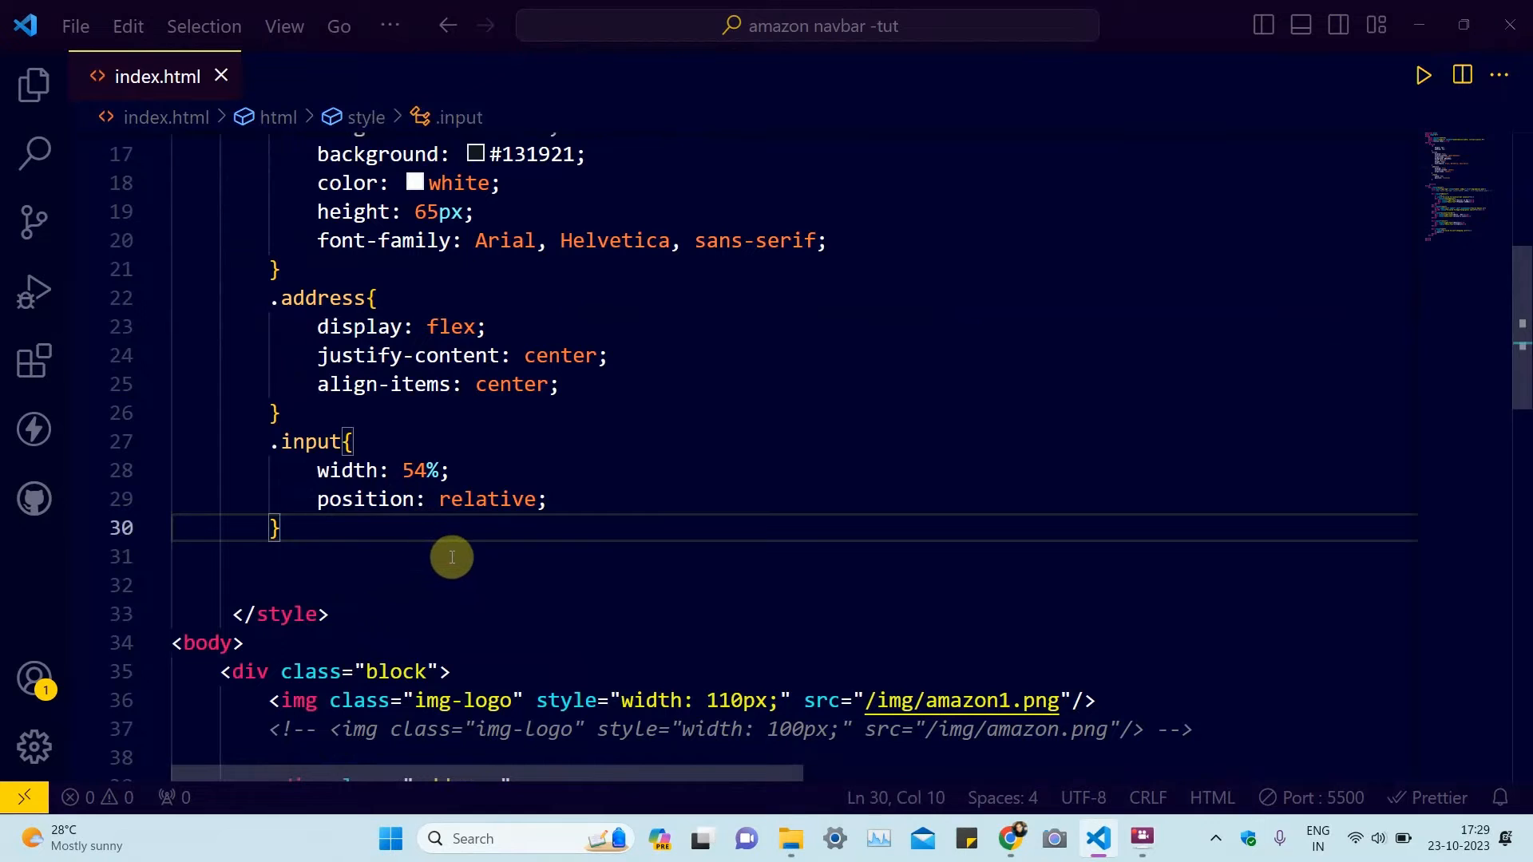
{"action": "scroll", "scroll_direction": "up", "scroll_amount": 3}
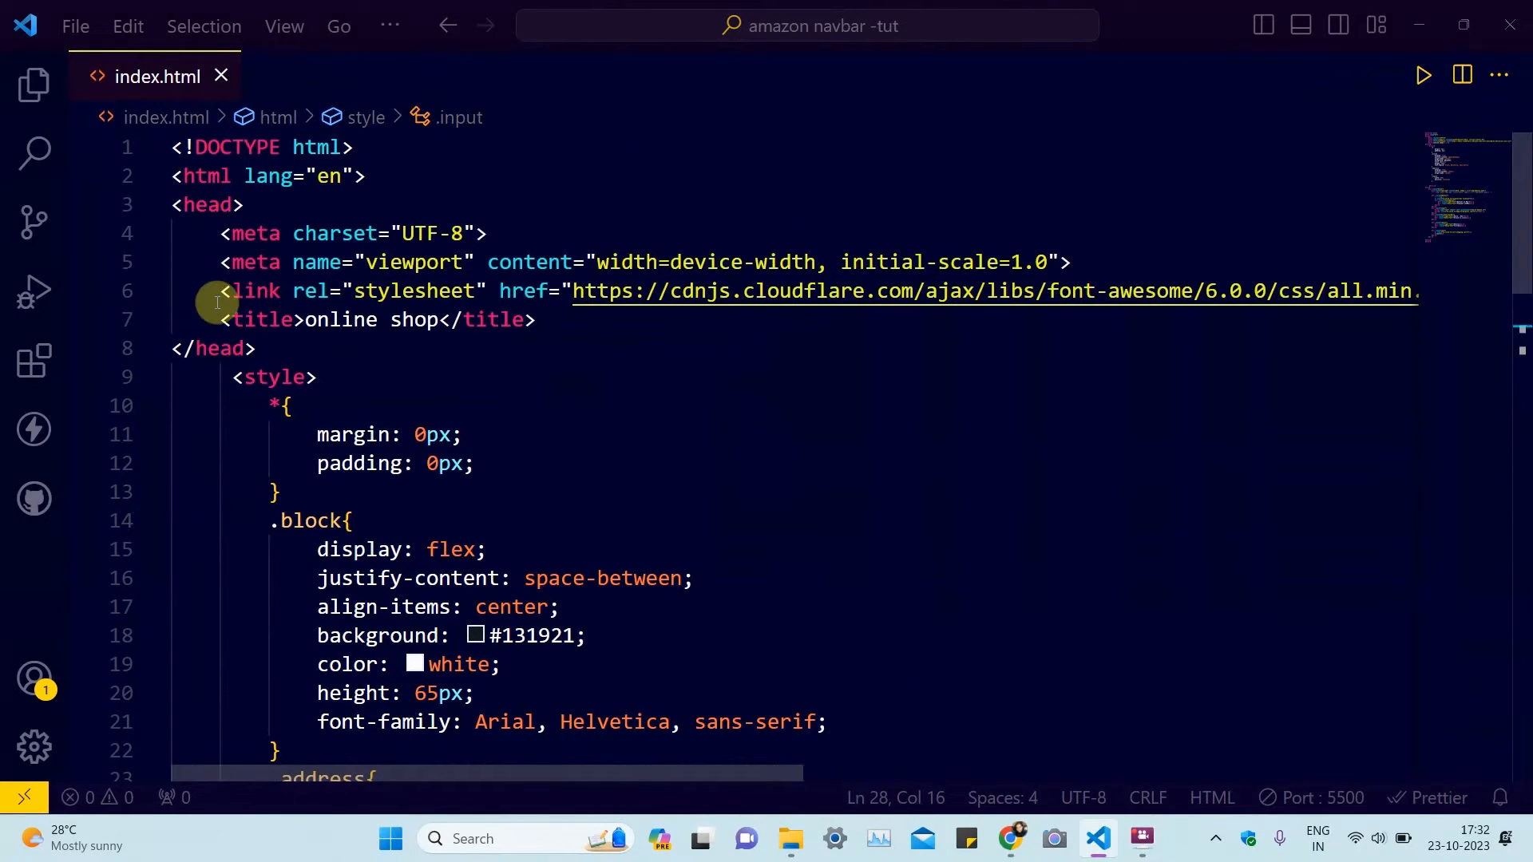
{"action": "scroll", "scroll_direction": "right", "scroll_amount": 3}
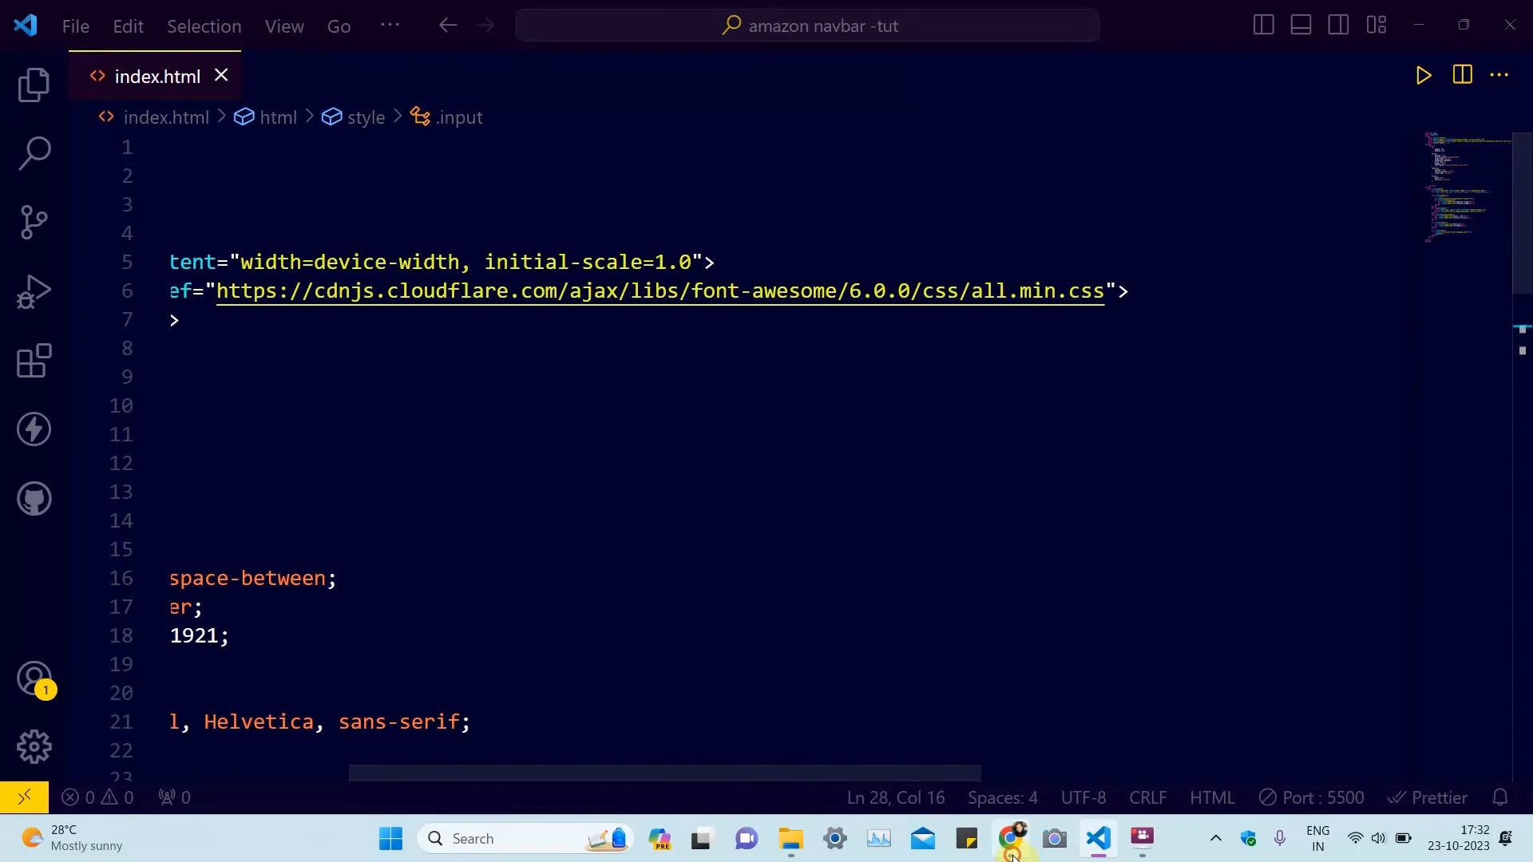
{"action": "left_click", "coordinate": [1009, 839]}
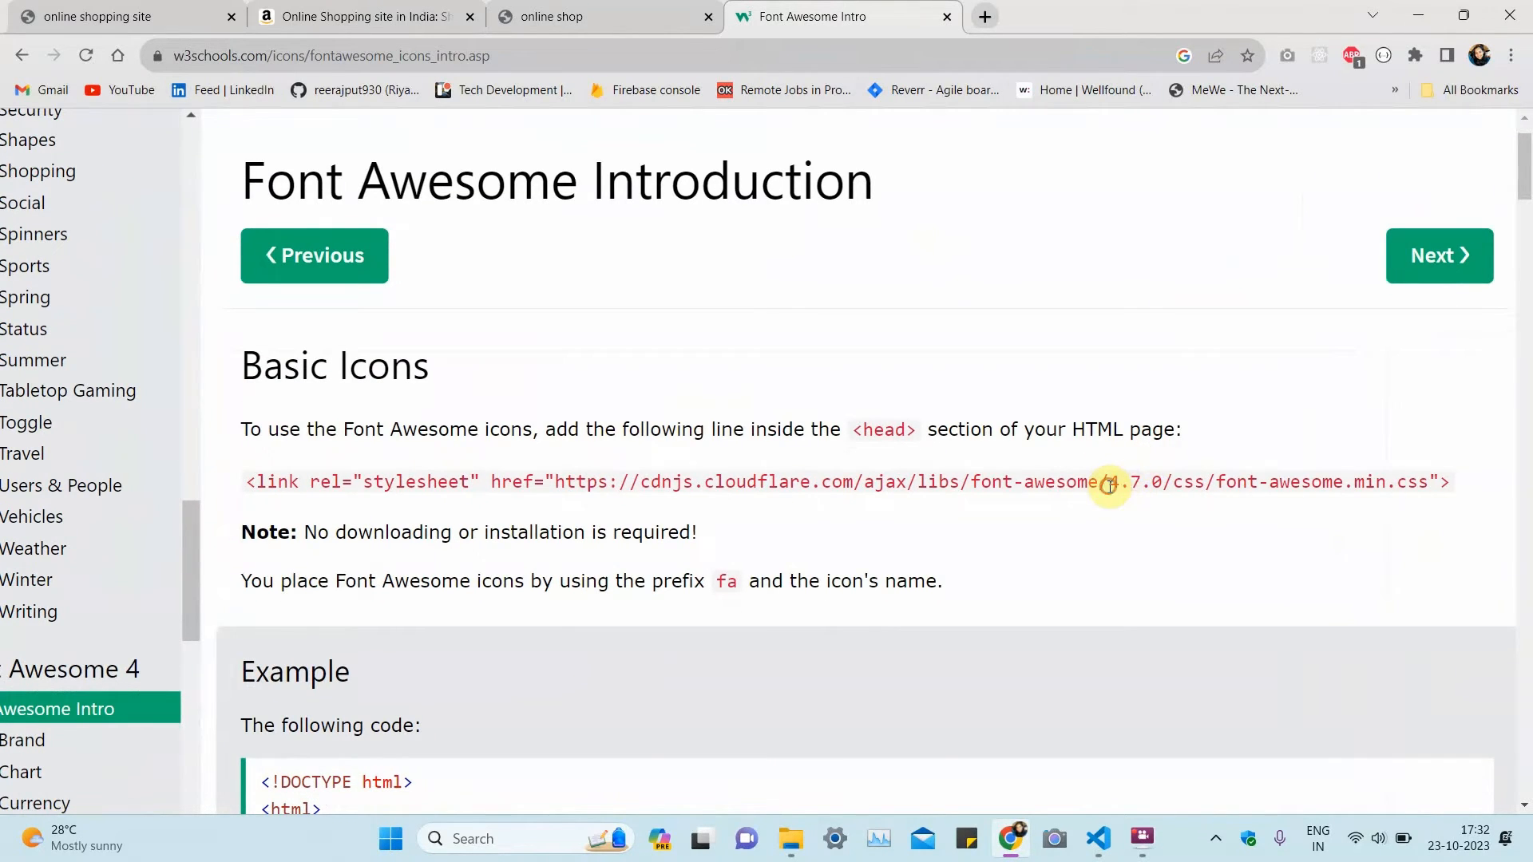
{"action": "double_click", "coordinate": [1137, 481]}
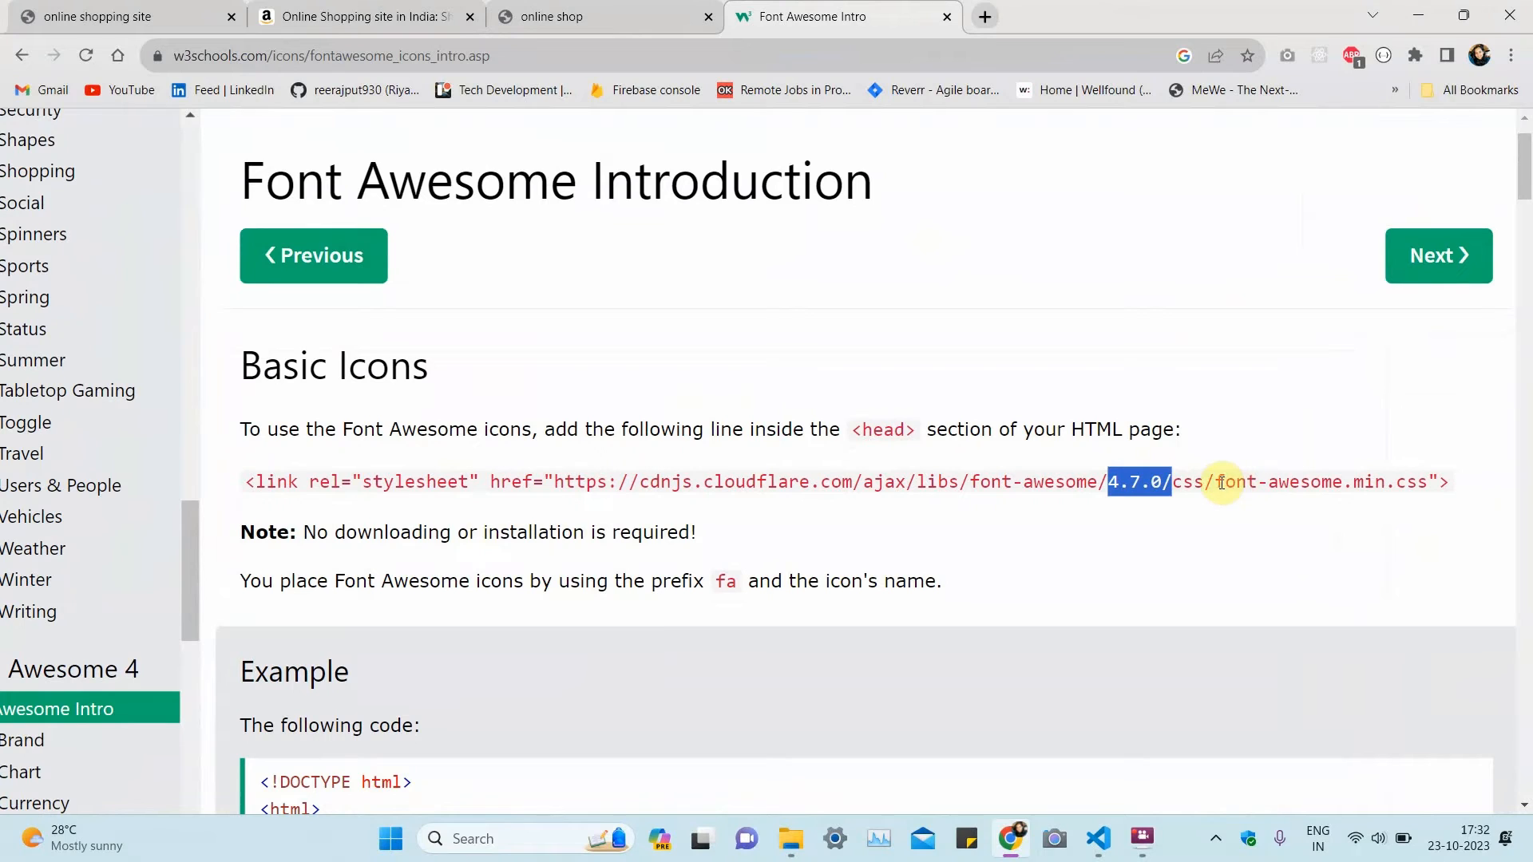
{"action": "double_click", "coordinate": [1279, 481]}
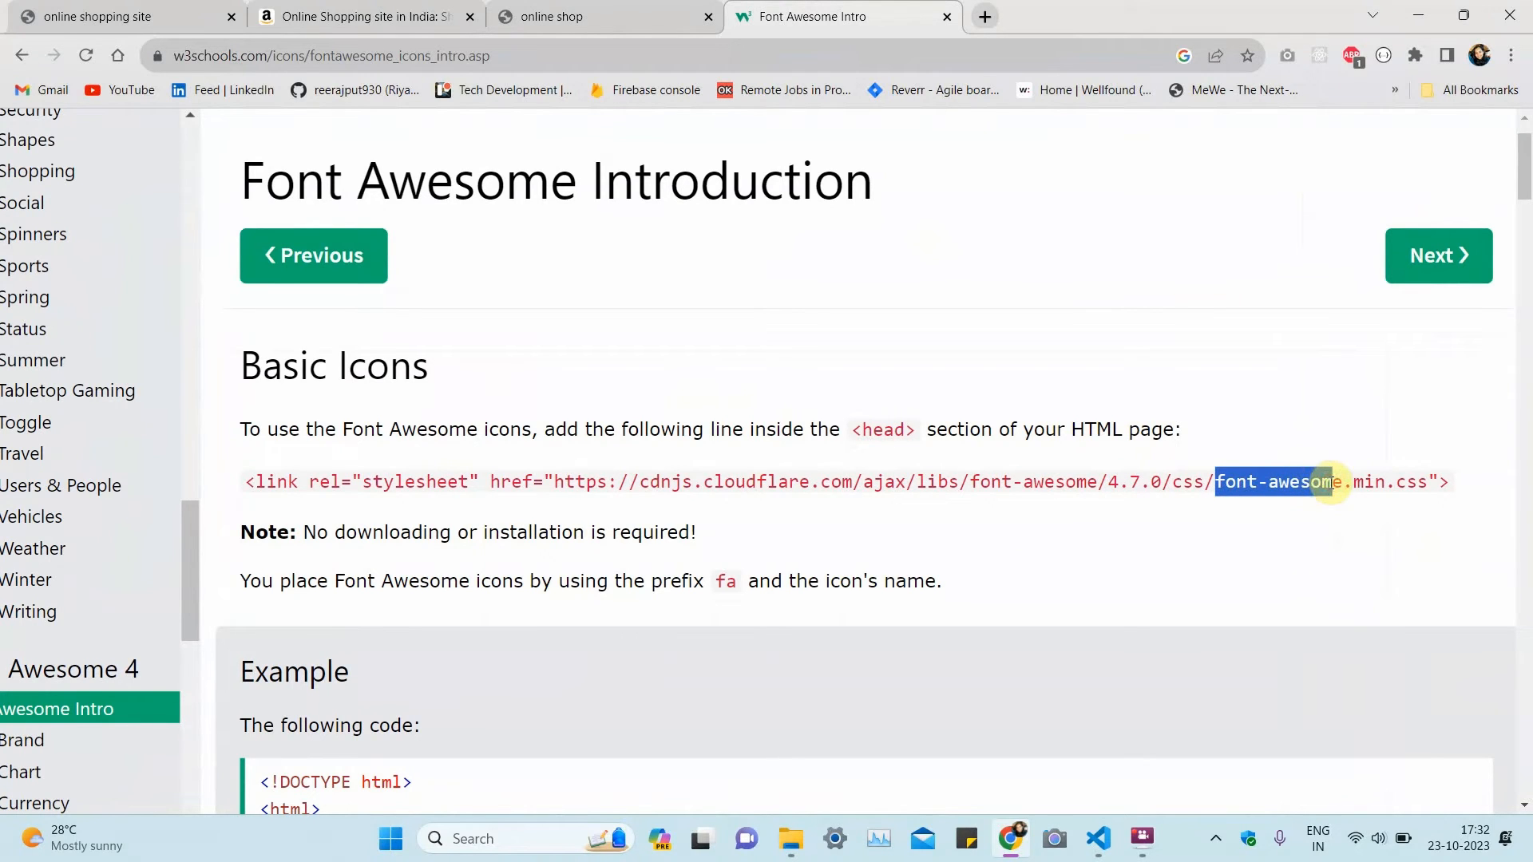
{"action": "left_click", "coordinate": [1099, 839]}
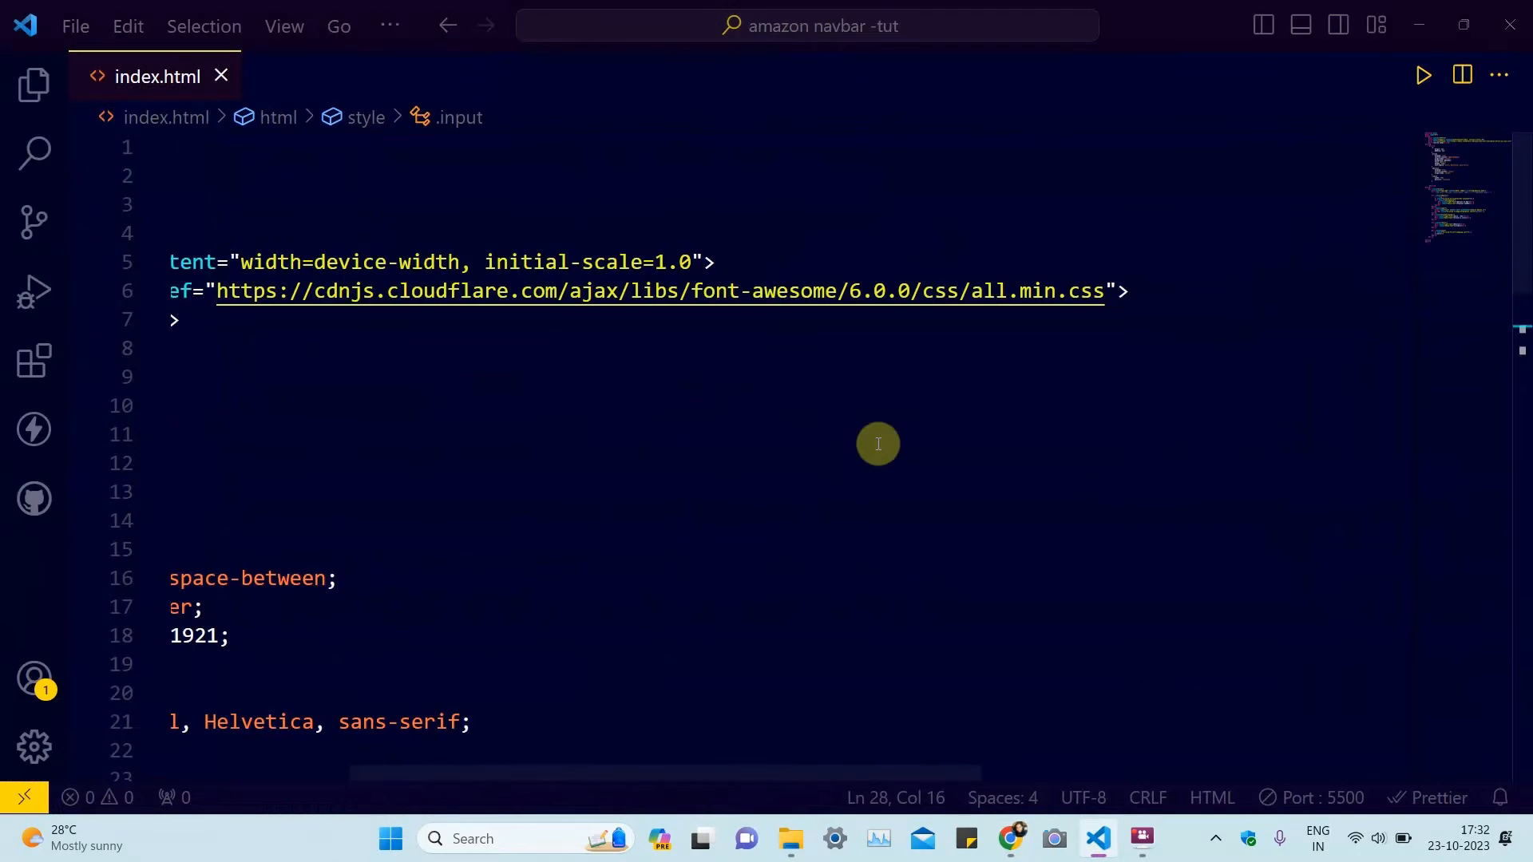
Step: Use Font Awesome 6.0.0, style input, .light-font, .heavy-font and .cart, then preview in Chrome
{"action": "left_click", "coordinate": [987, 291]}
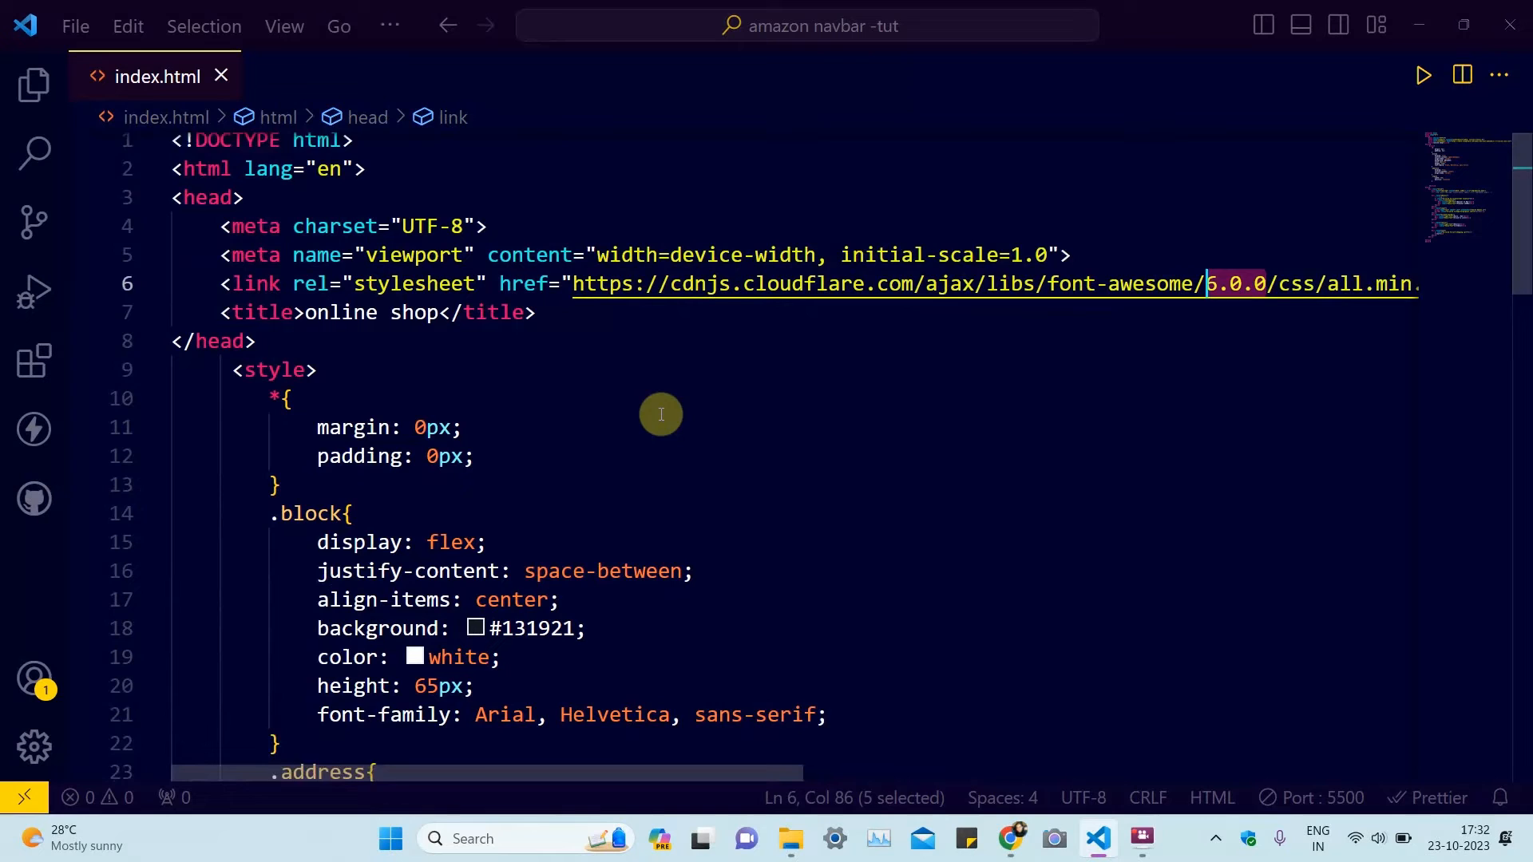
{"action": "scroll", "scroll_direction": "down", "scroll_amount": 3}
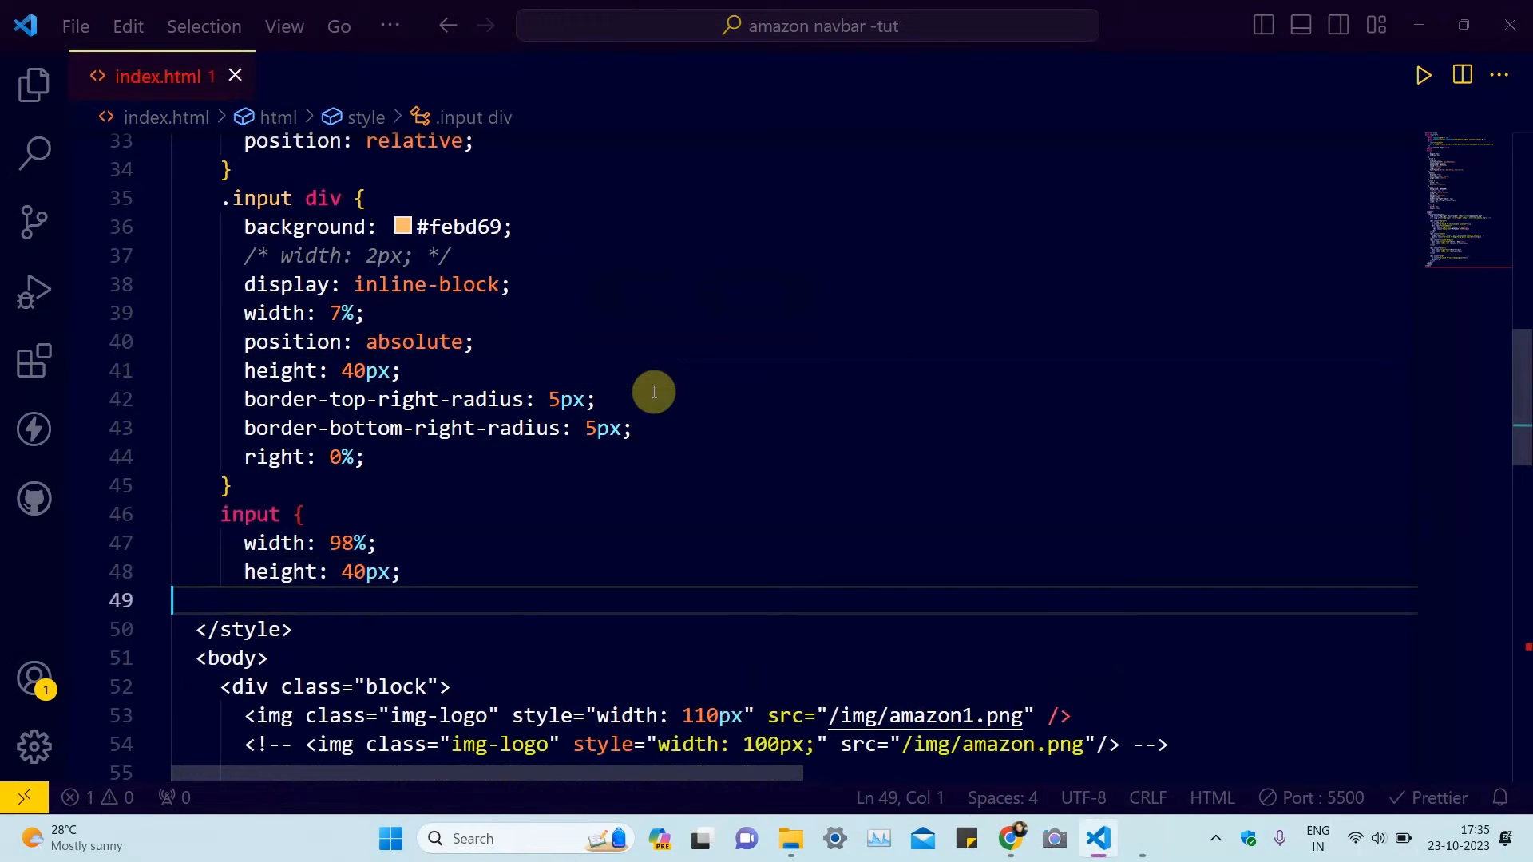
{"action": "scroll", "scroll_direction": "down", "scroll_amount": 3}
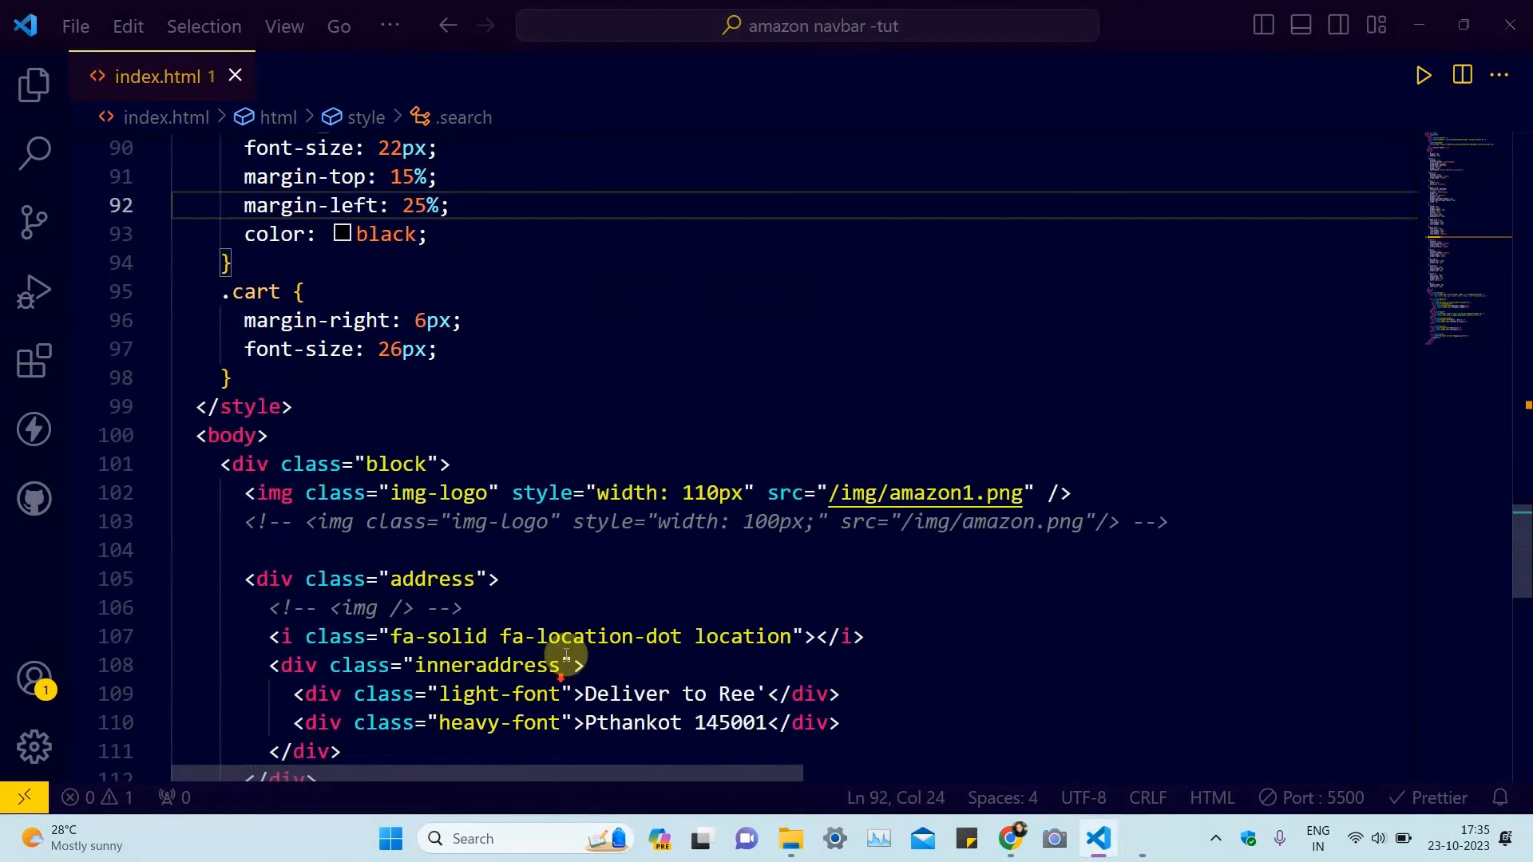
{"action": "scroll", "scroll_direction": "up", "scroll_amount": 3}
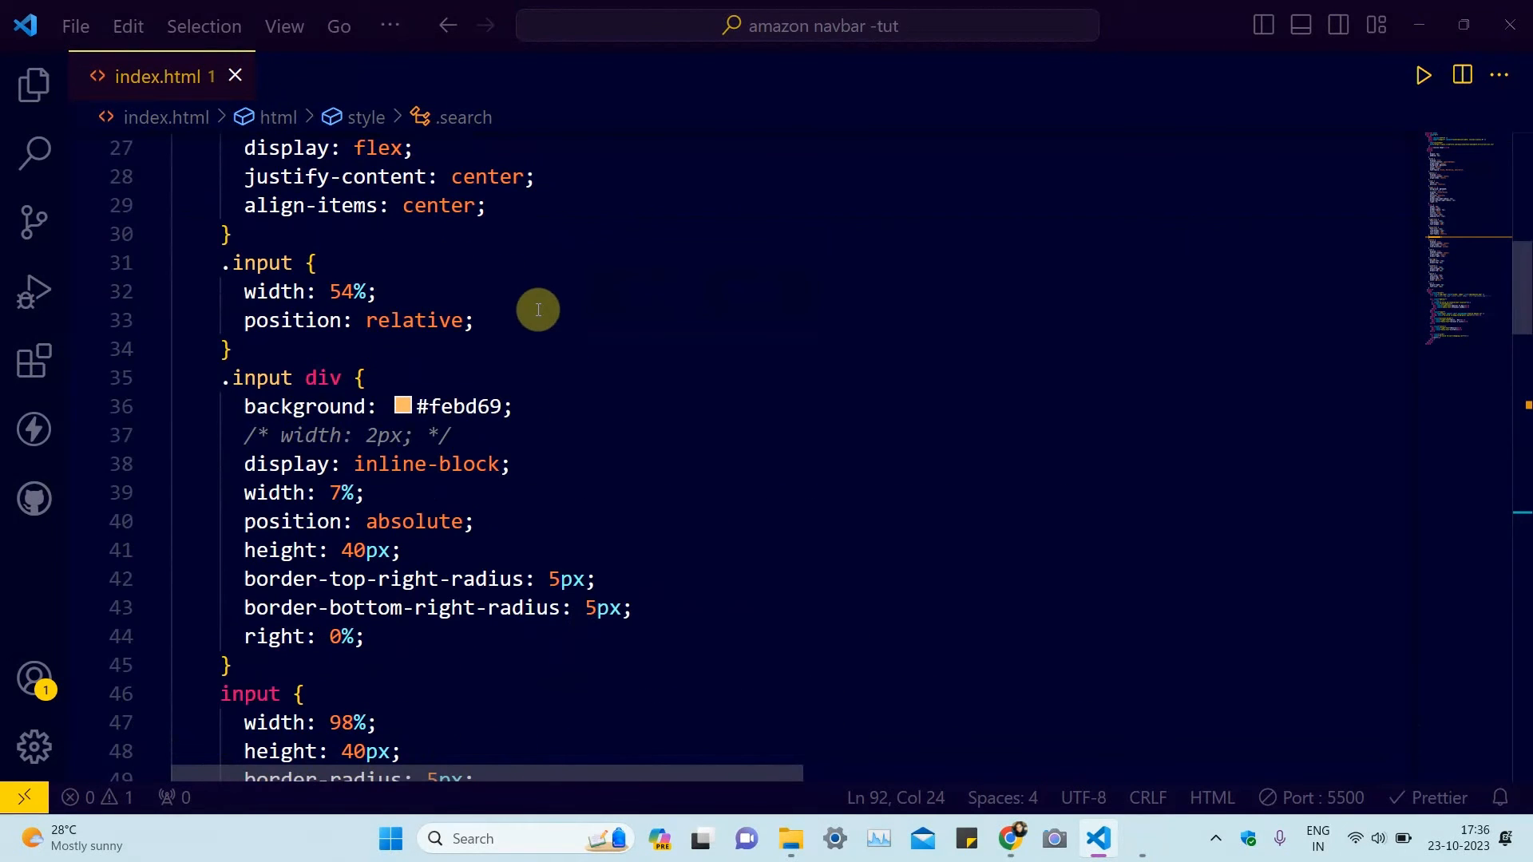
{"action": "scroll", "scroll_direction": "down", "scroll_amount": 3}
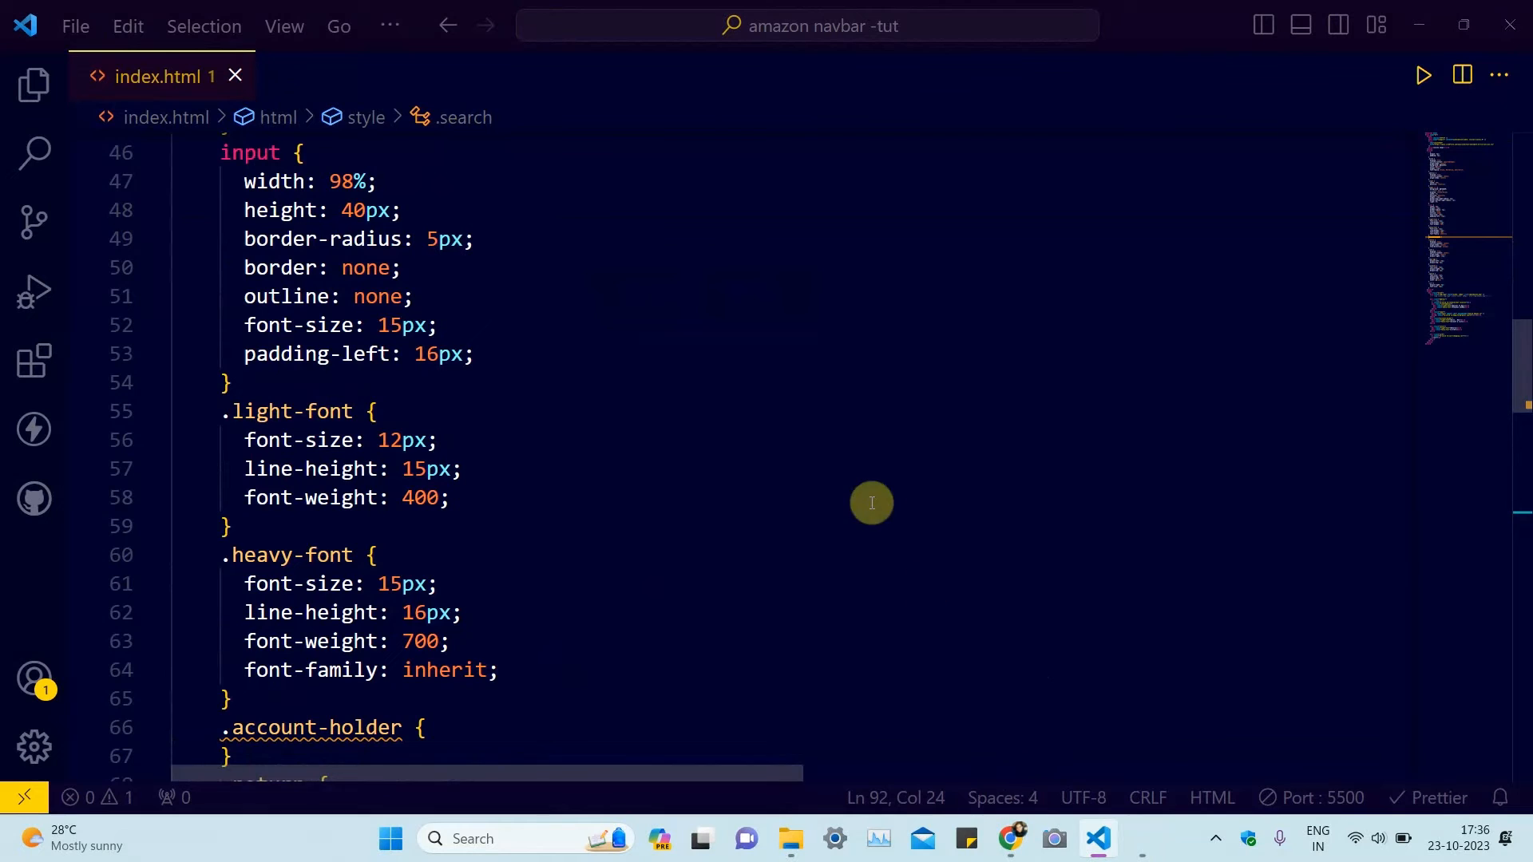
{"action": "left_click", "coordinate": [1012, 838]}
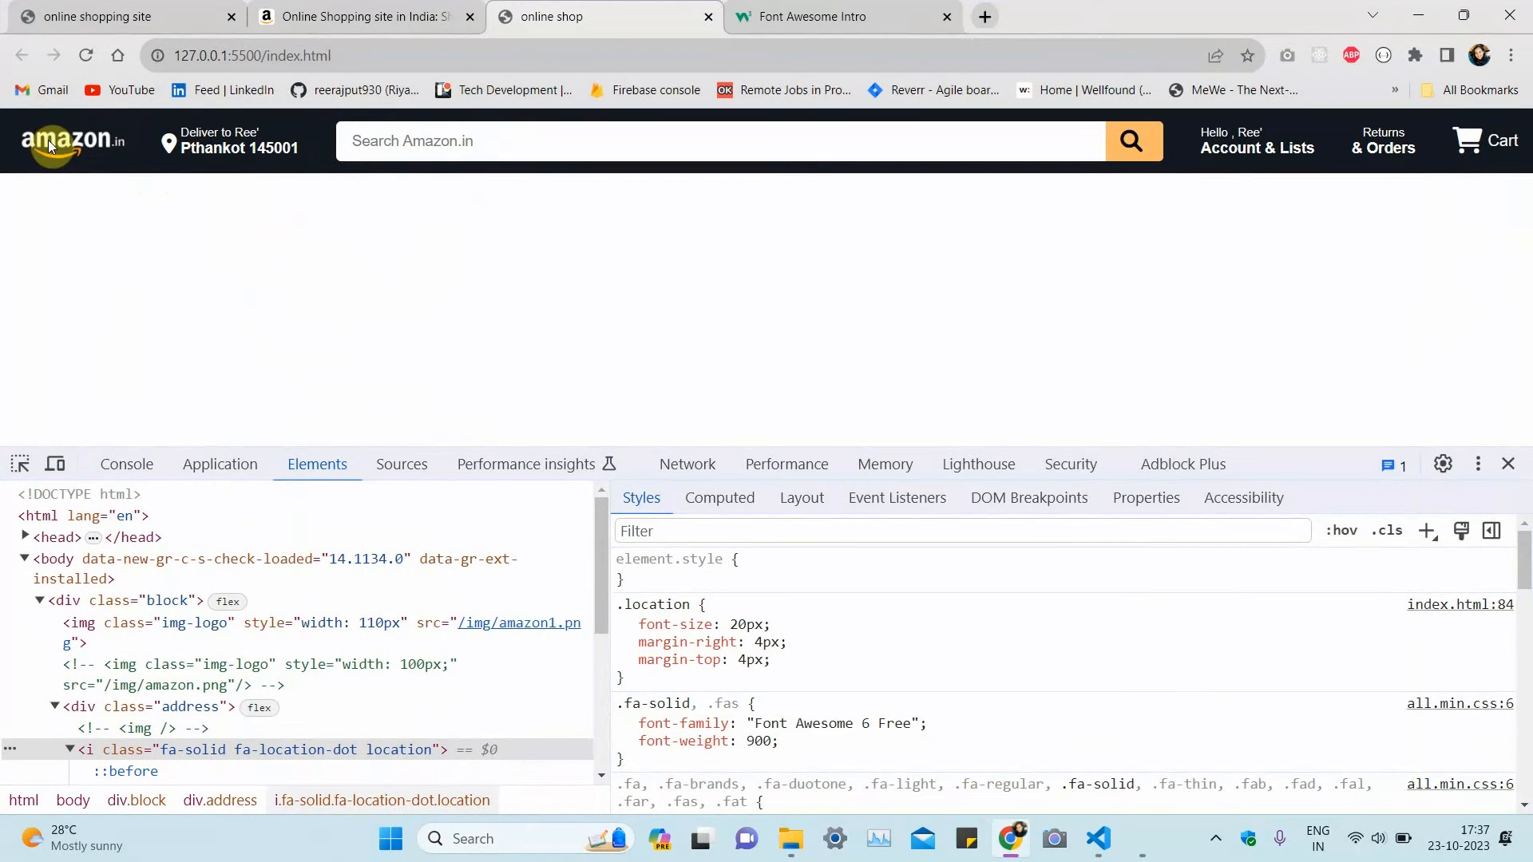
{"action": "mouse_move", "coordinate": [196, 203]}
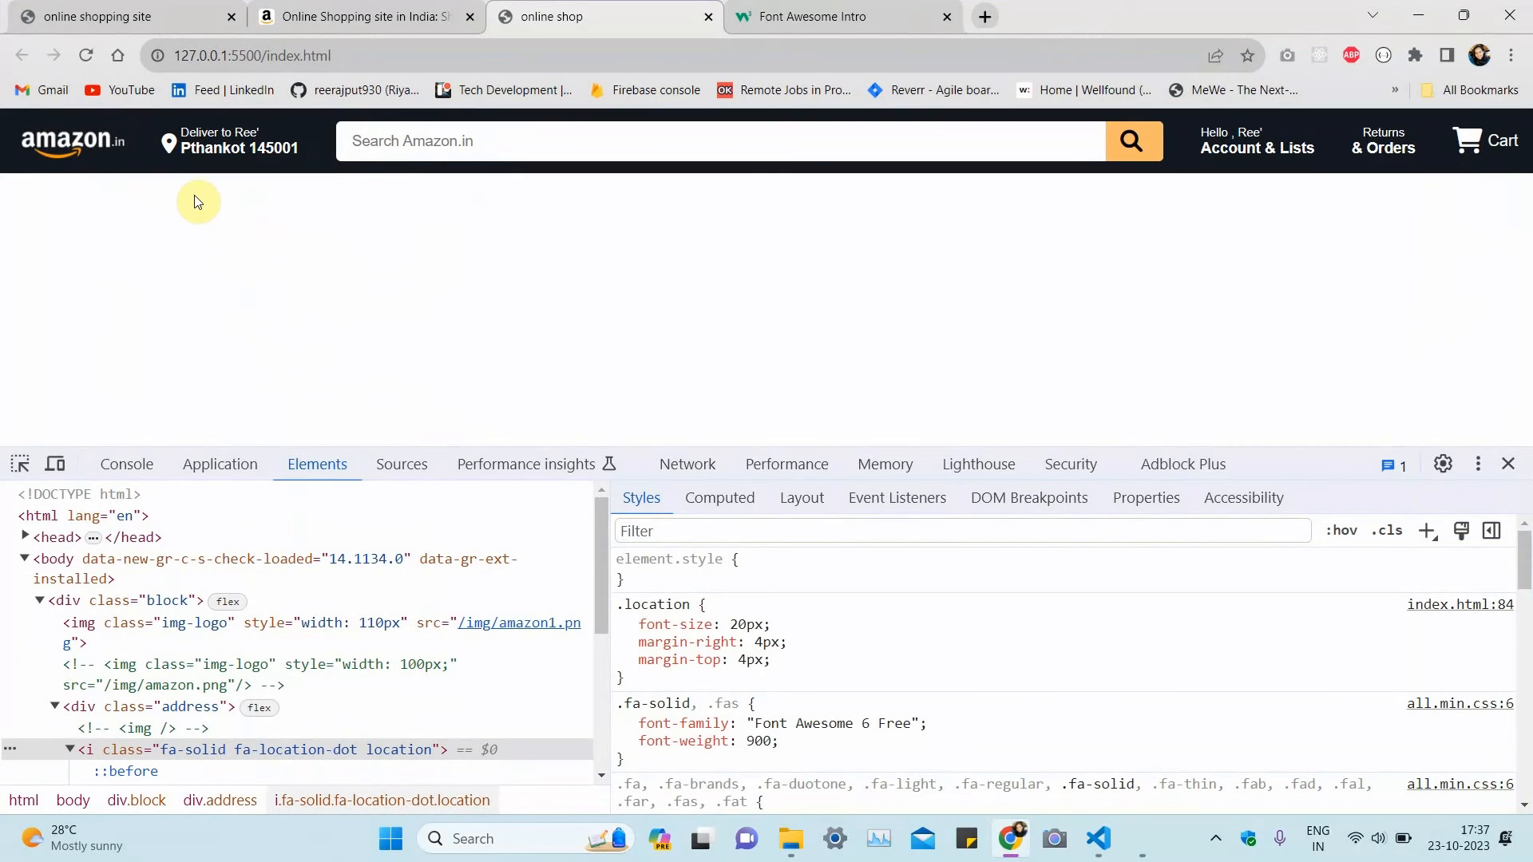
{"action": "mouse_move", "coordinate": [264, 218]}
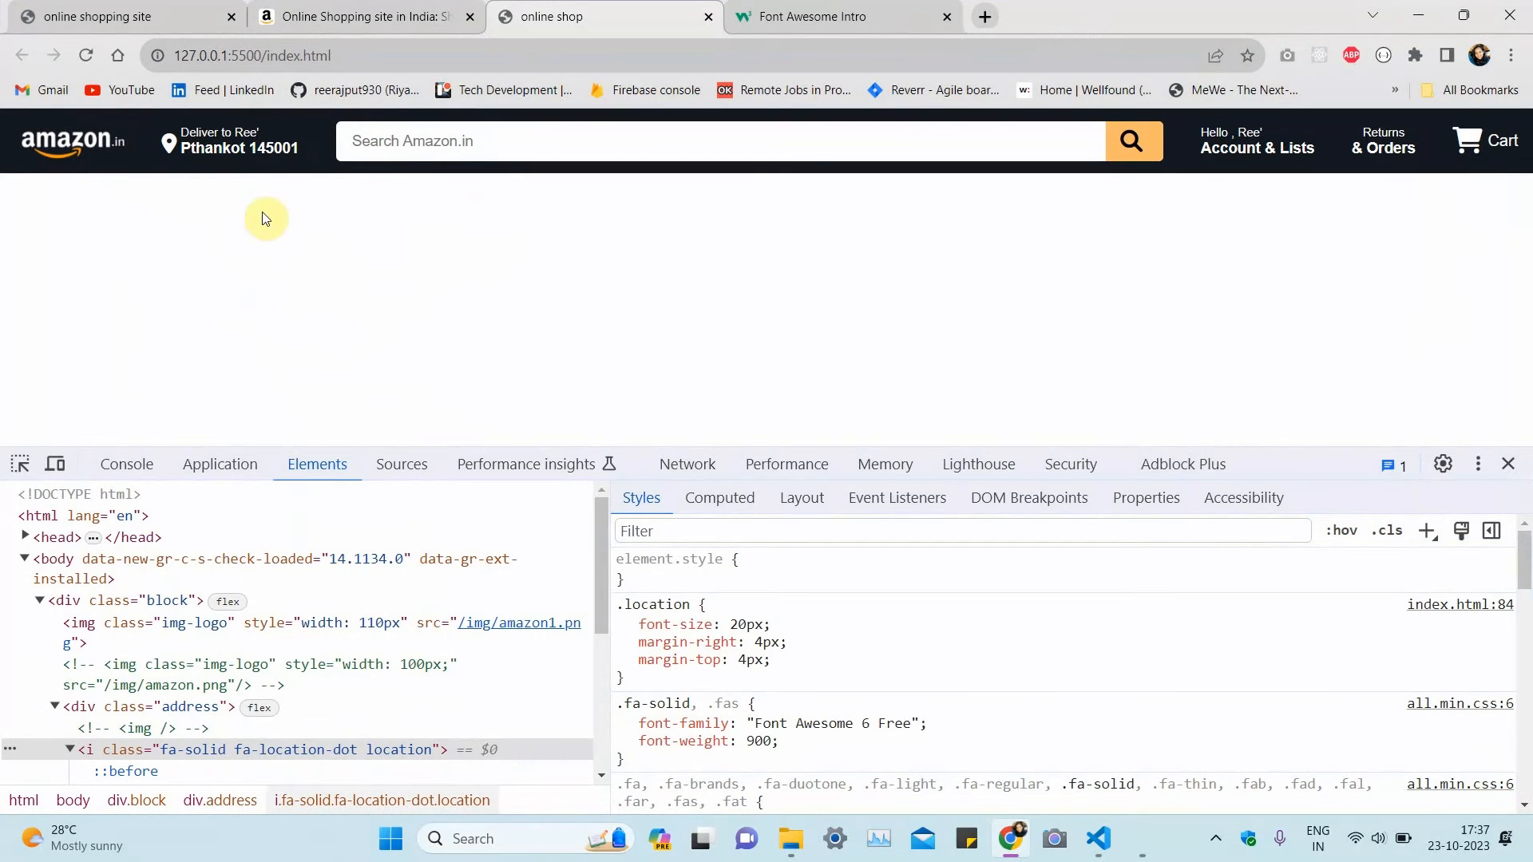
{"action": "mouse_move", "coordinate": [762, 297]}
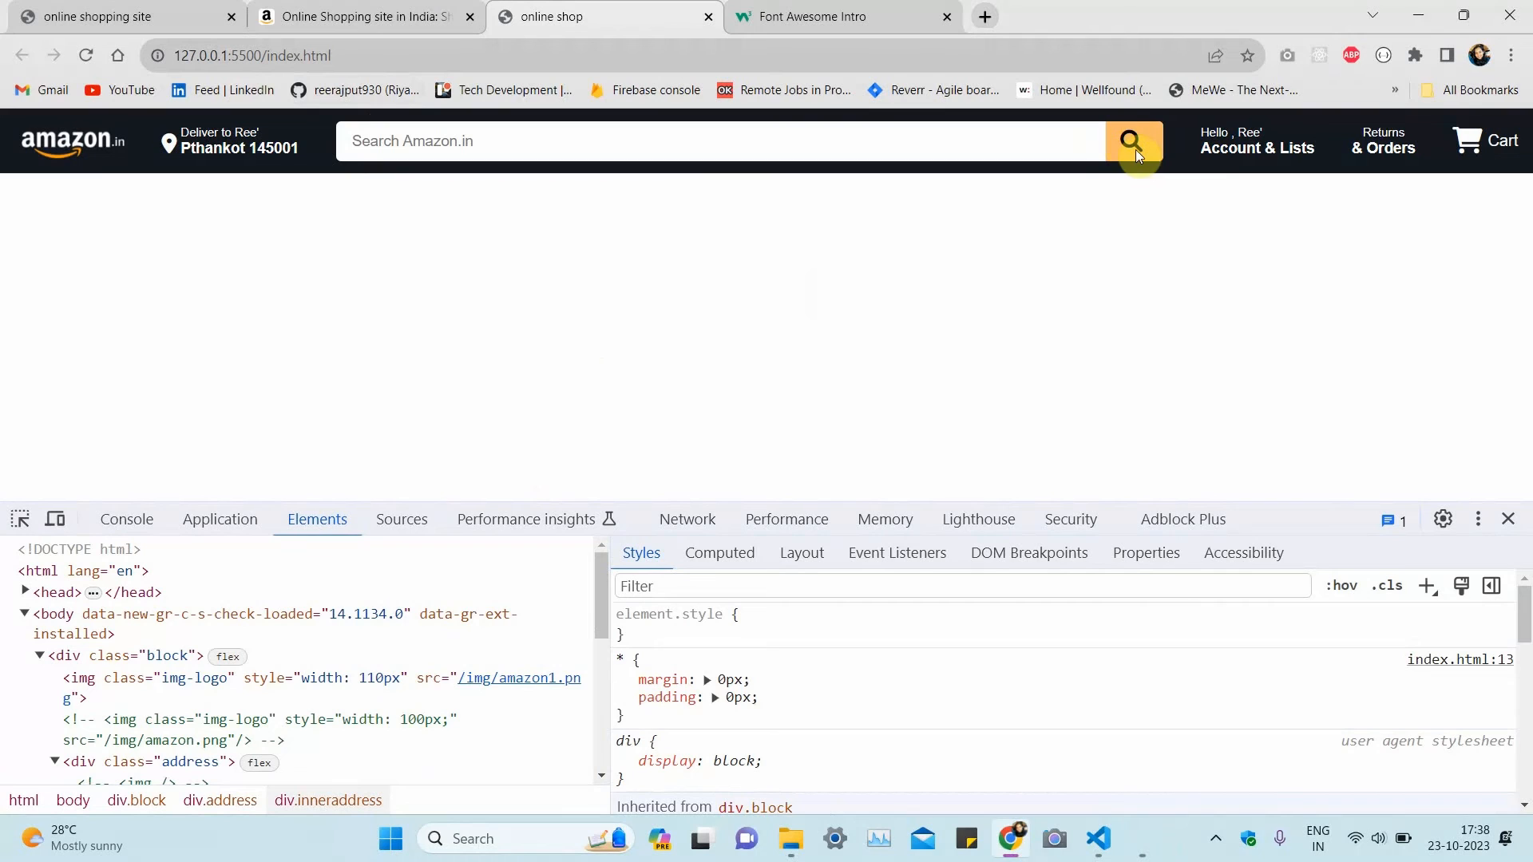
{"action": "mouse_move", "coordinate": [1133, 142]}
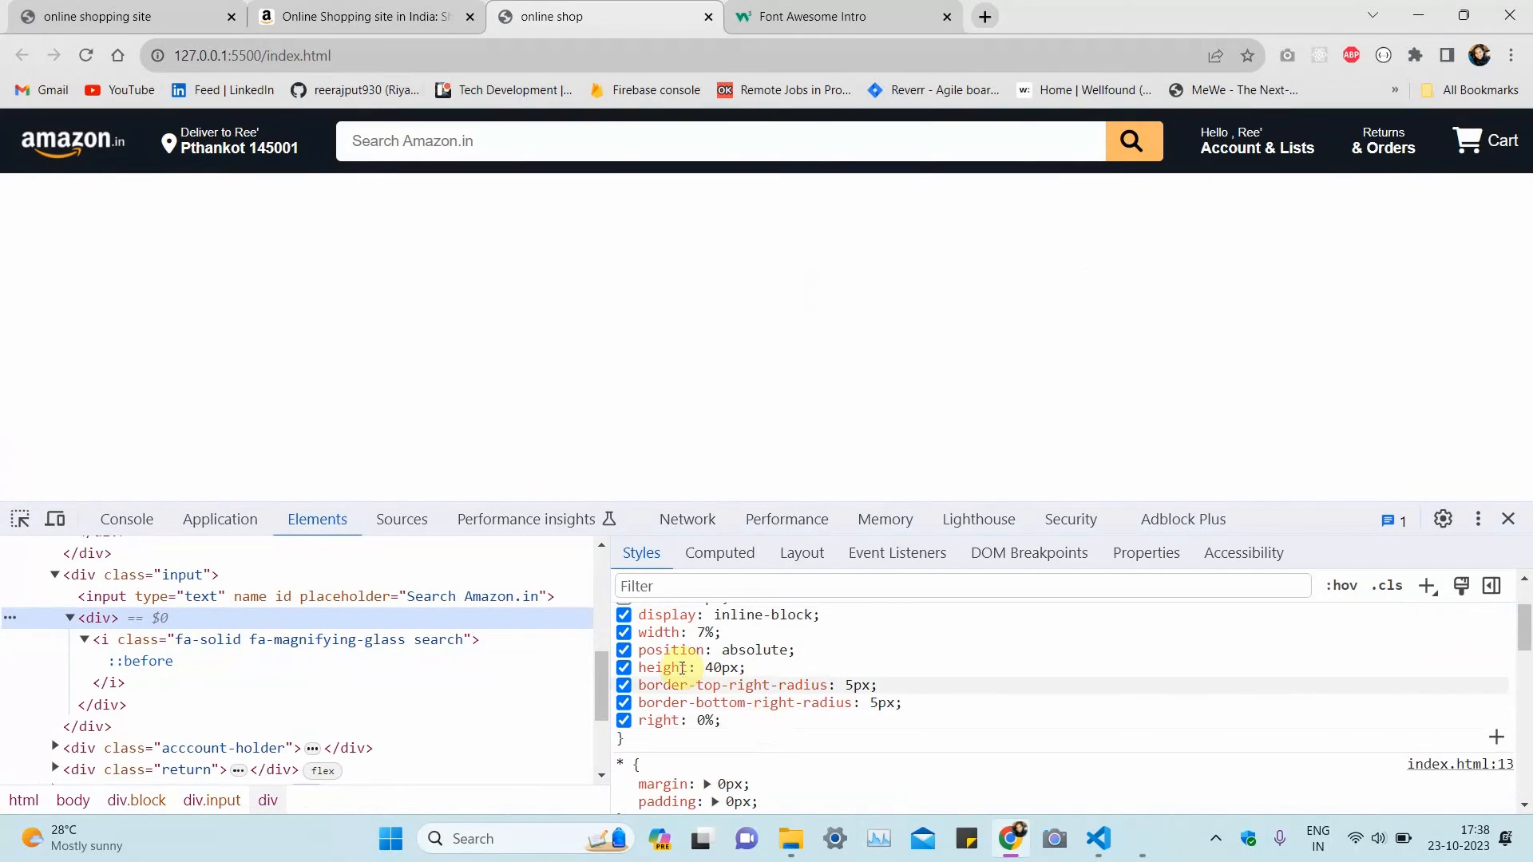
{"action": "mouse_move", "coordinate": [718, 689]}
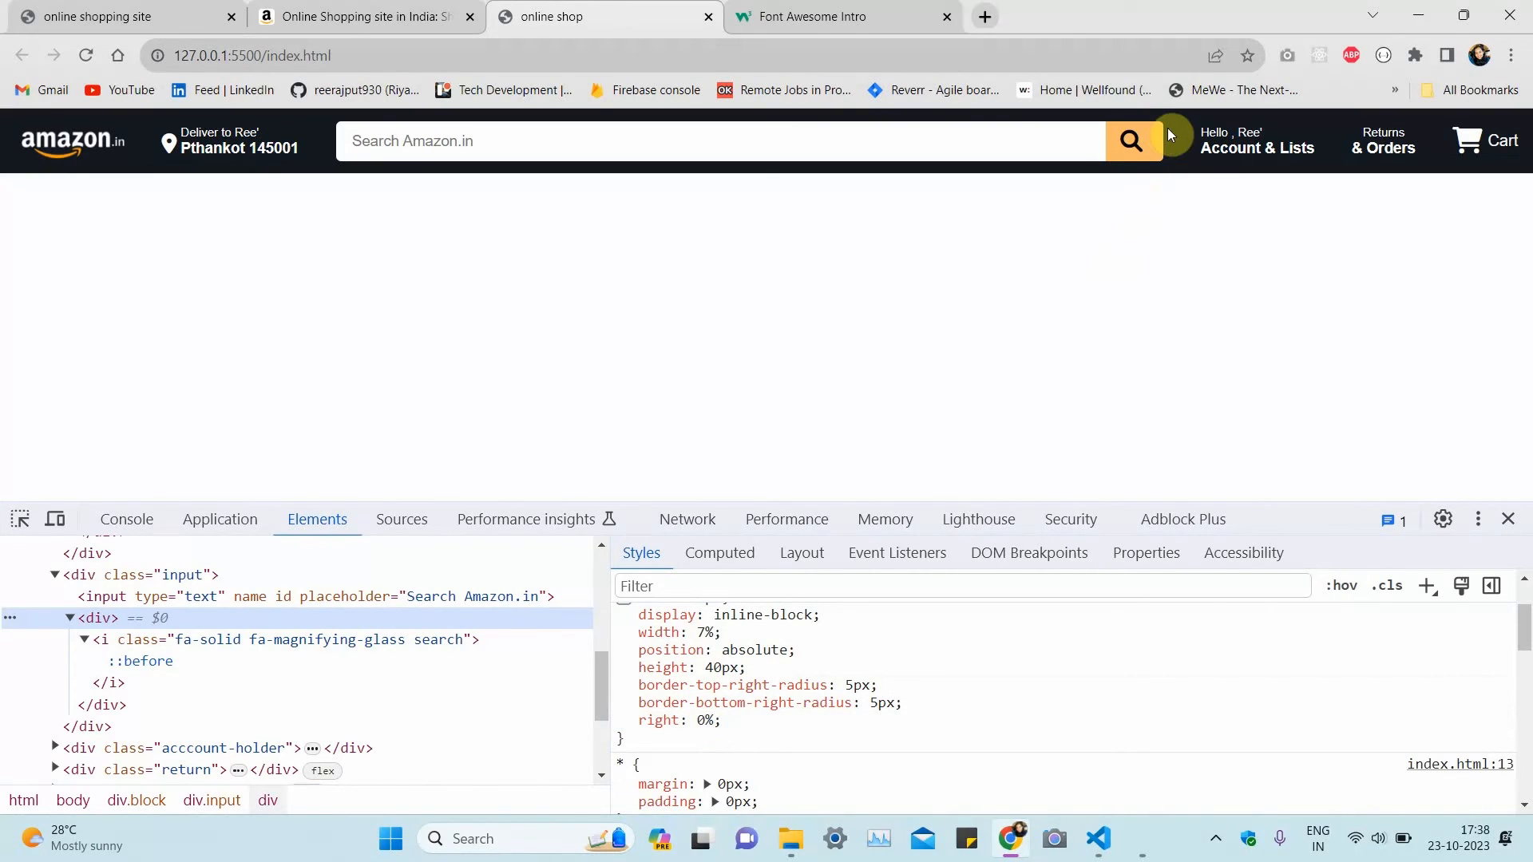
{"action": "mouse_move", "coordinate": [1104, 123]}
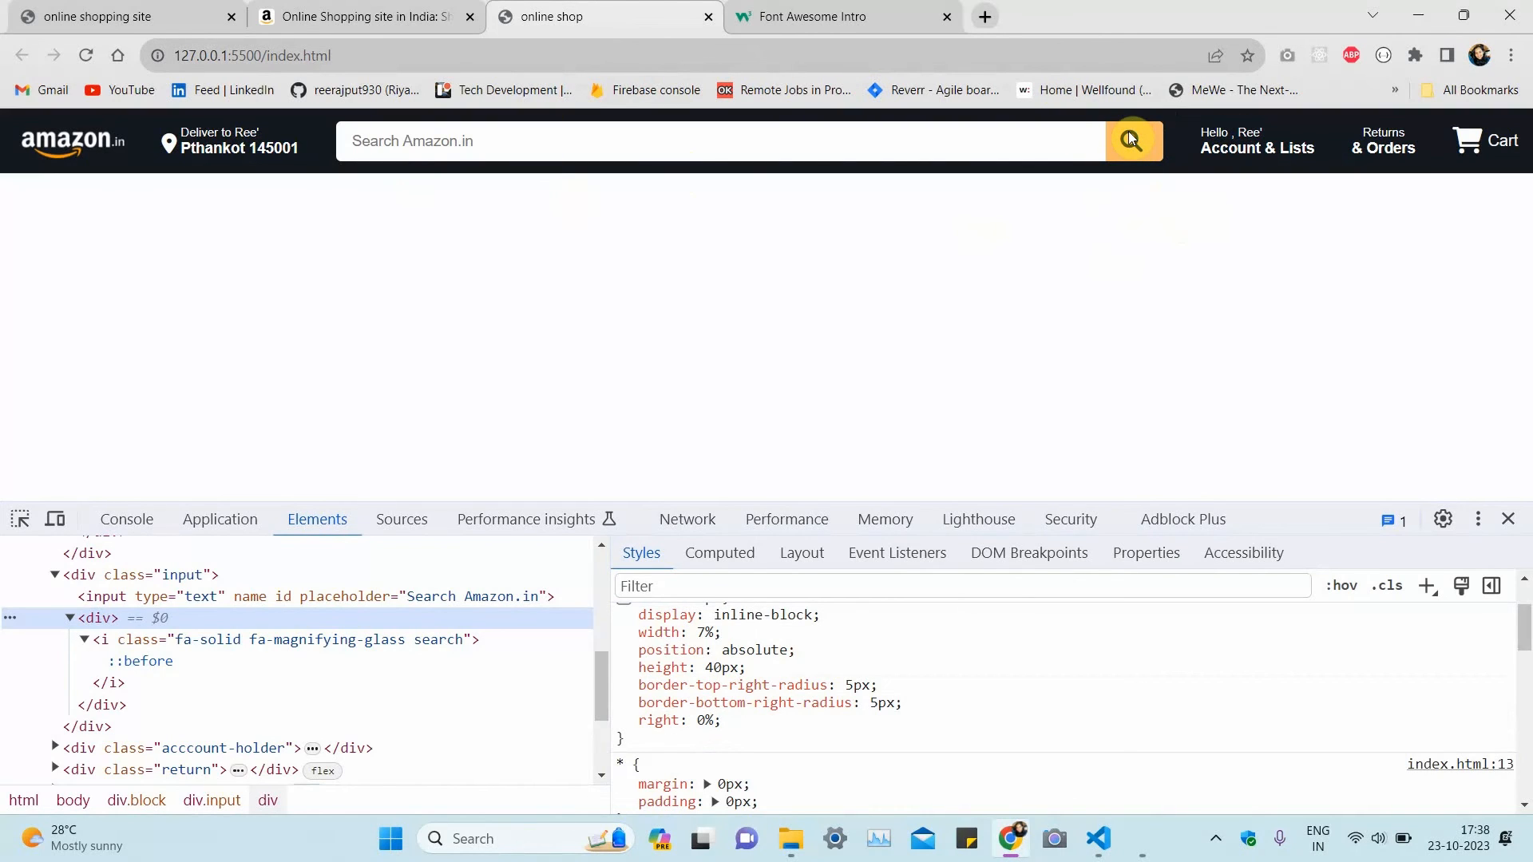
{"action": "mouse_move", "coordinate": [1135, 135]}
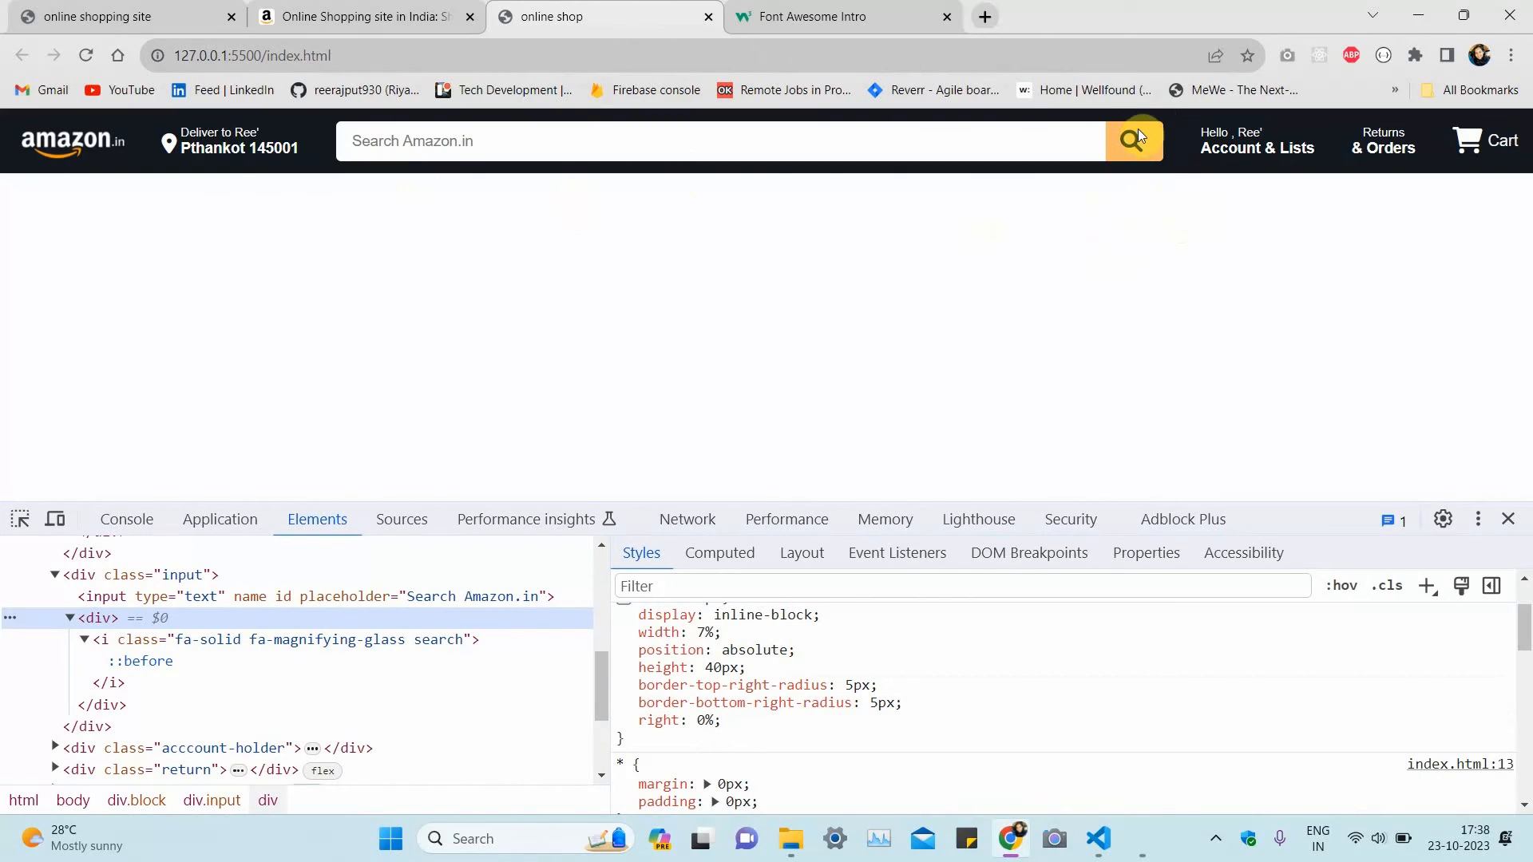
{"action": "mouse_move", "coordinate": [1113, 157]}
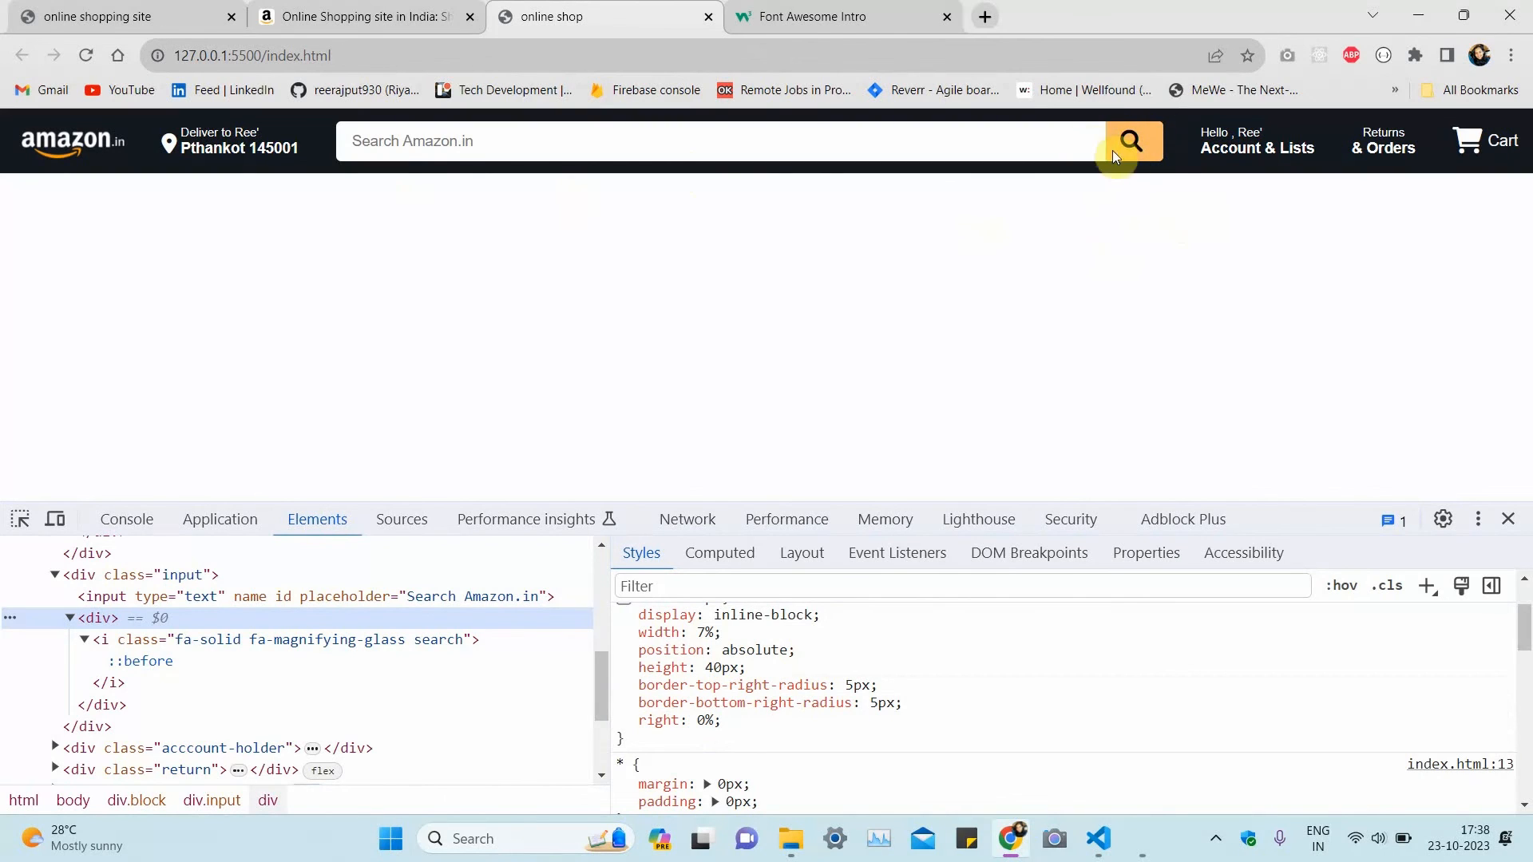
{"action": "mouse_move", "coordinate": [1115, 116]}
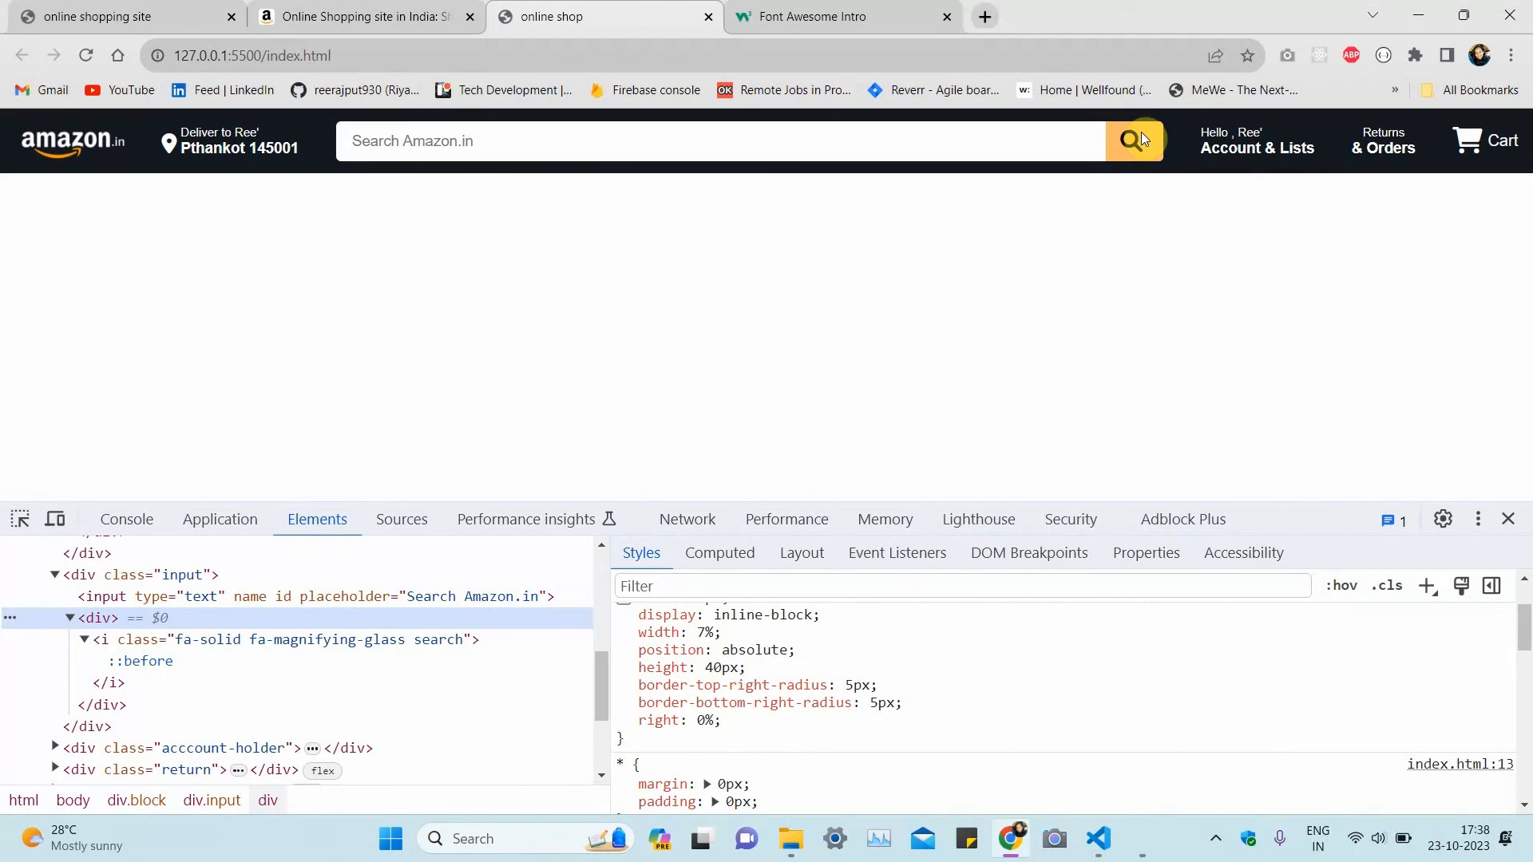
{"action": "mouse_move", "coordinate": [1357, 182]}
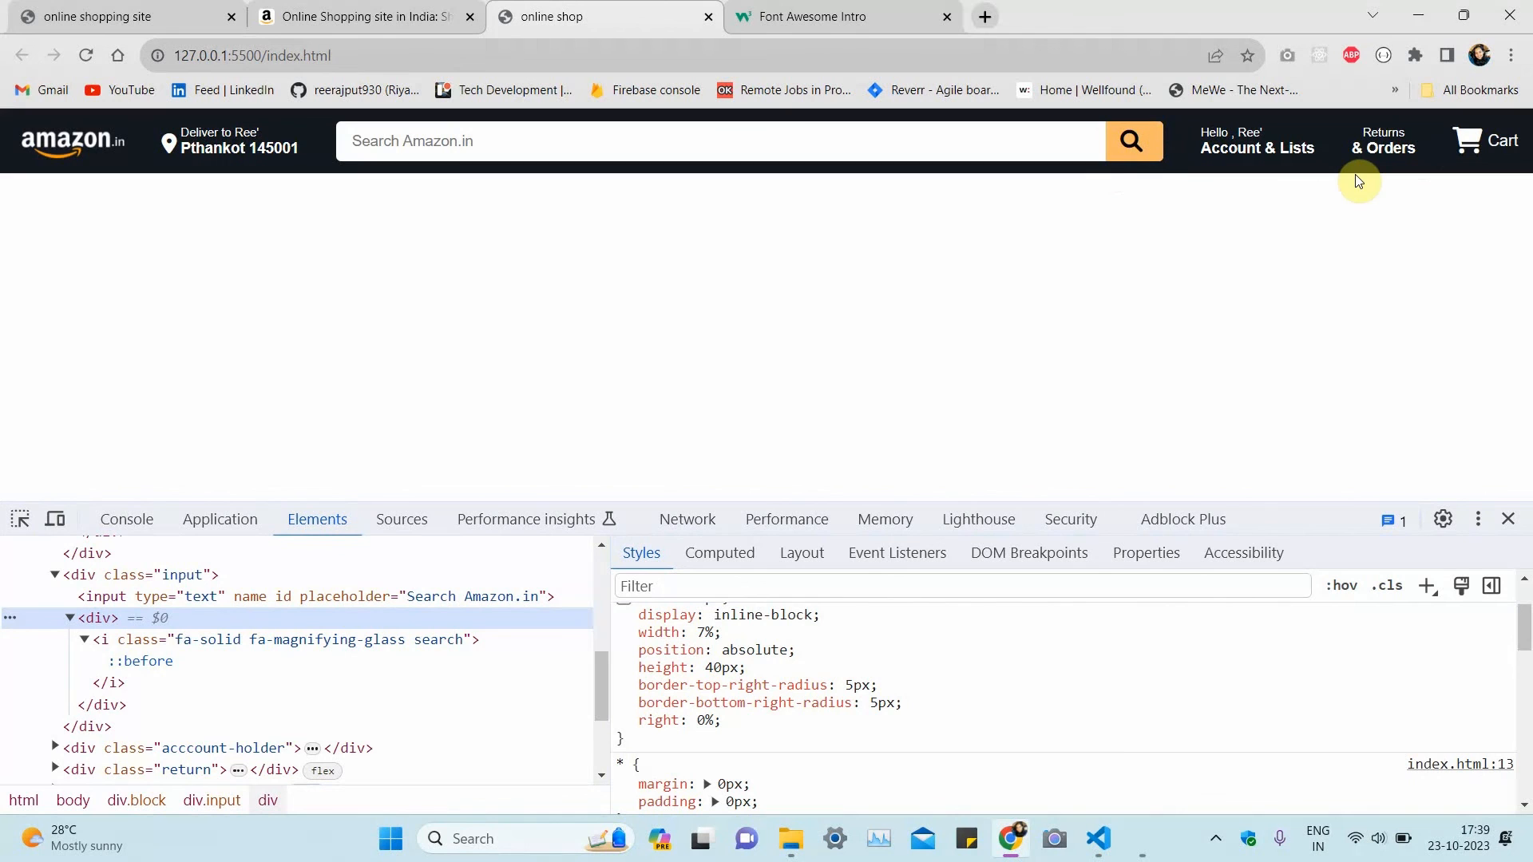
{"action": "mouse_move", "coordinate": [1278, 171]}
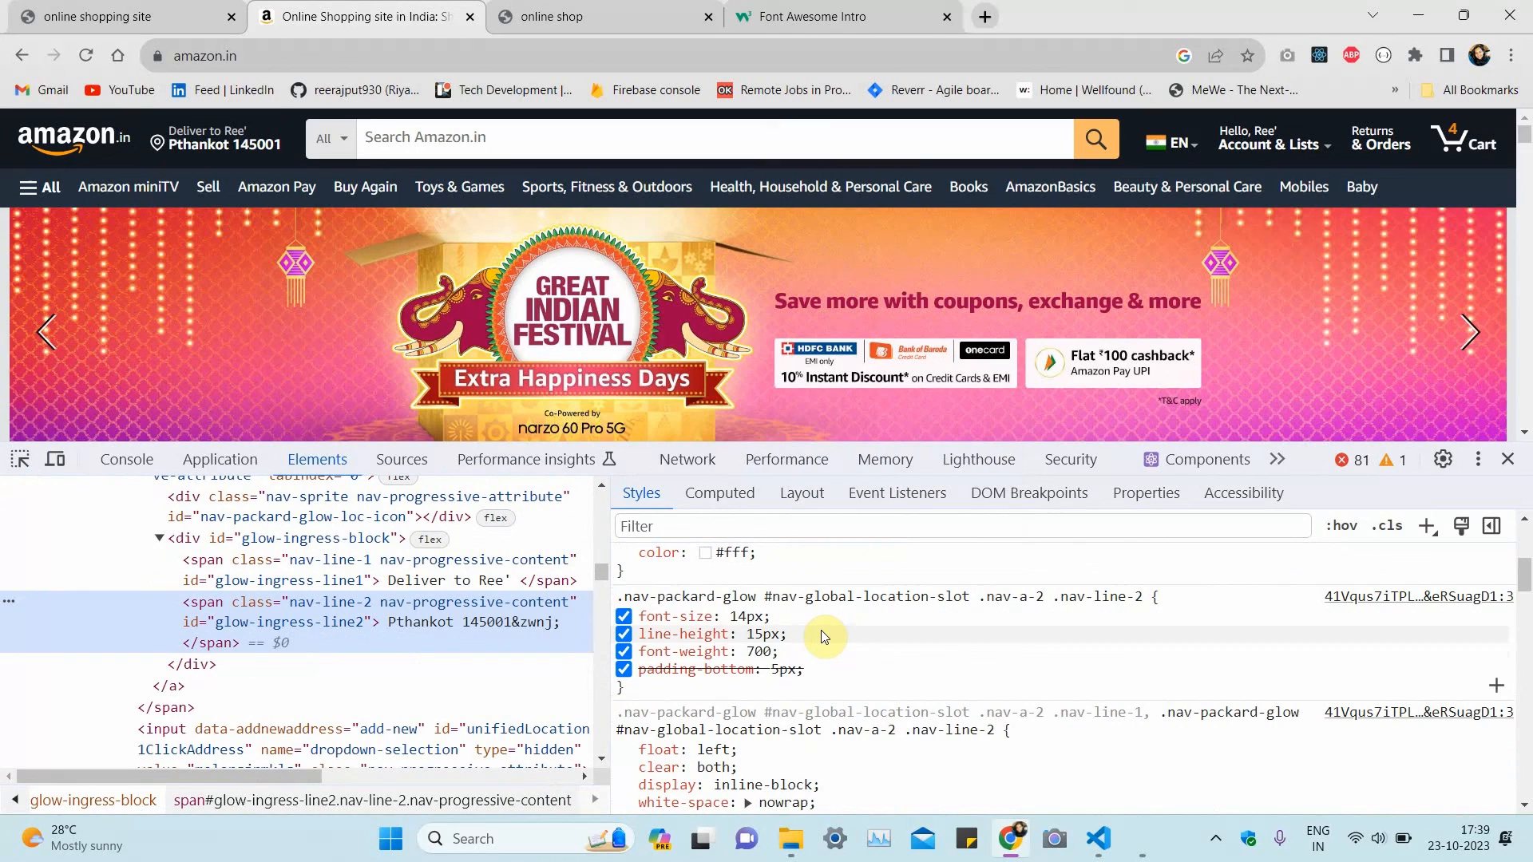
Step: Scroll through the nav-line-2 span's Styles pane rules down to the navbar link styles
{"action": "scroll", "scroll_direction": "down", "scroll_amount": 3}
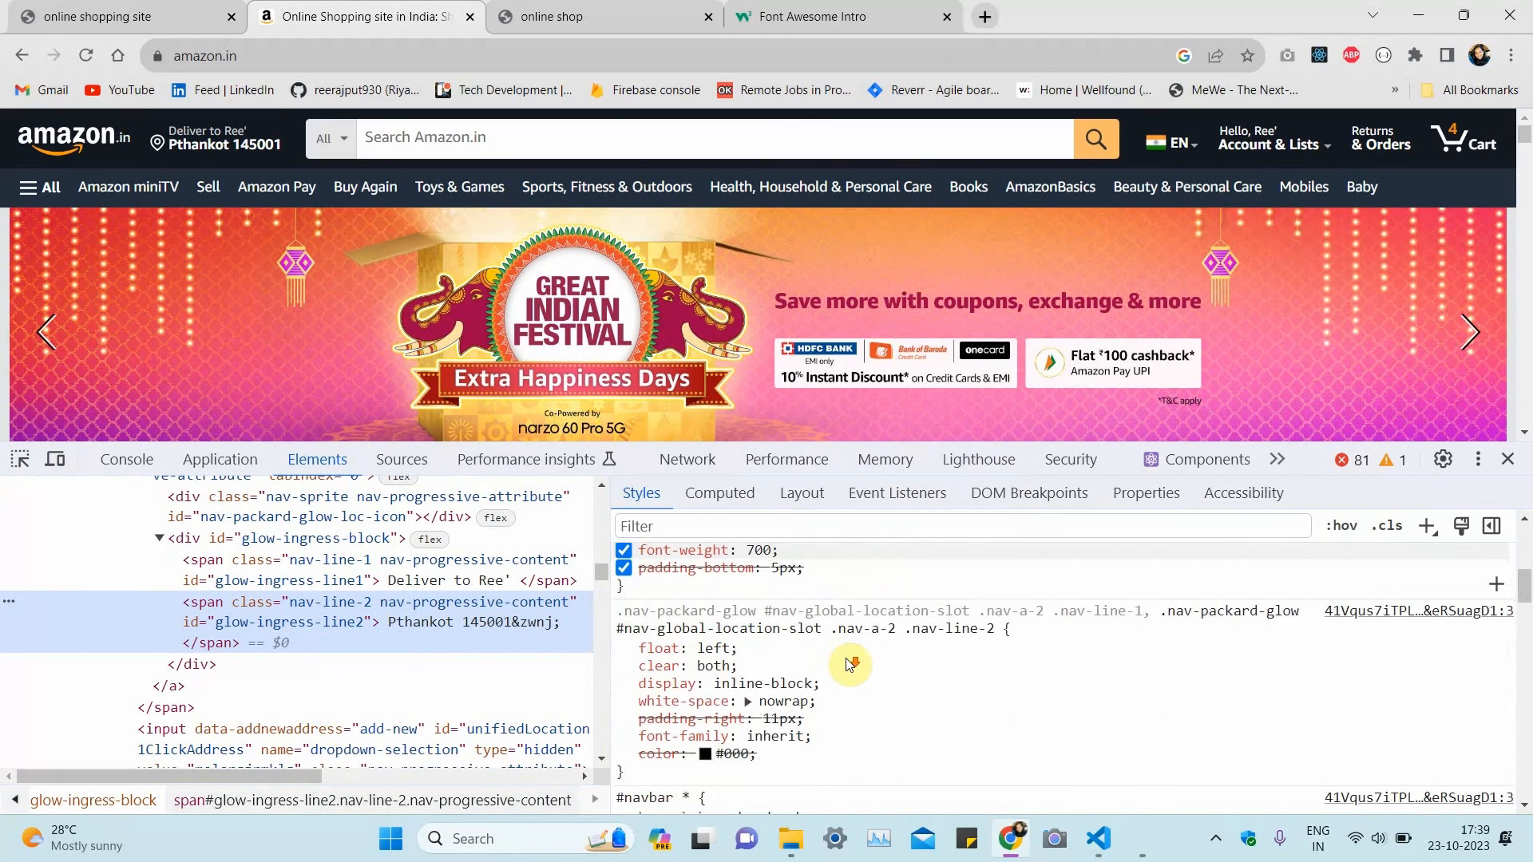
{"action": "scroll", "scroll_direction": "down", "scroll_amount": 3}
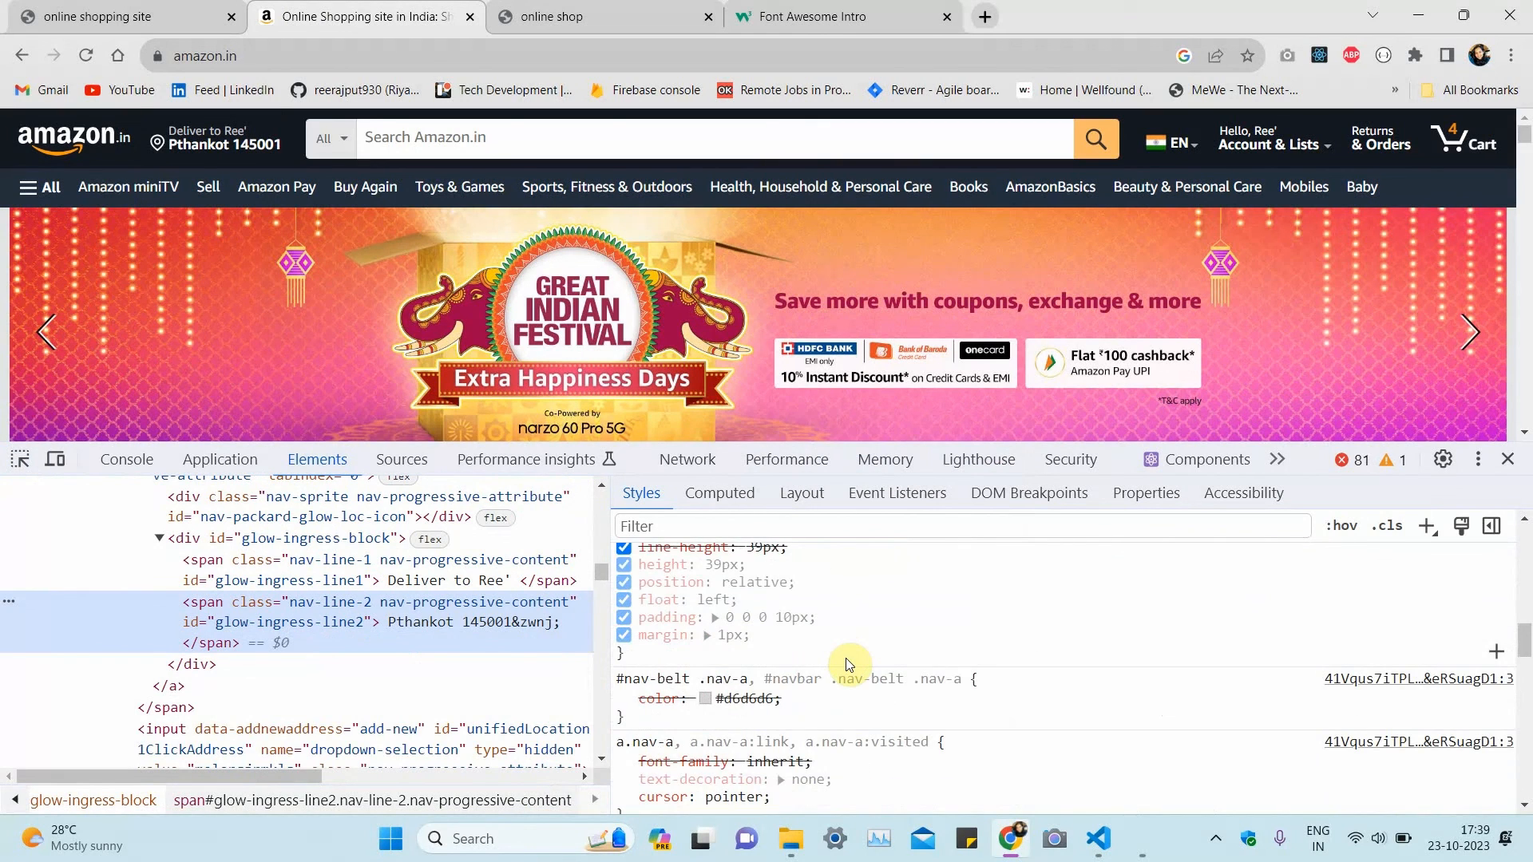